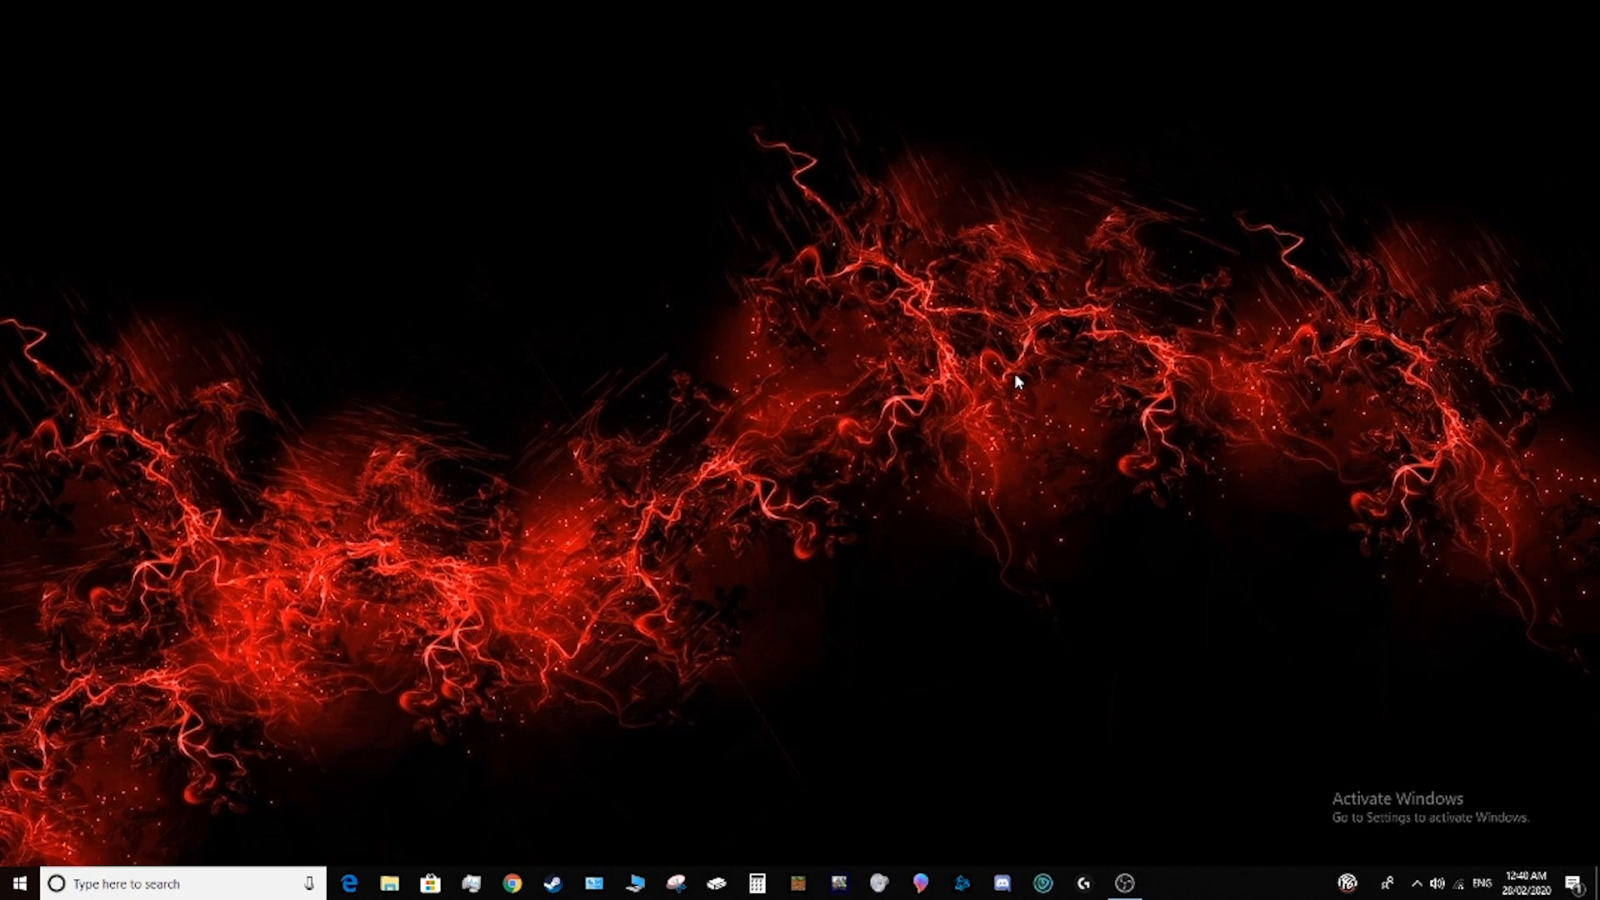
# - Start a new incognito Chrome window and begin entering the Twitch address
pyautogui.rightClick(510, 883)
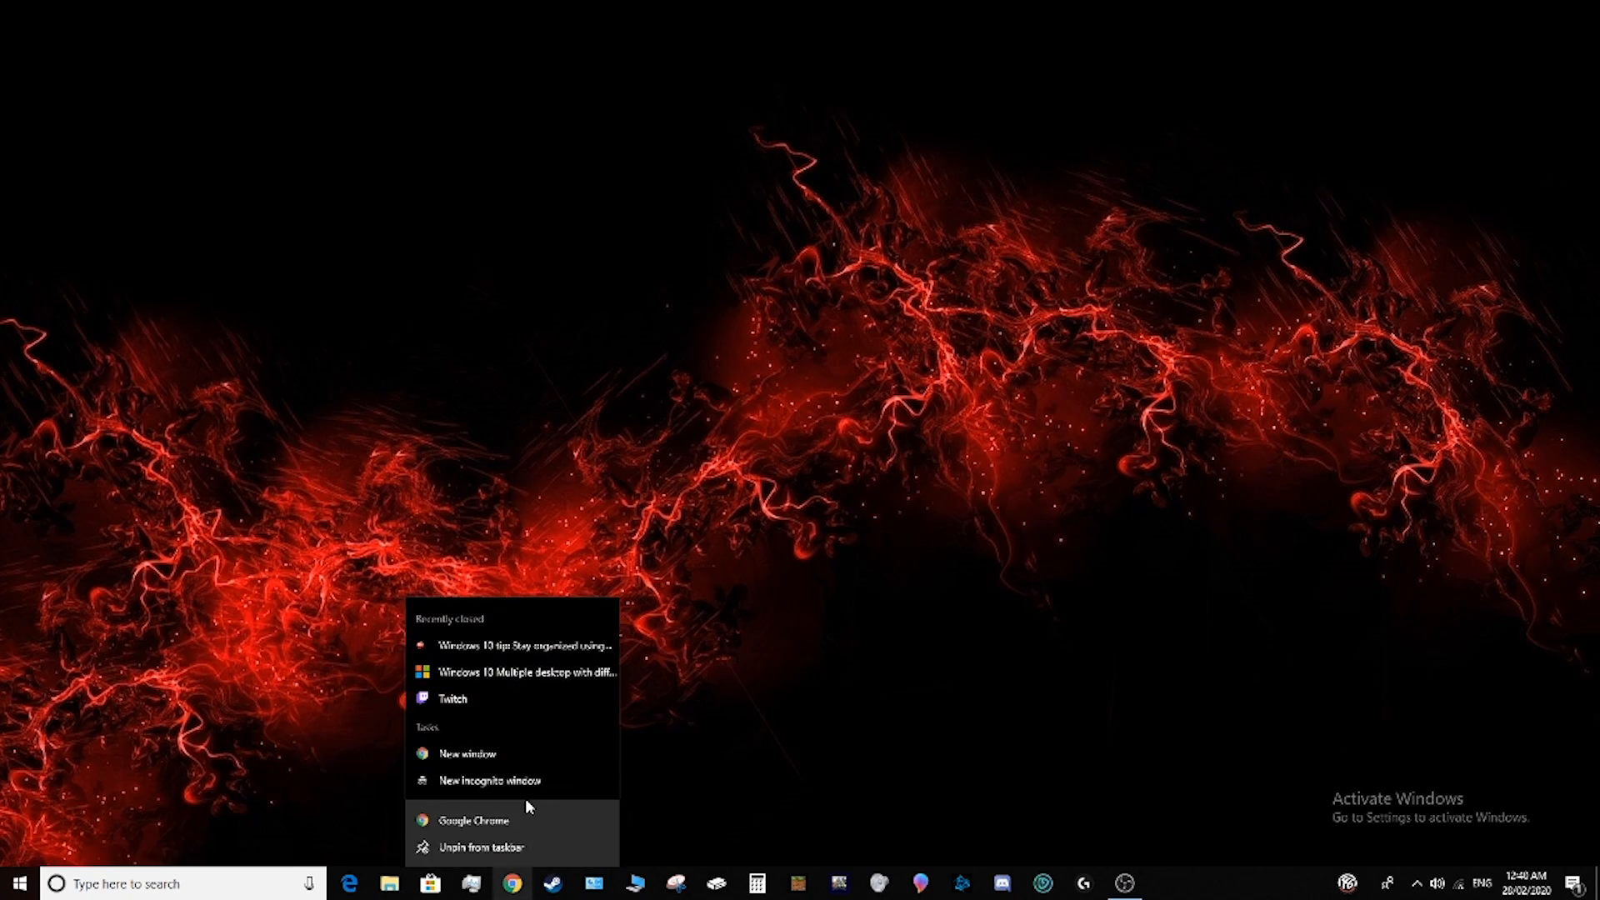
pyautogui.click(488, 780)
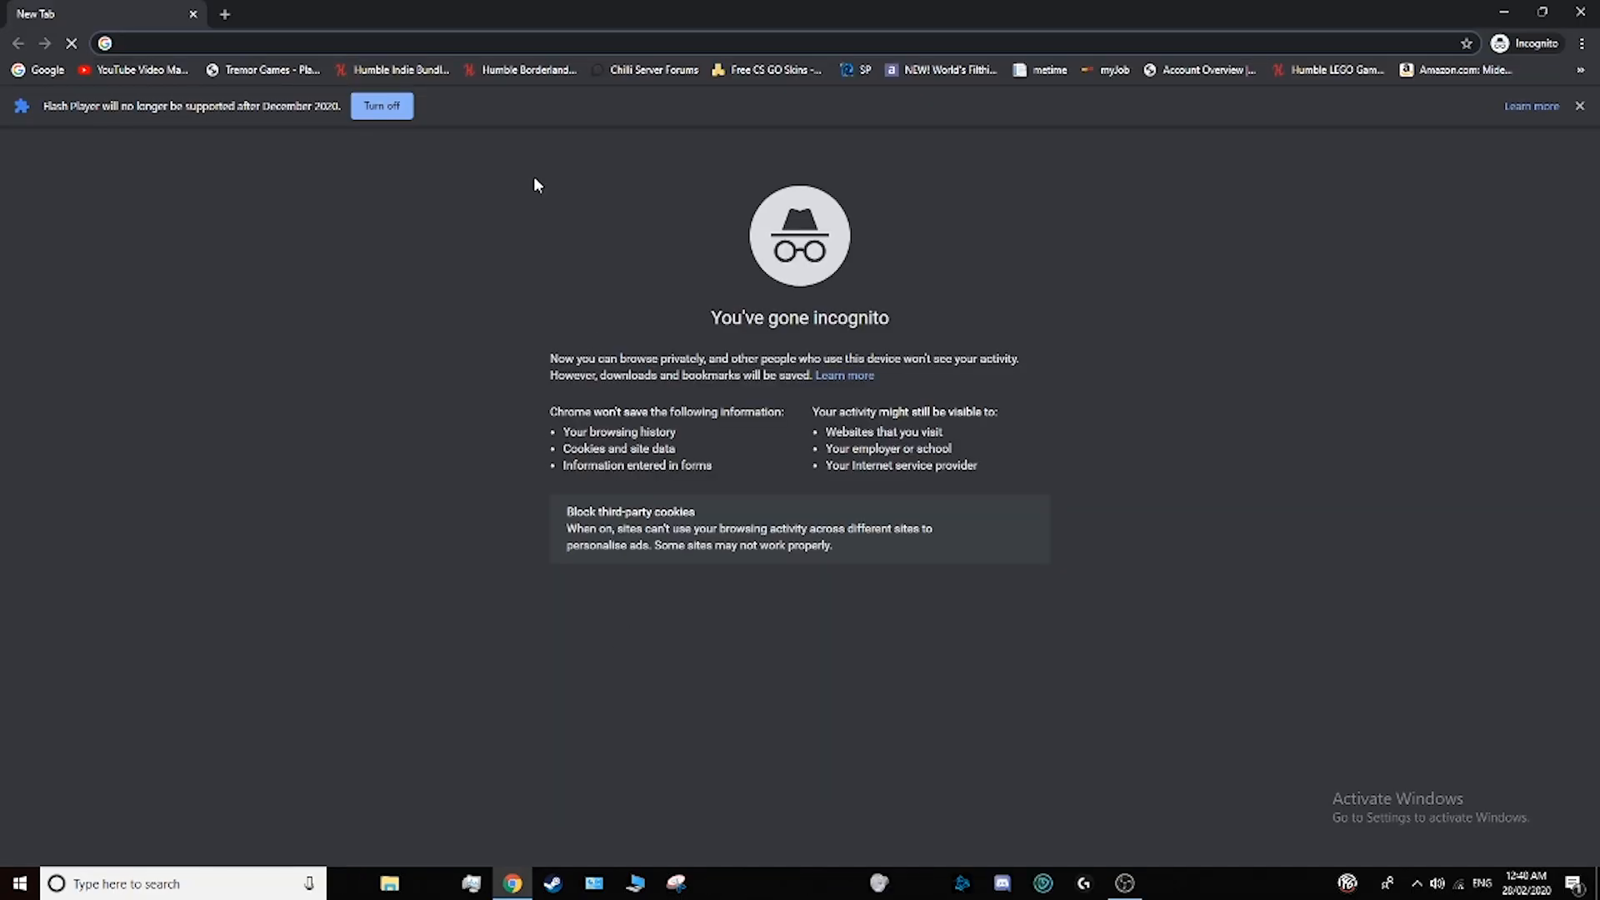
pyautogui.write('twitter.com')
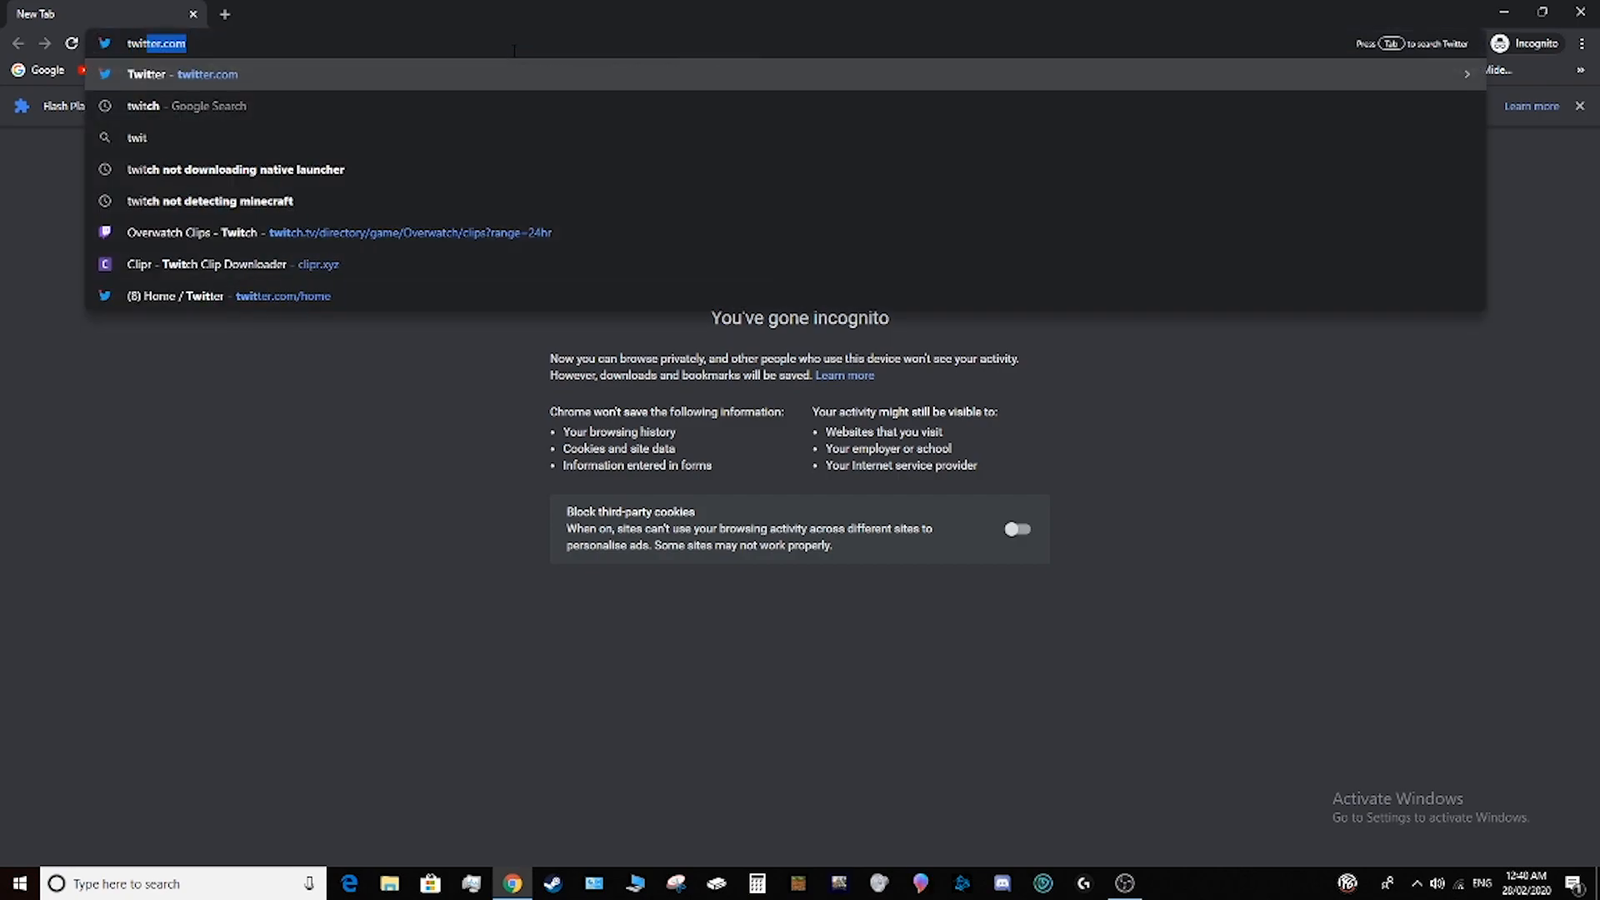
# - Search Google for twitch, go to twitch.tv and reach its Download Apps page via the More menu
pyautogui.click(144, 105)
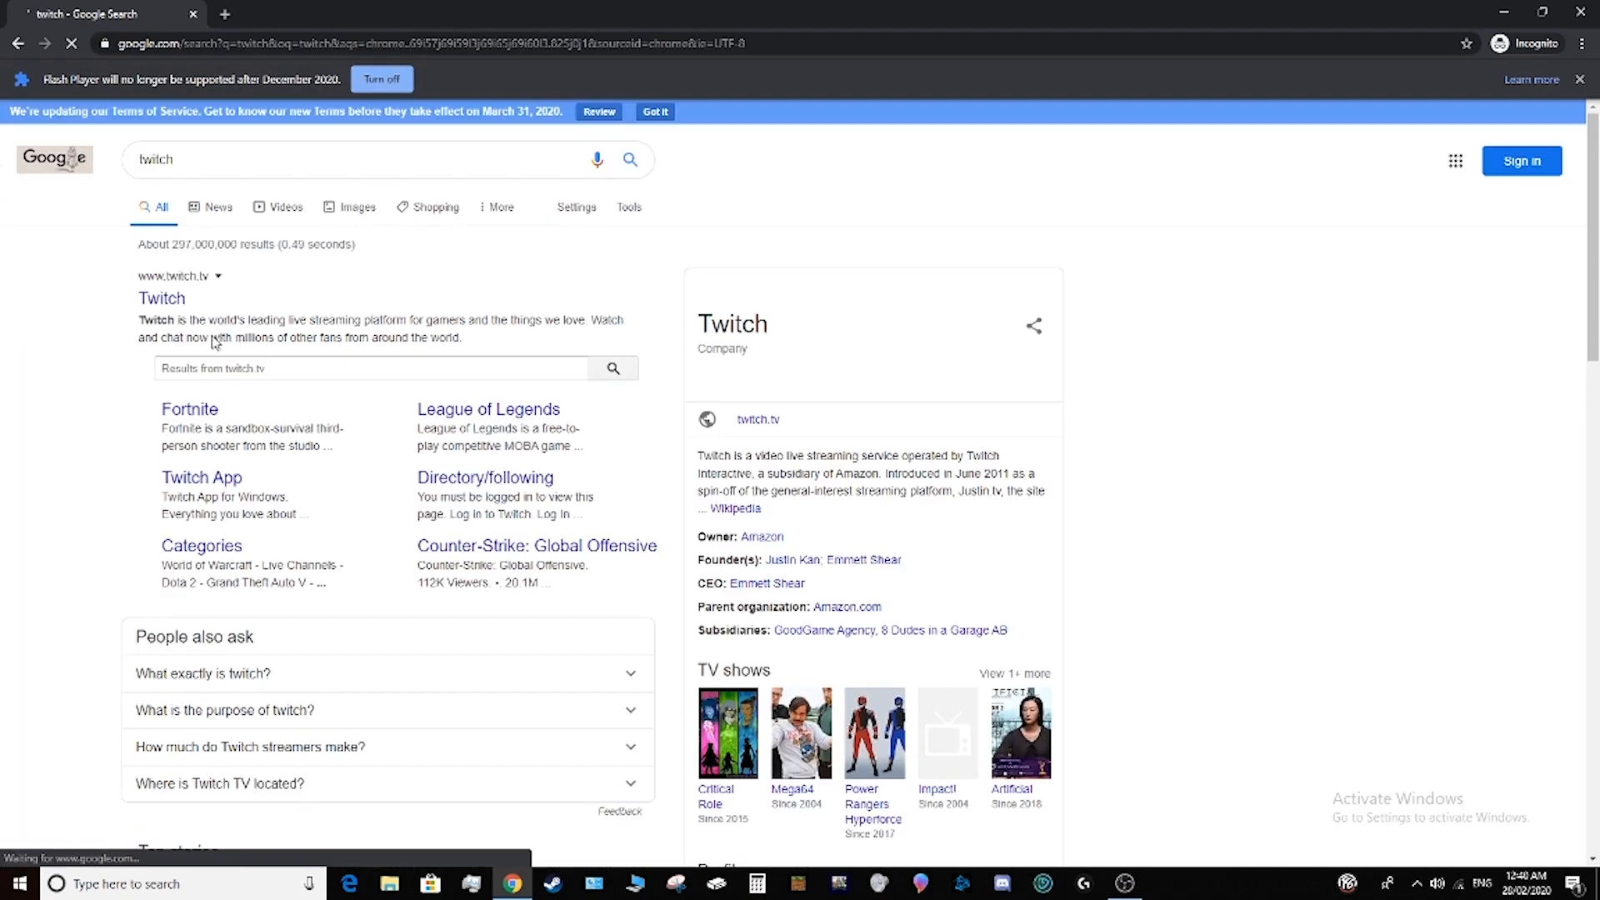
pyautogui.click(161, 298)
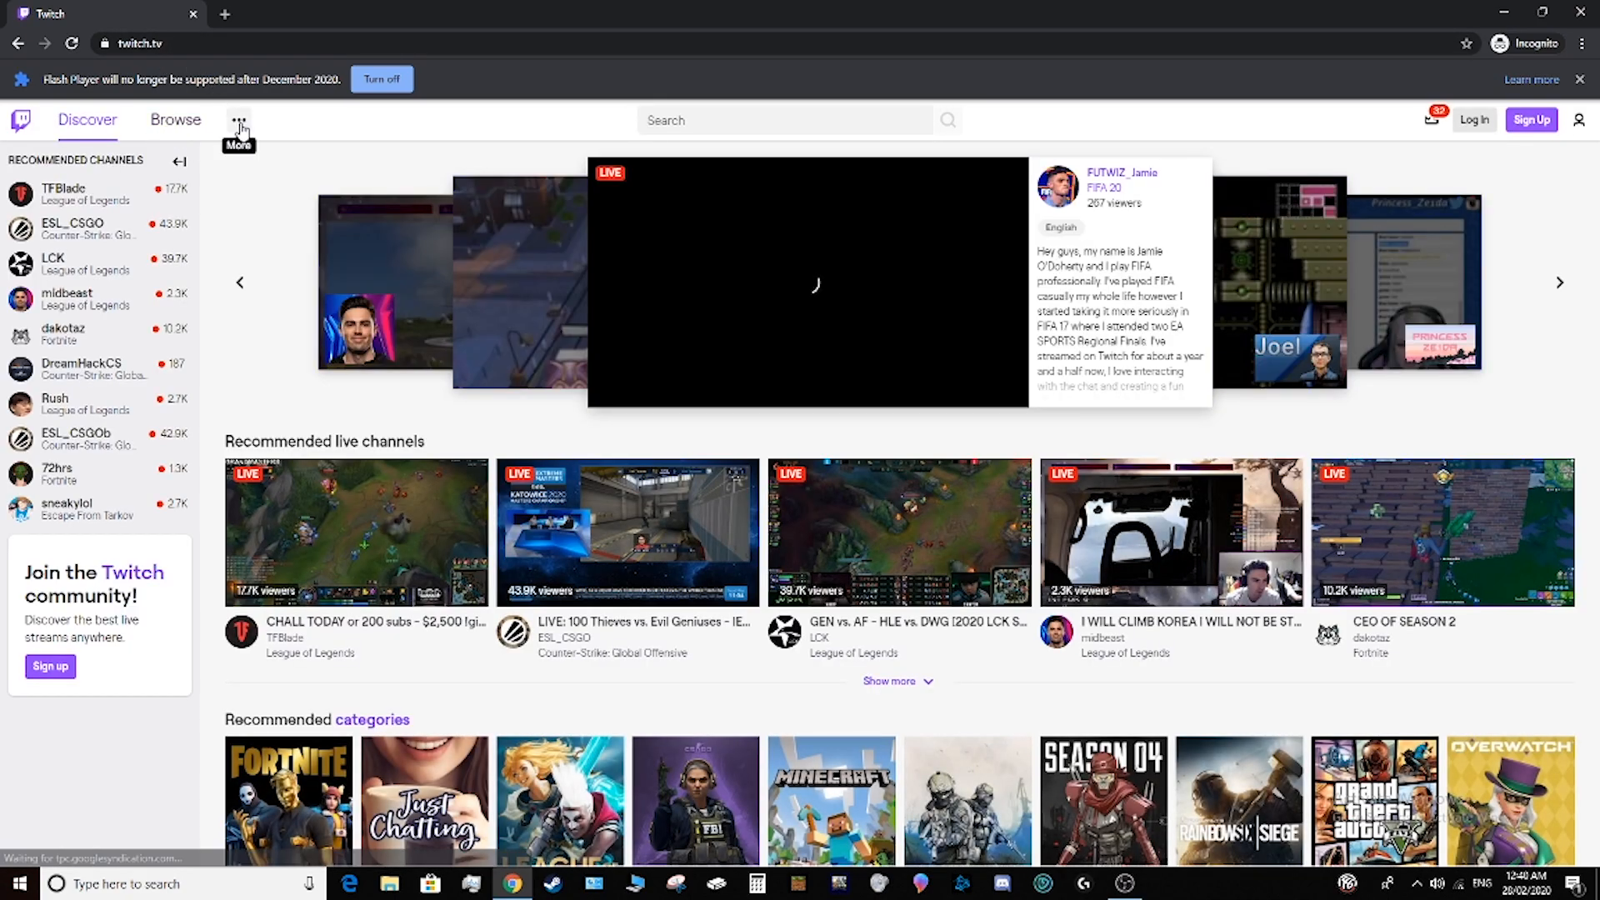
pyautogui.click(238, 120)
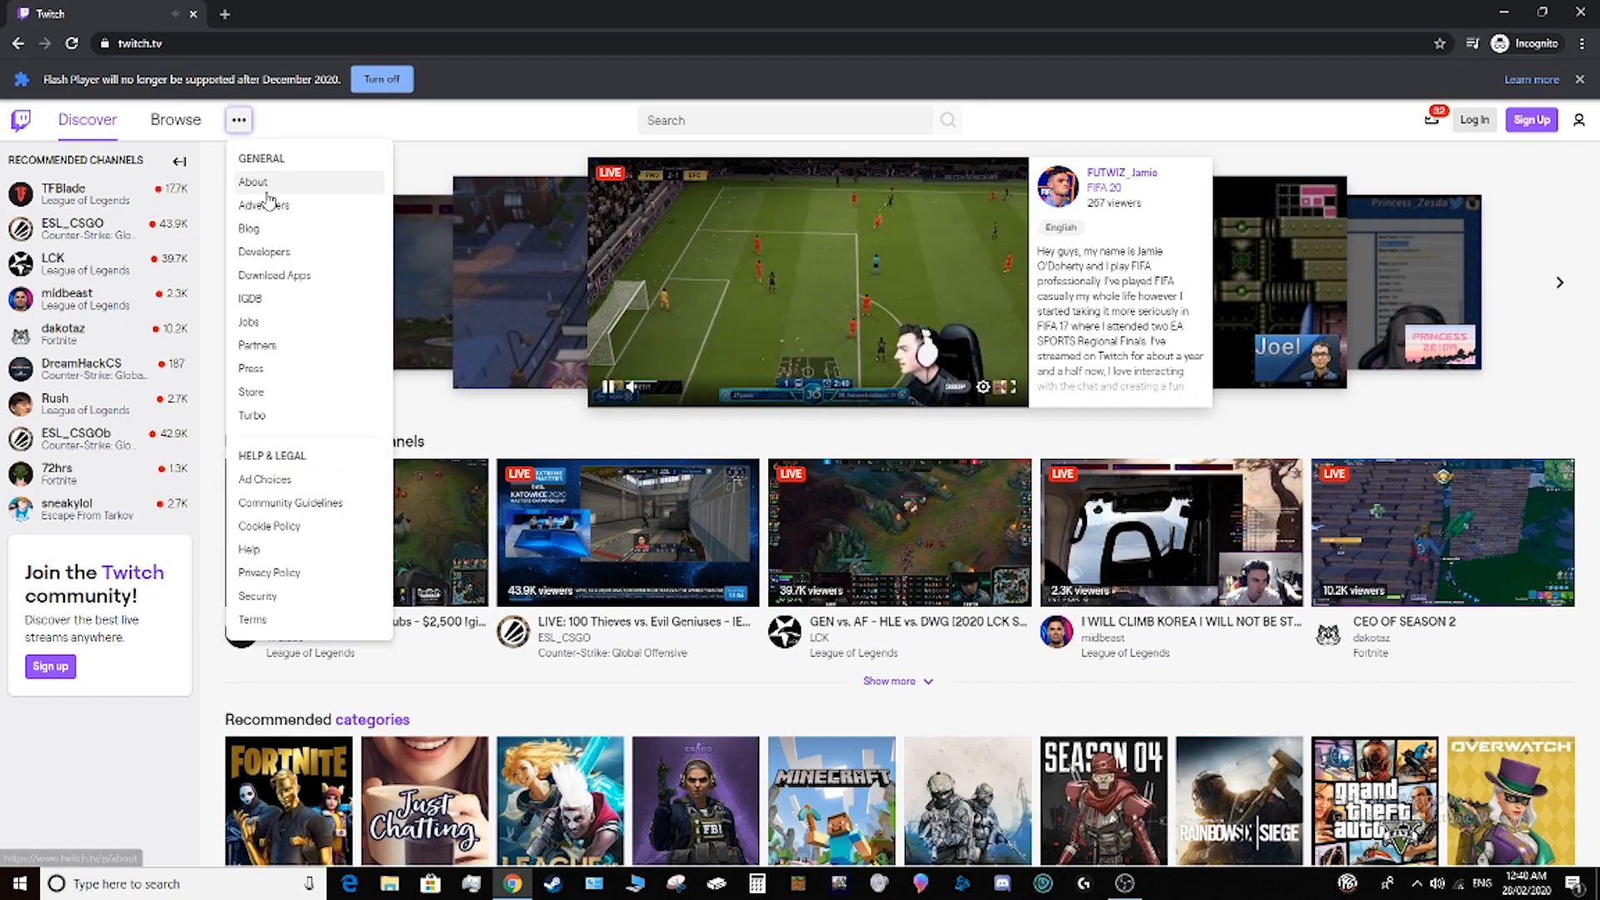
pyautogui.click(273, 276)
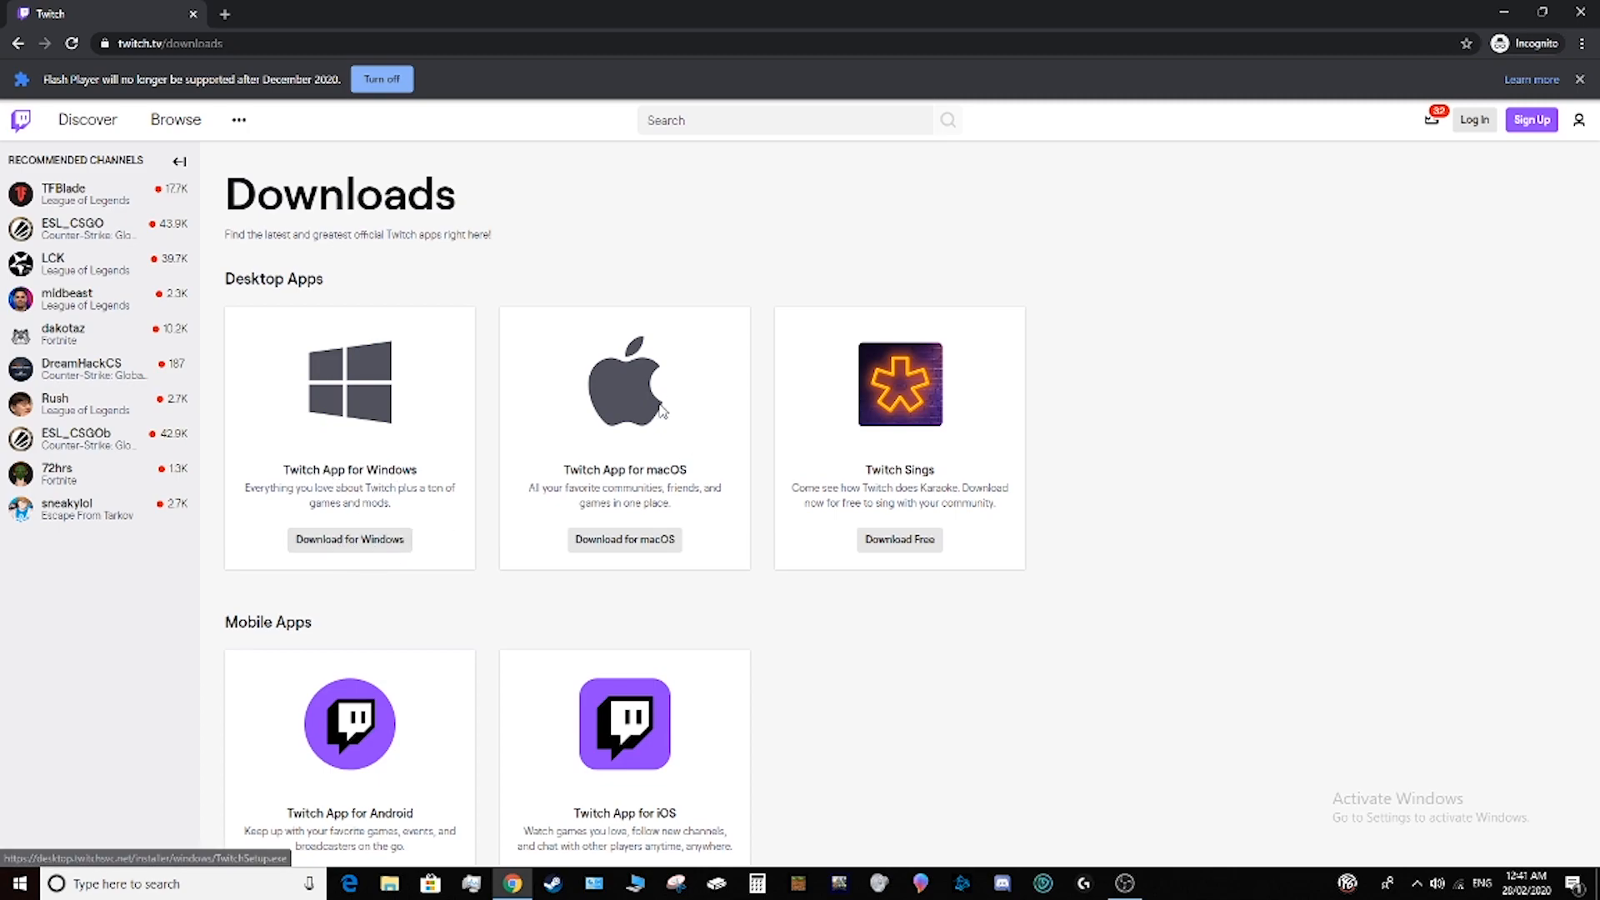
pyautogui.moveTo(349, 539)
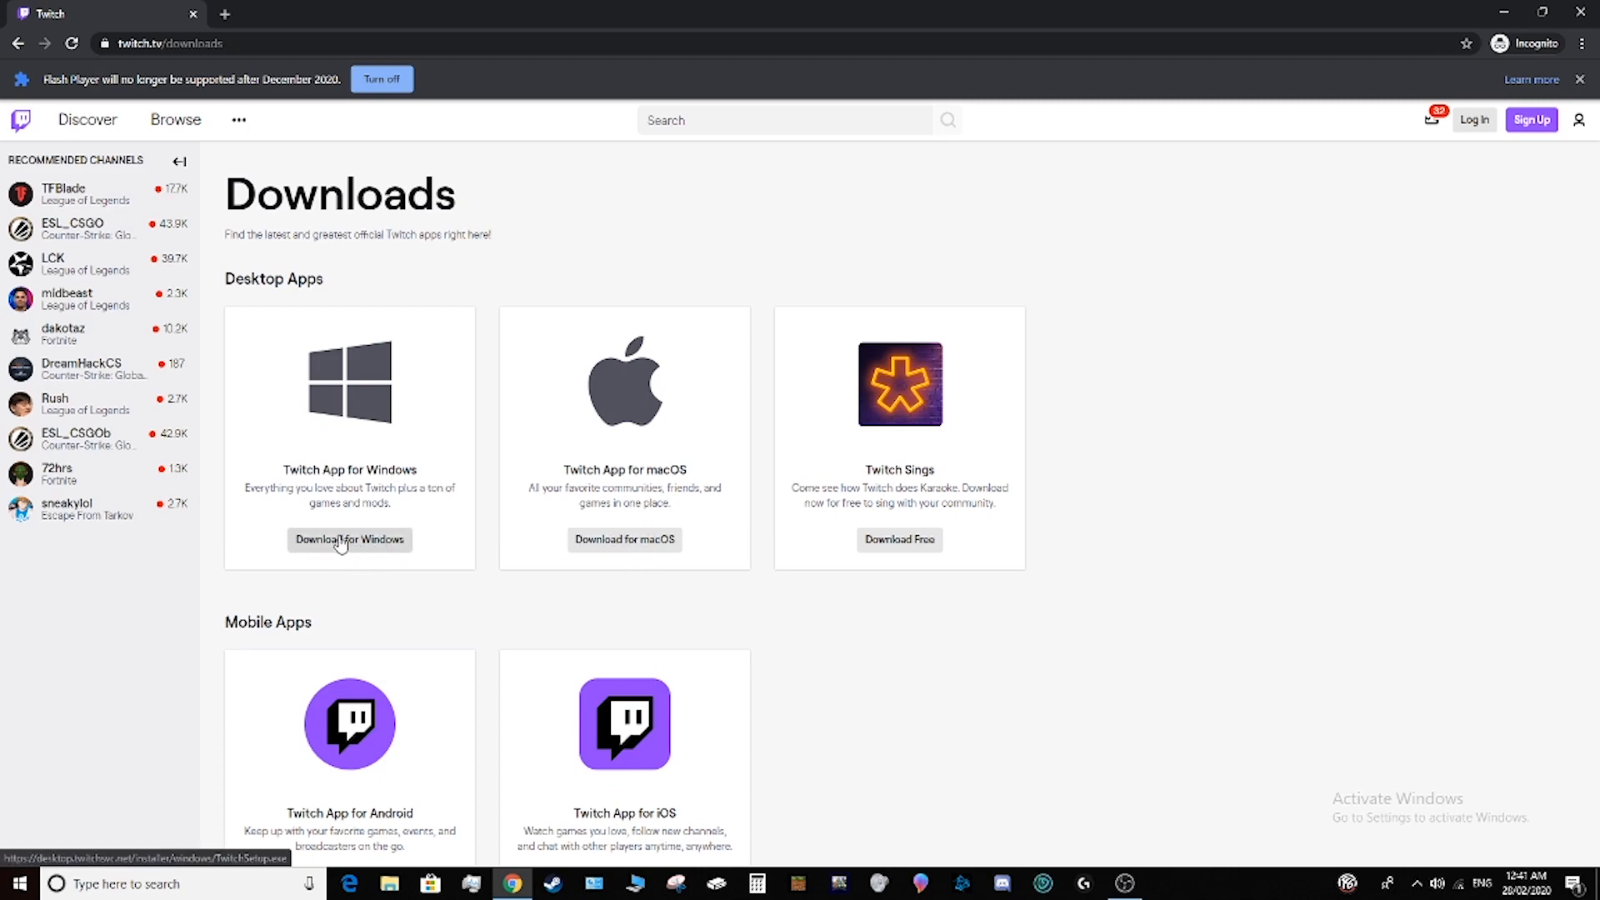
# - Download the Twitch App for Windows, let TwitchSetup install, and close the installer
pyautogui.click(348, 539)
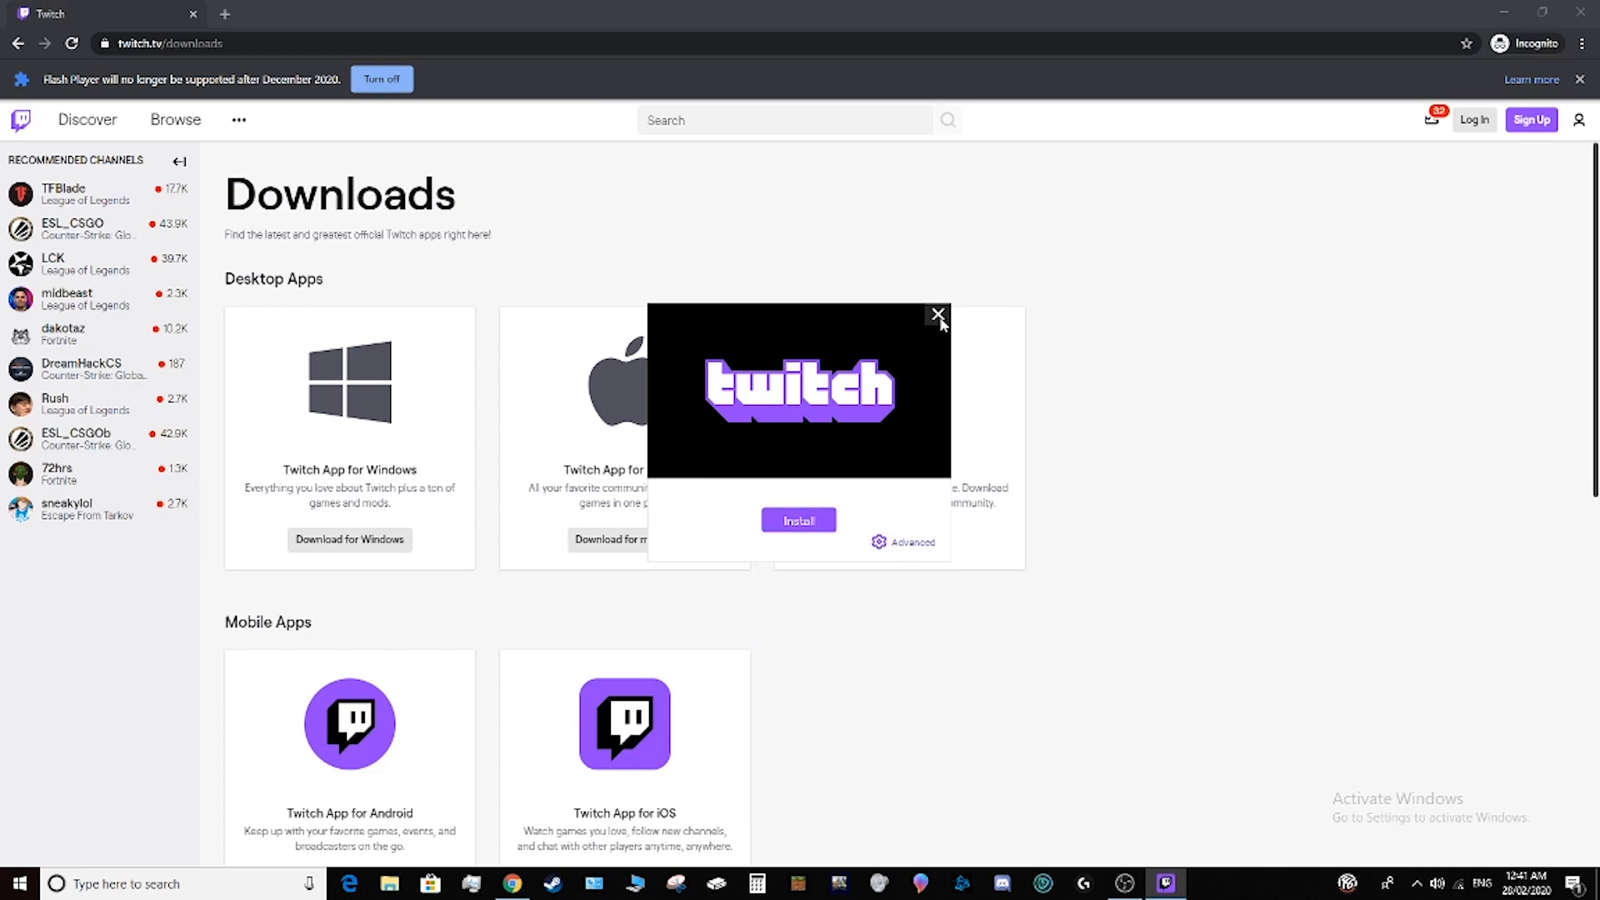
pyautogui.click(937, 315)
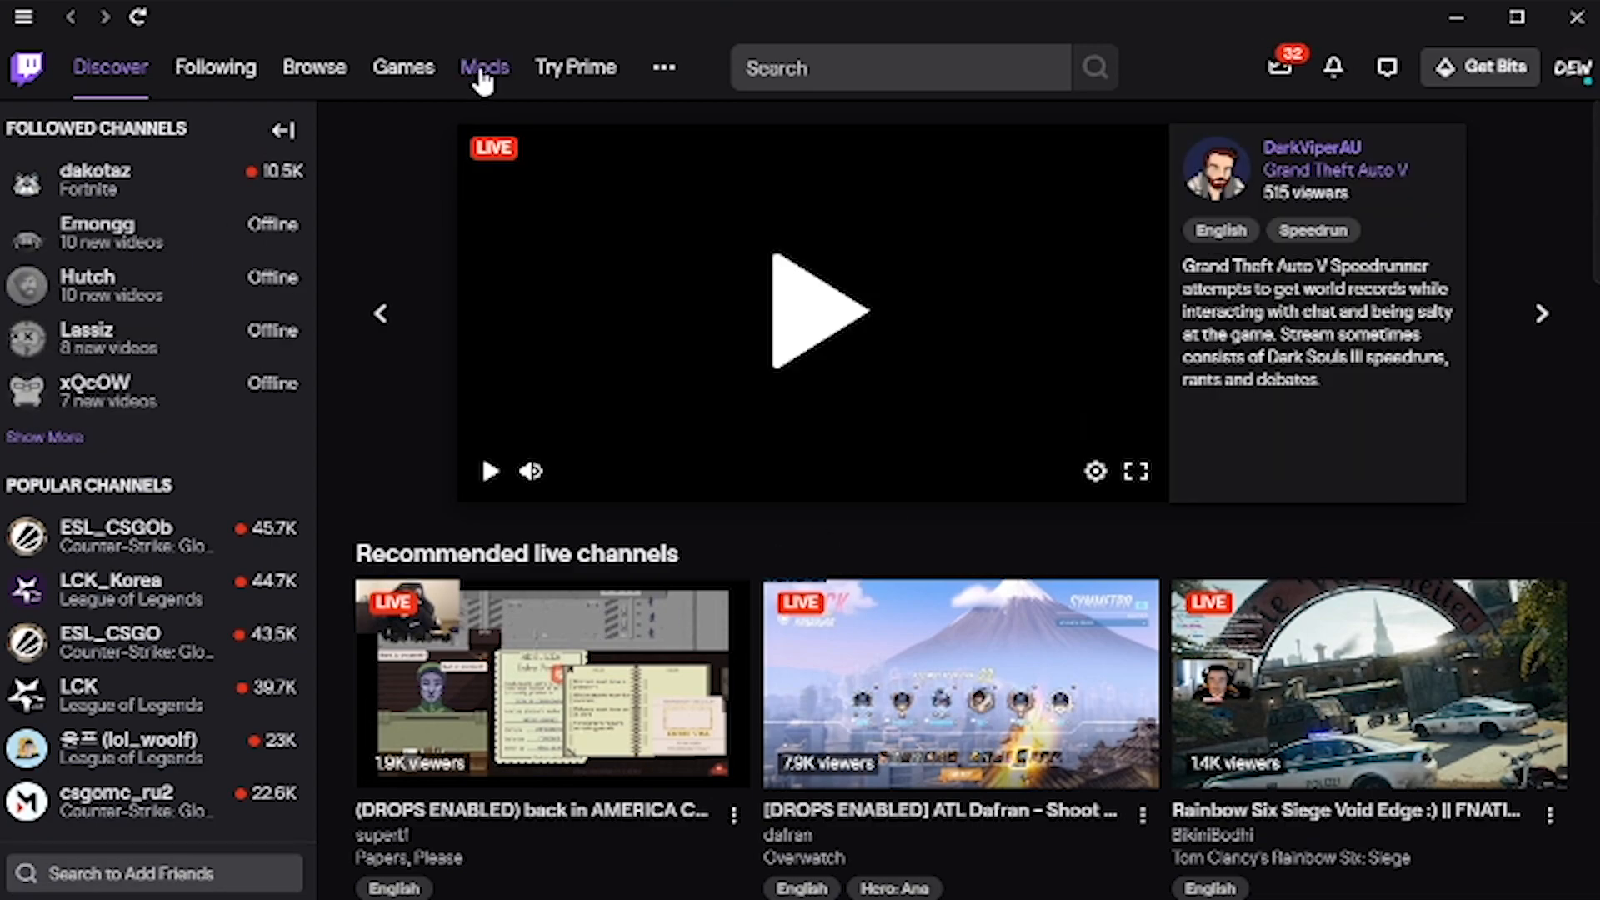
# - Go to the Mods section and choose the Minecraft modpack collection
pyautogui.click(483, 67)
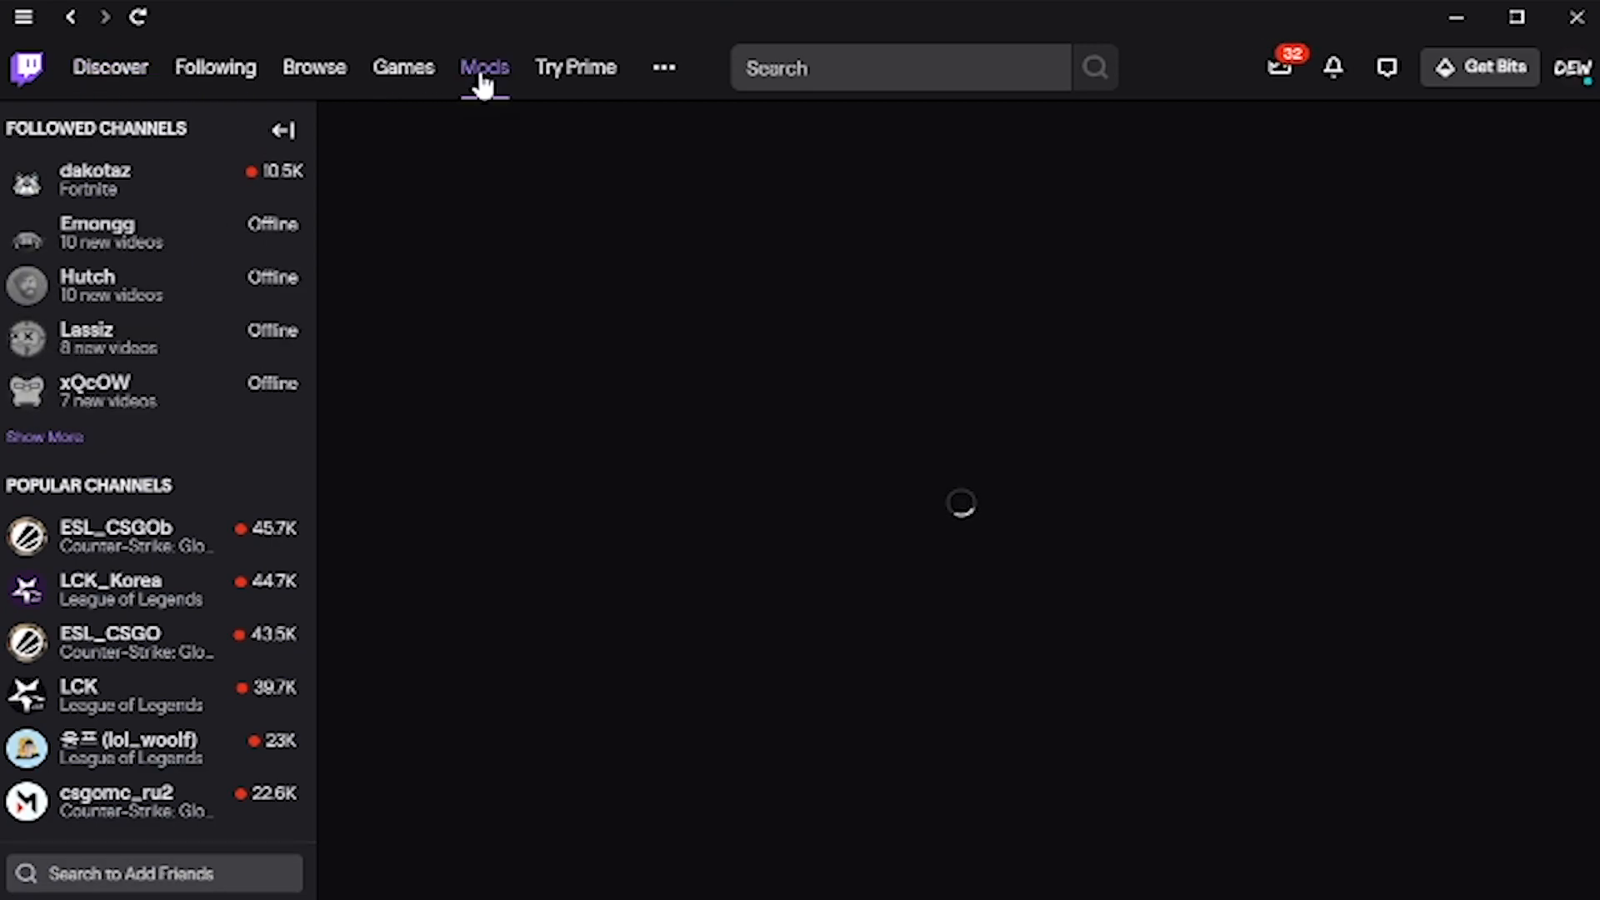
pyautogui.click(483, 67)
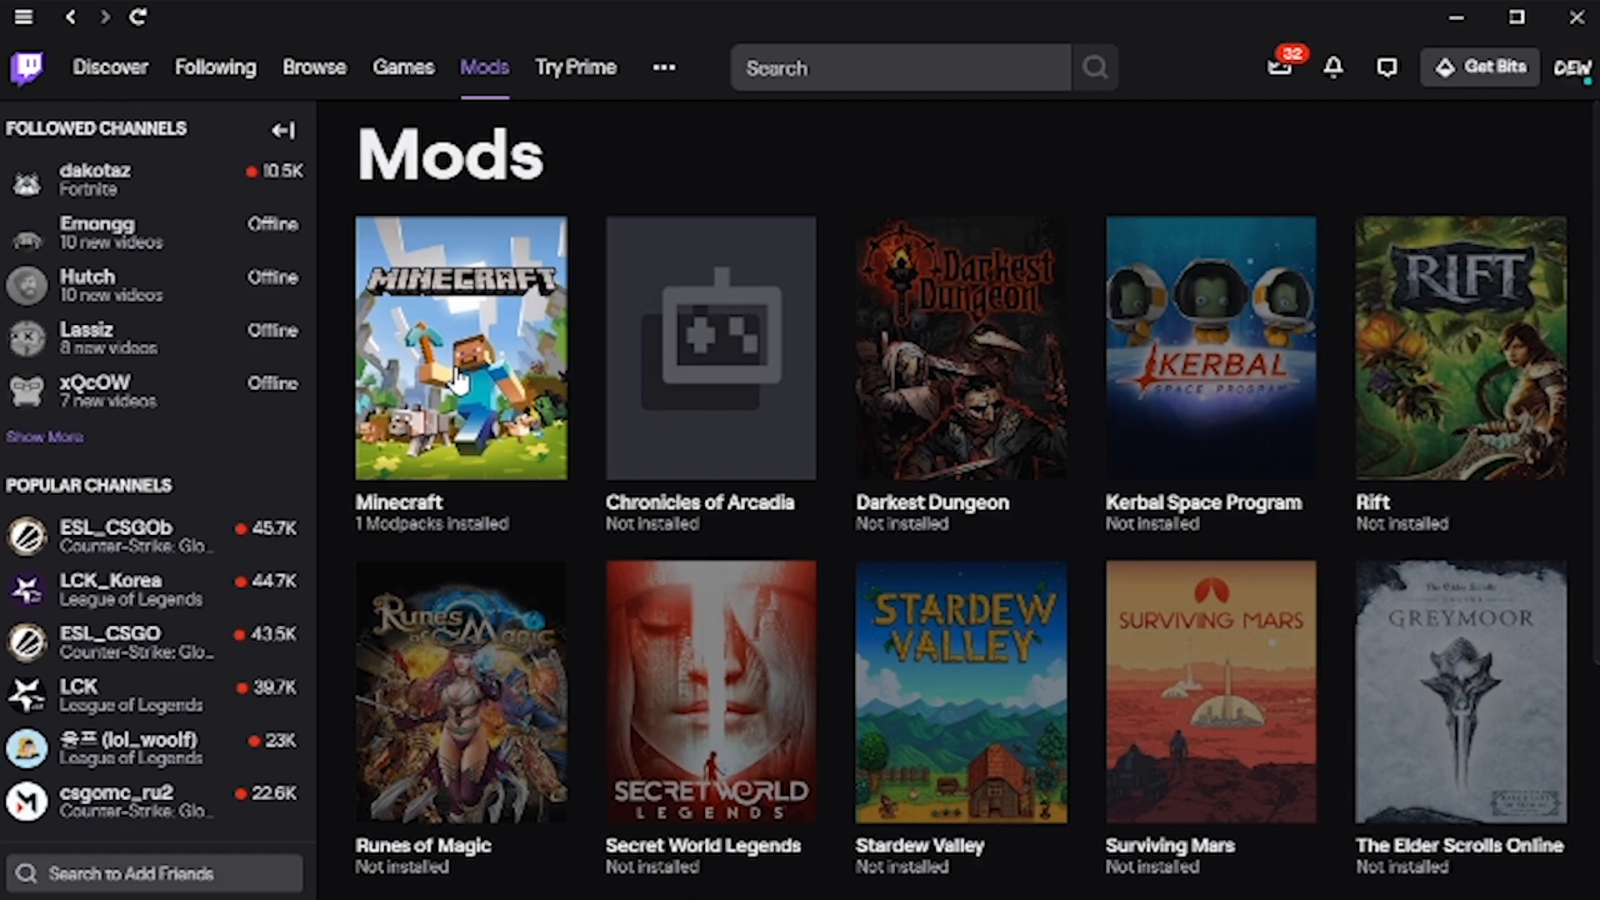
pyautogui.moveTo(678, 304)
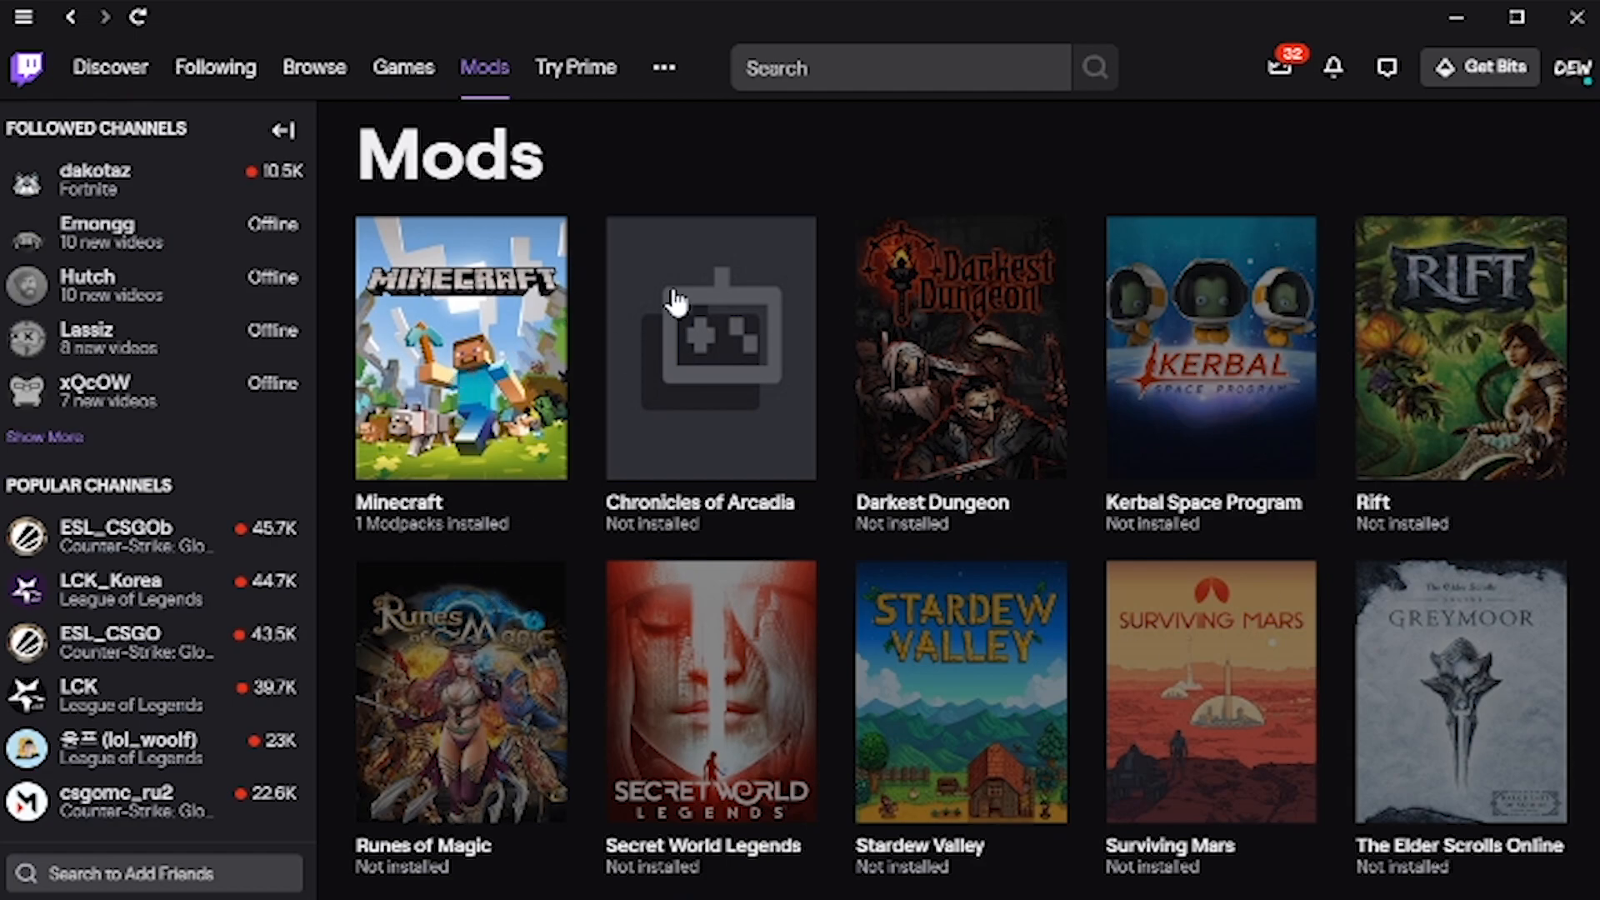
pyautogui.moveTo(462, 424)
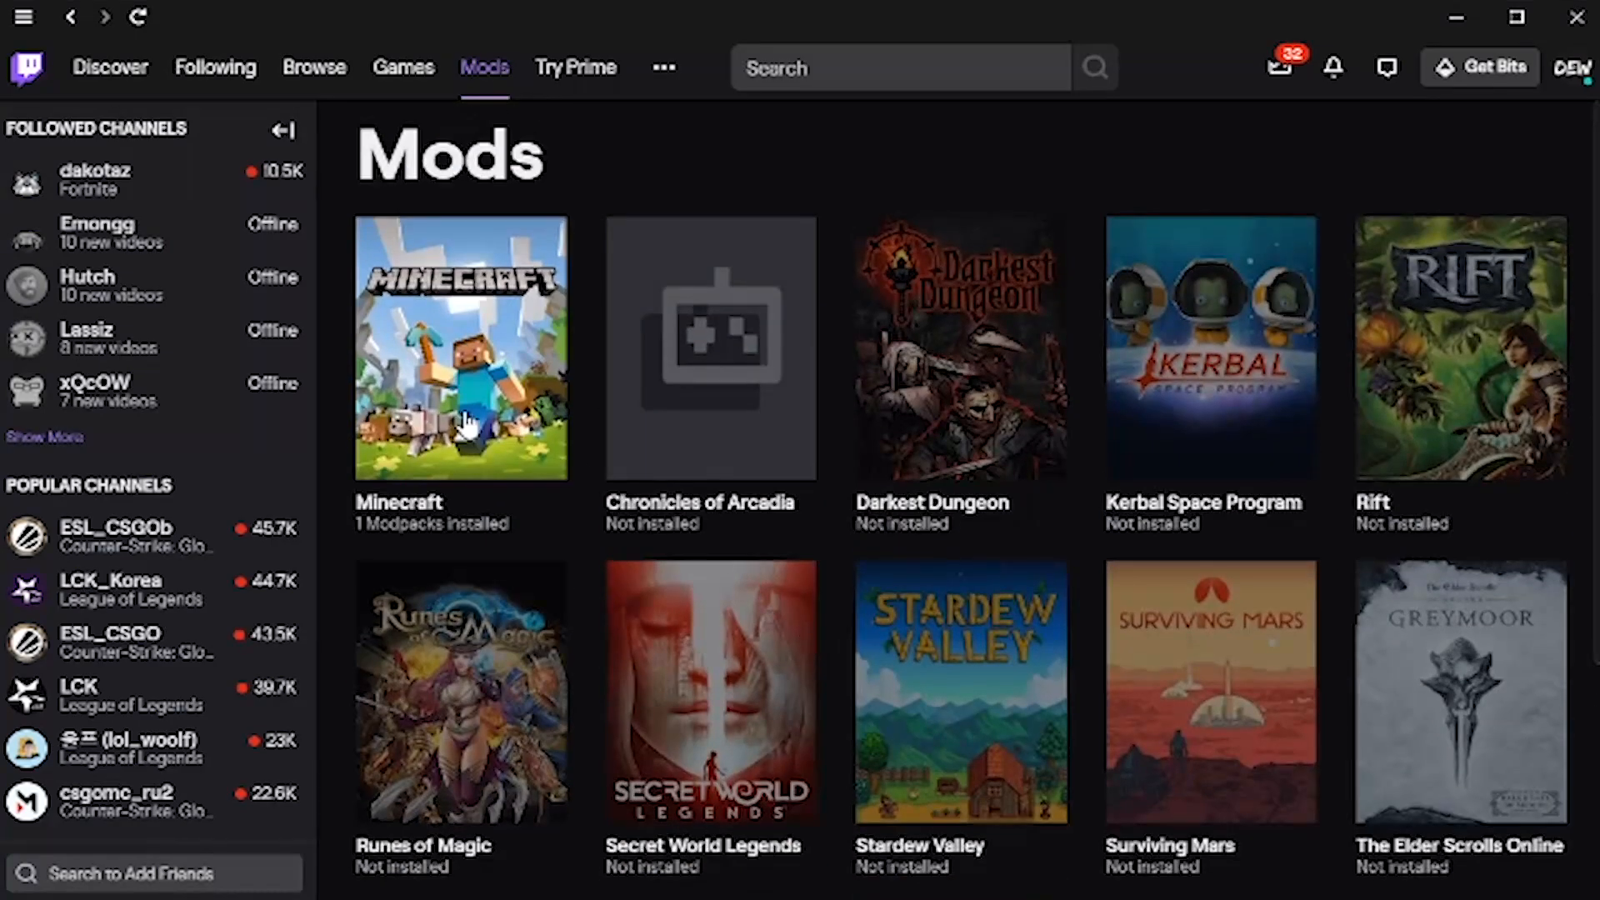
pyautogui.click(460, 349)
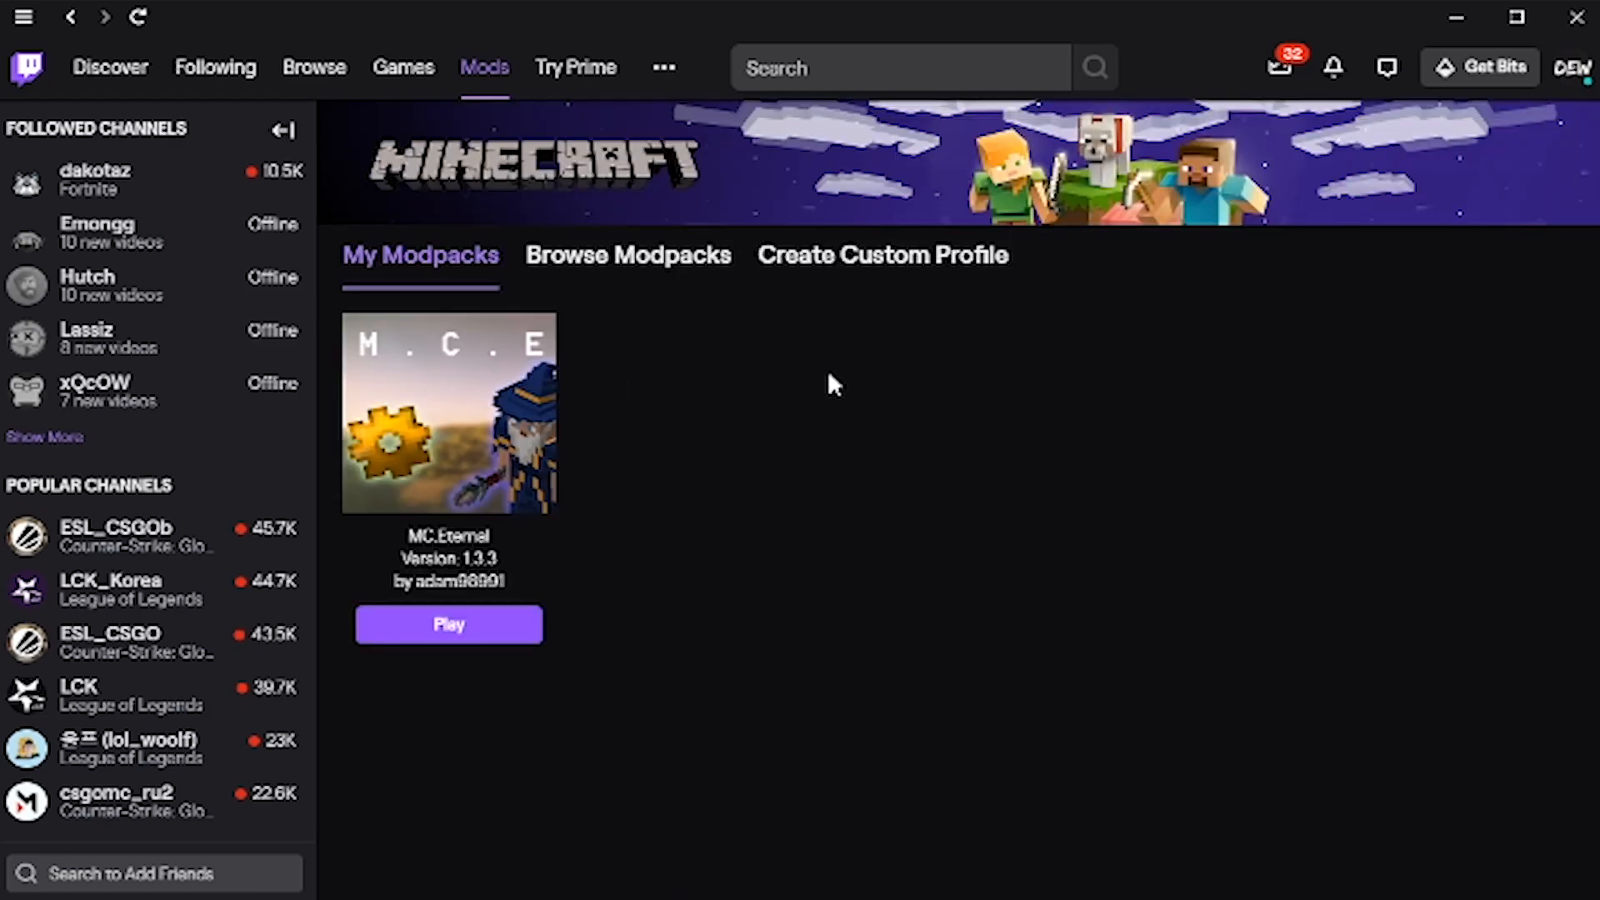
pyautogui.moveTo(459, 480)
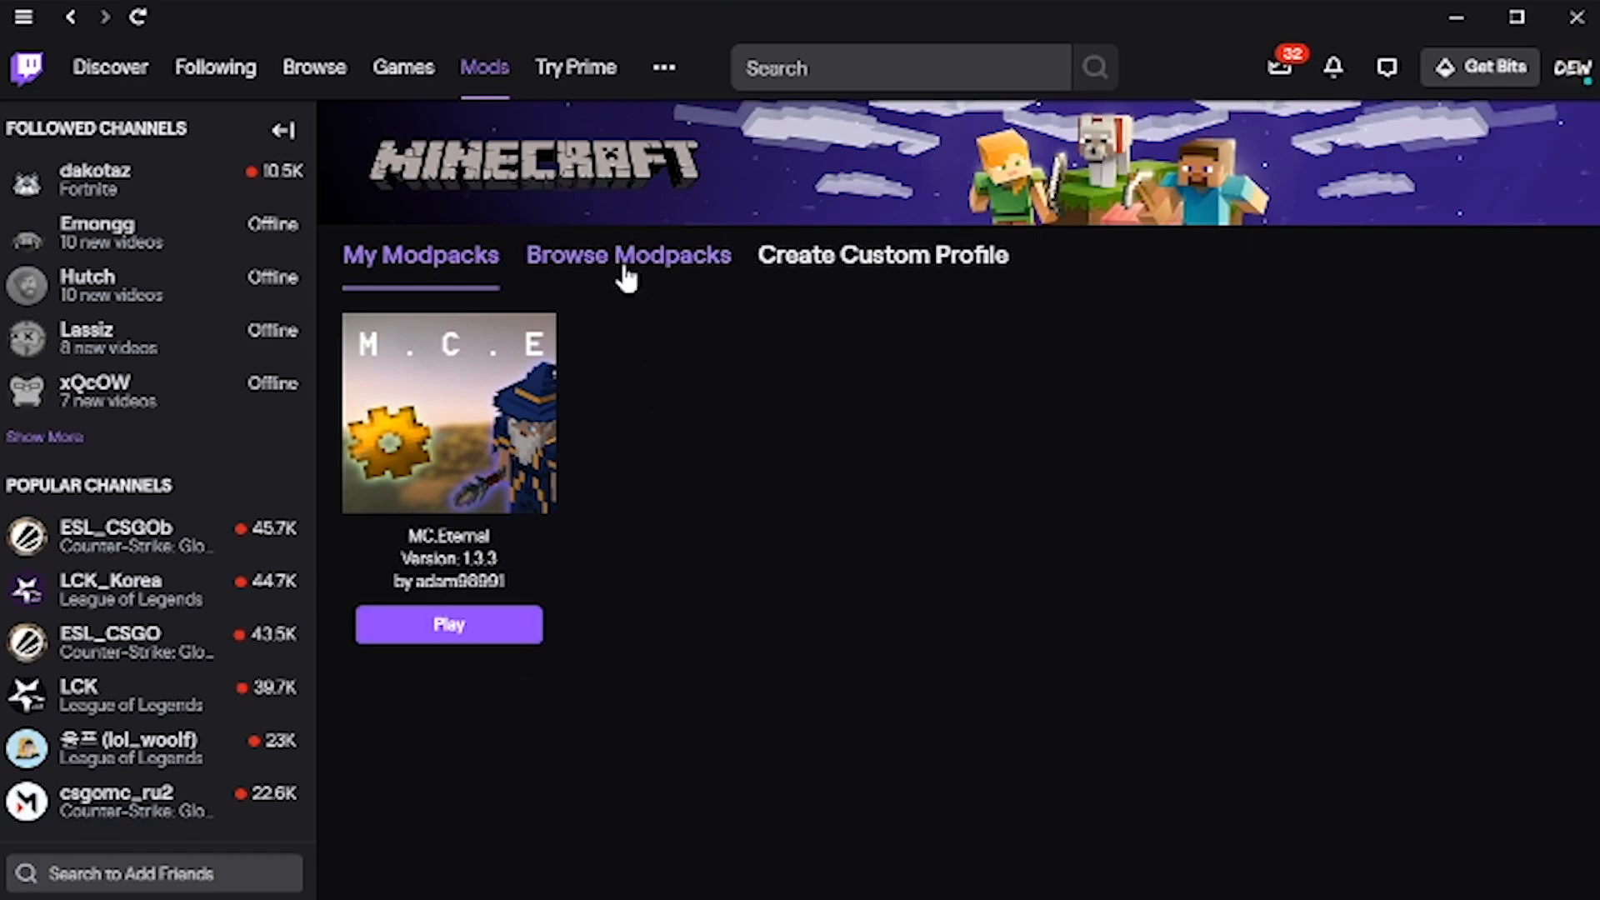
# - Browse Minecraft modpacks and search for mc.eternal to find the MC.Eternal pack
pyautogui.click(629, 253)
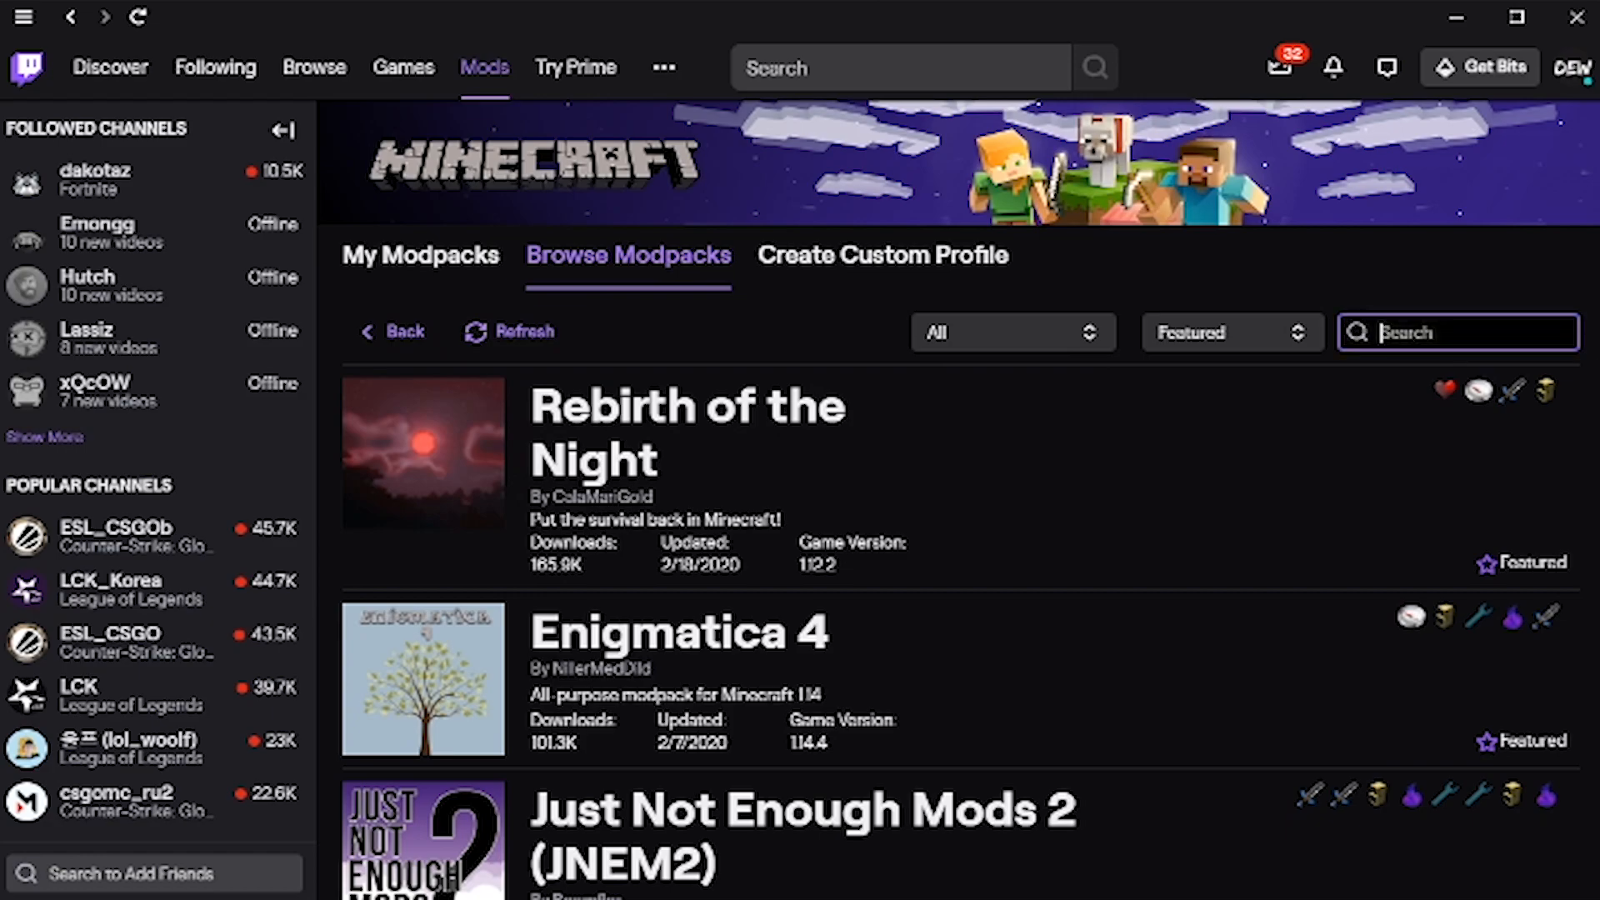
pyautogui.write('mo')
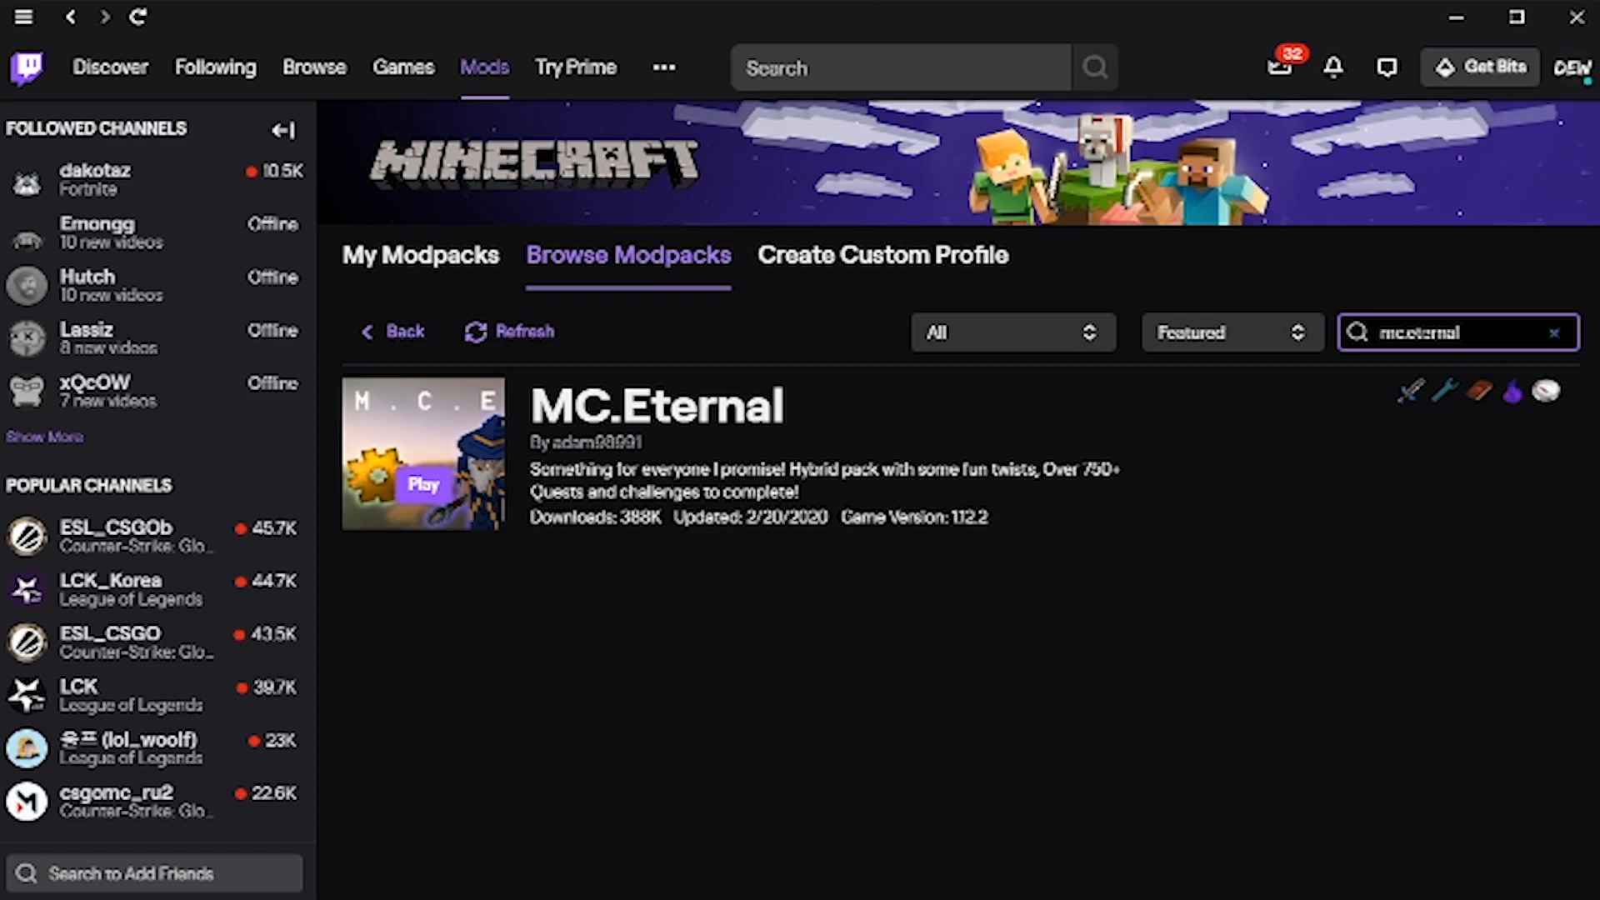
pyautogui.moveTo(639, 447)
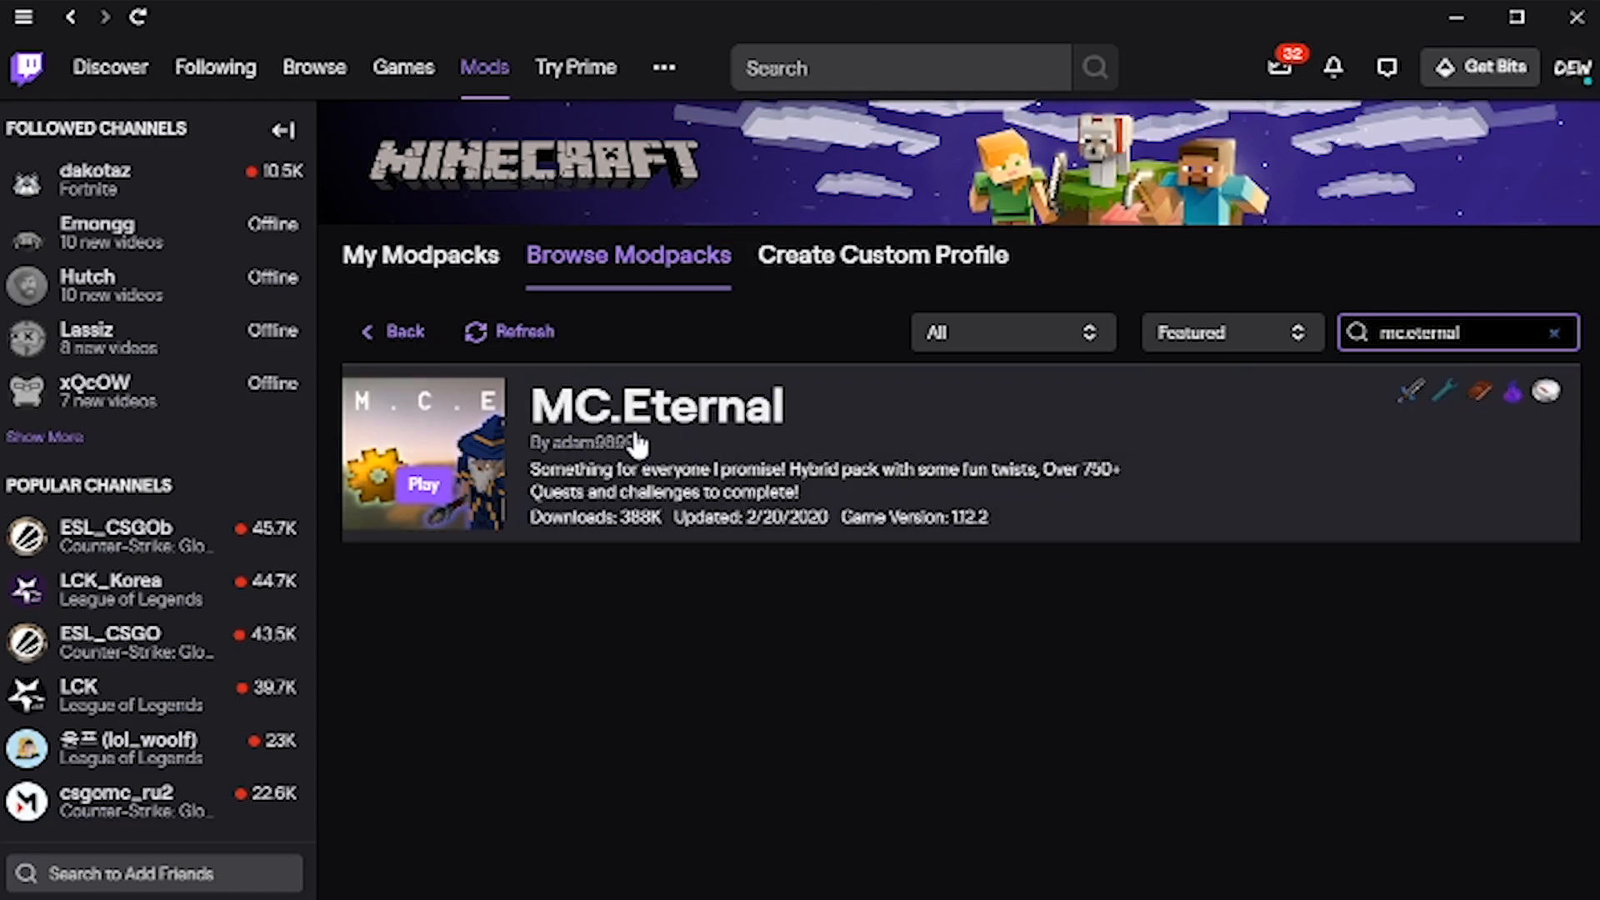
pyautogui.moveTo(663, 481)
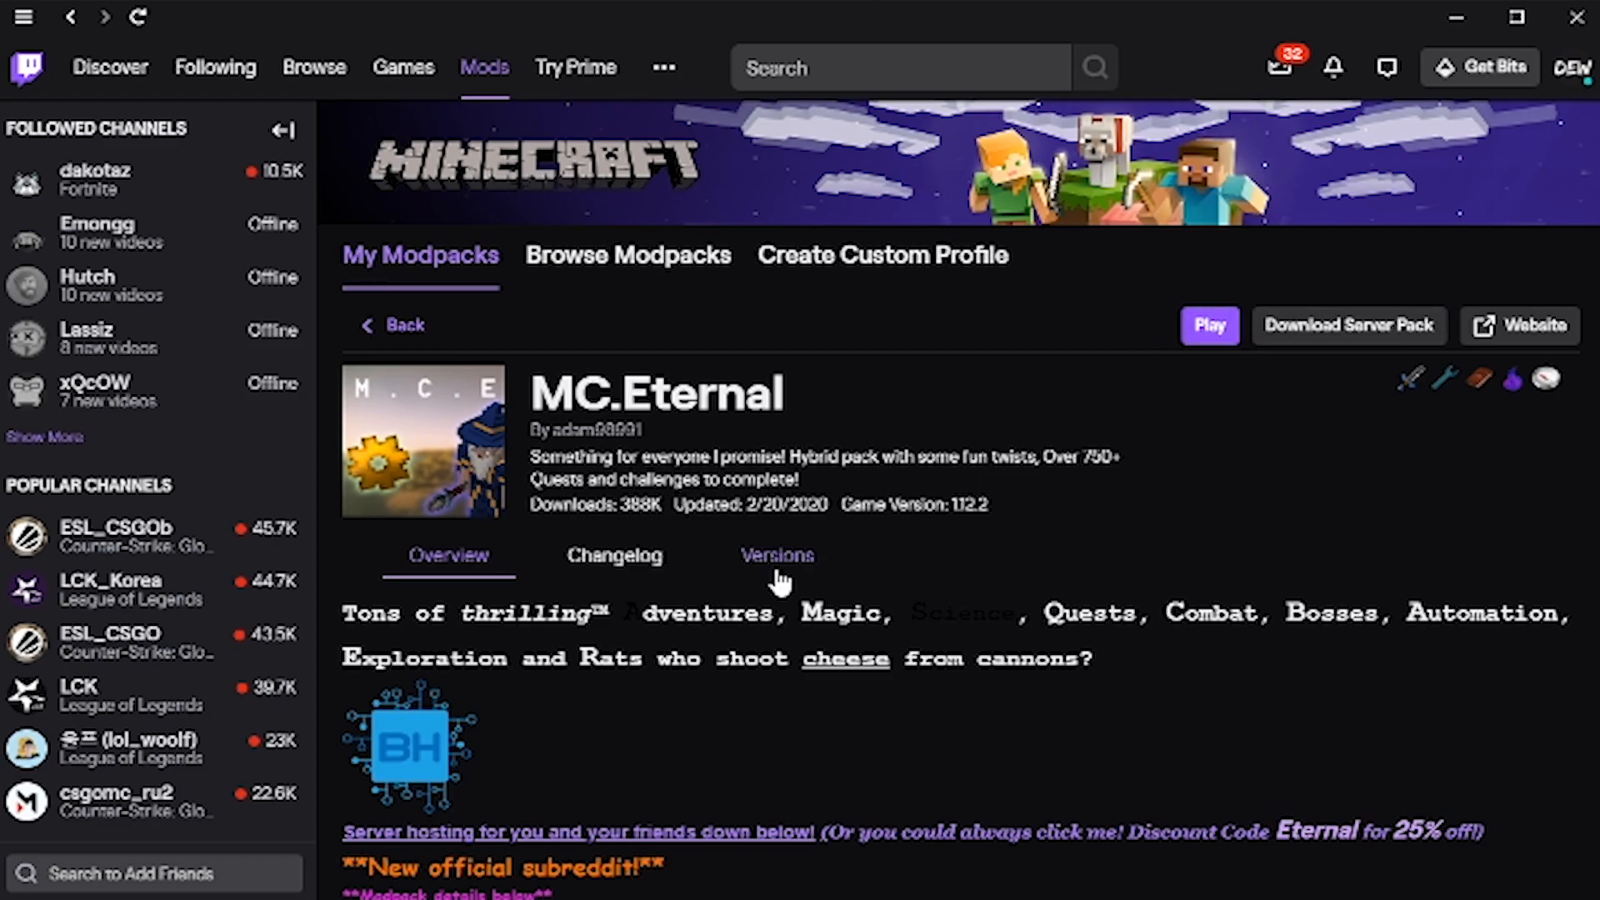
# - List MC.Eternal's versions, from Eternal 1.3.3 back to MC Eternal 1.0
pyautogui.click(777, 554)
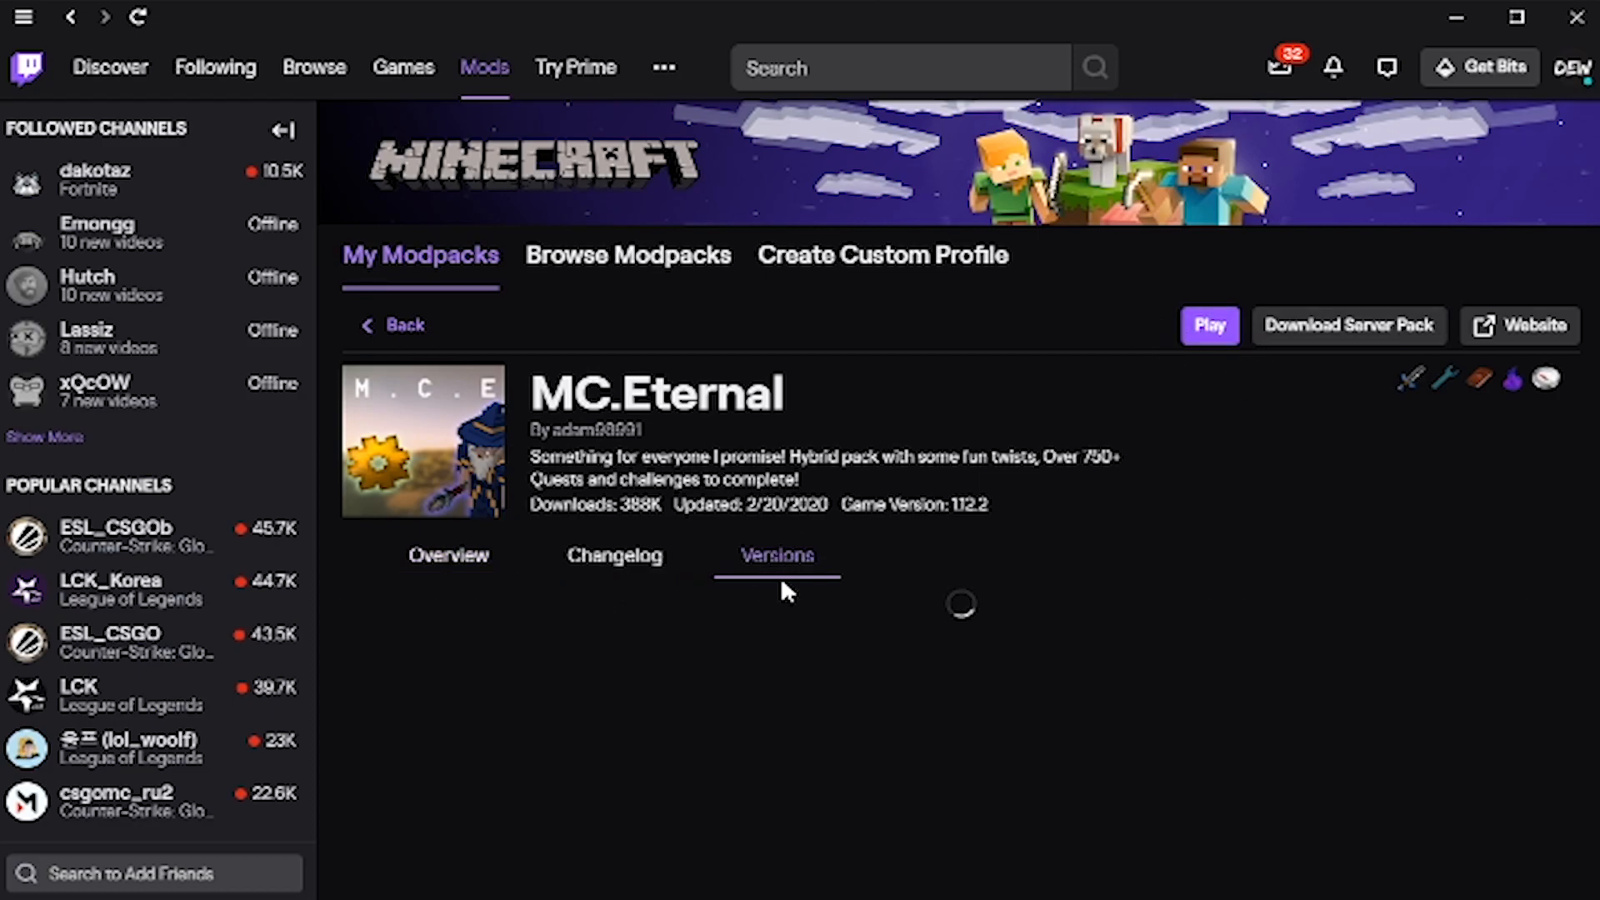
pyautogui.click(777, 555)
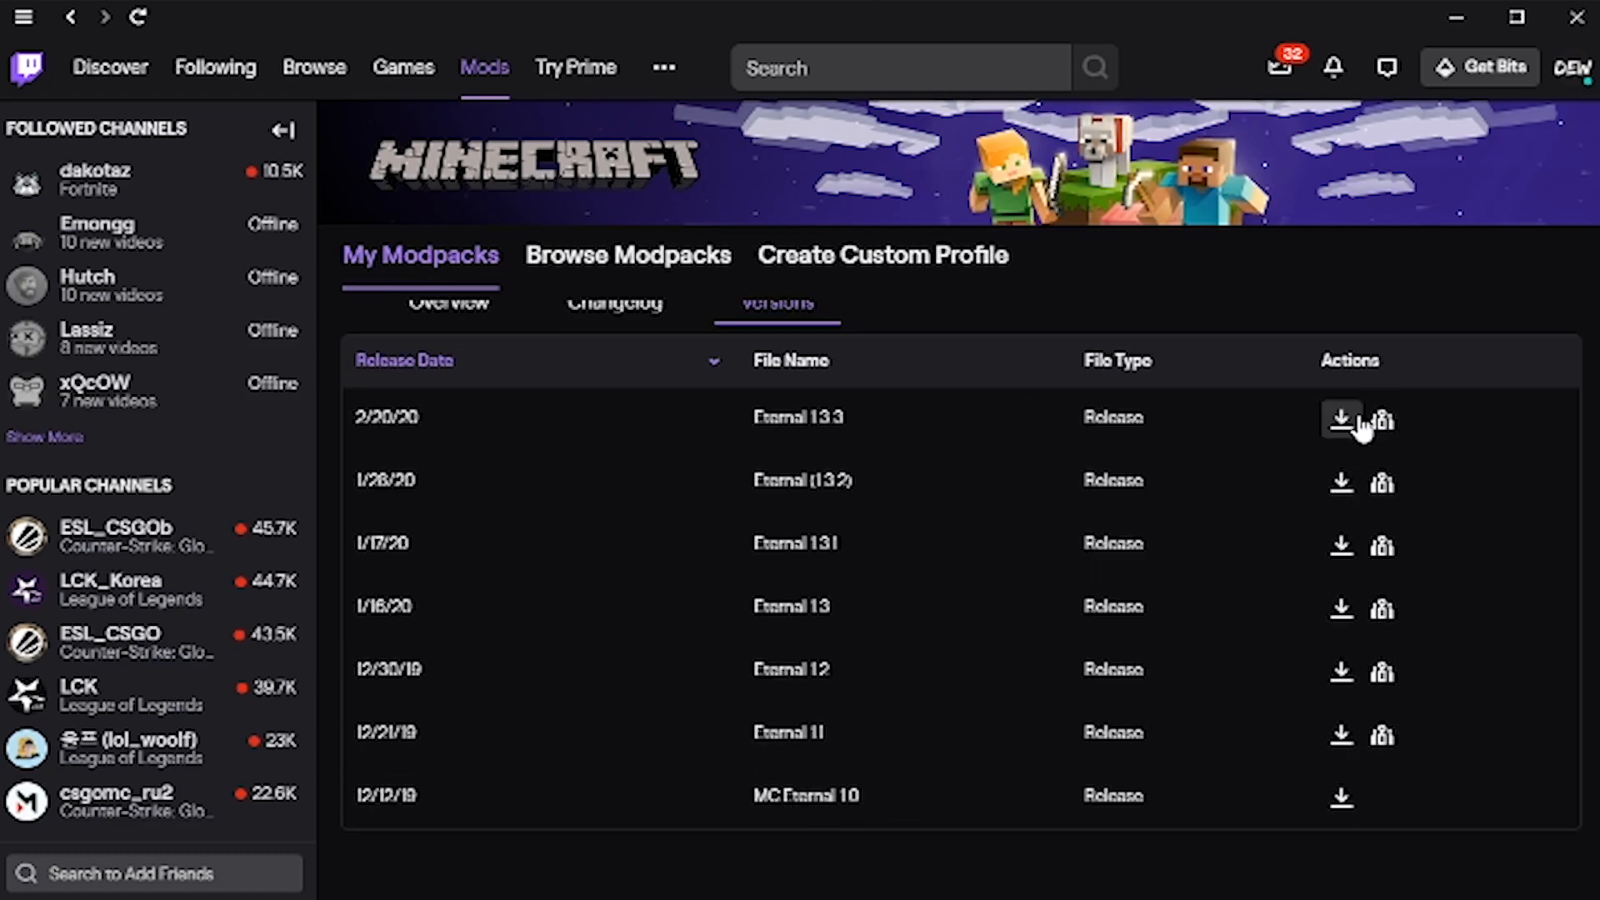
pyautogui.moveTo(1340, 420)
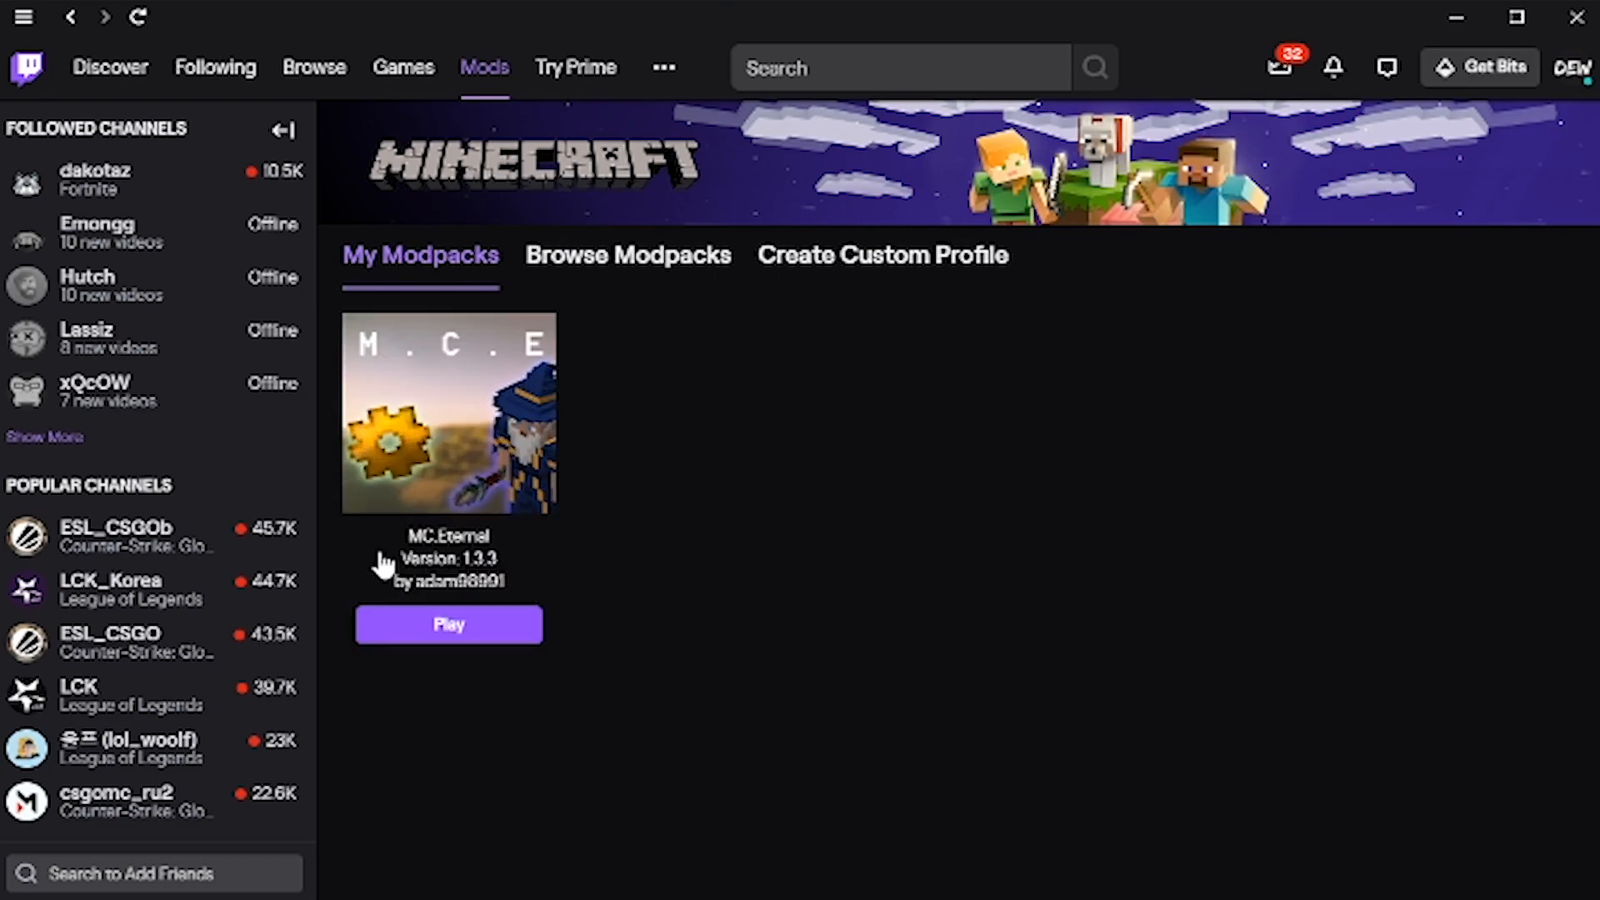
pyautogui.moveTo(434, 557)
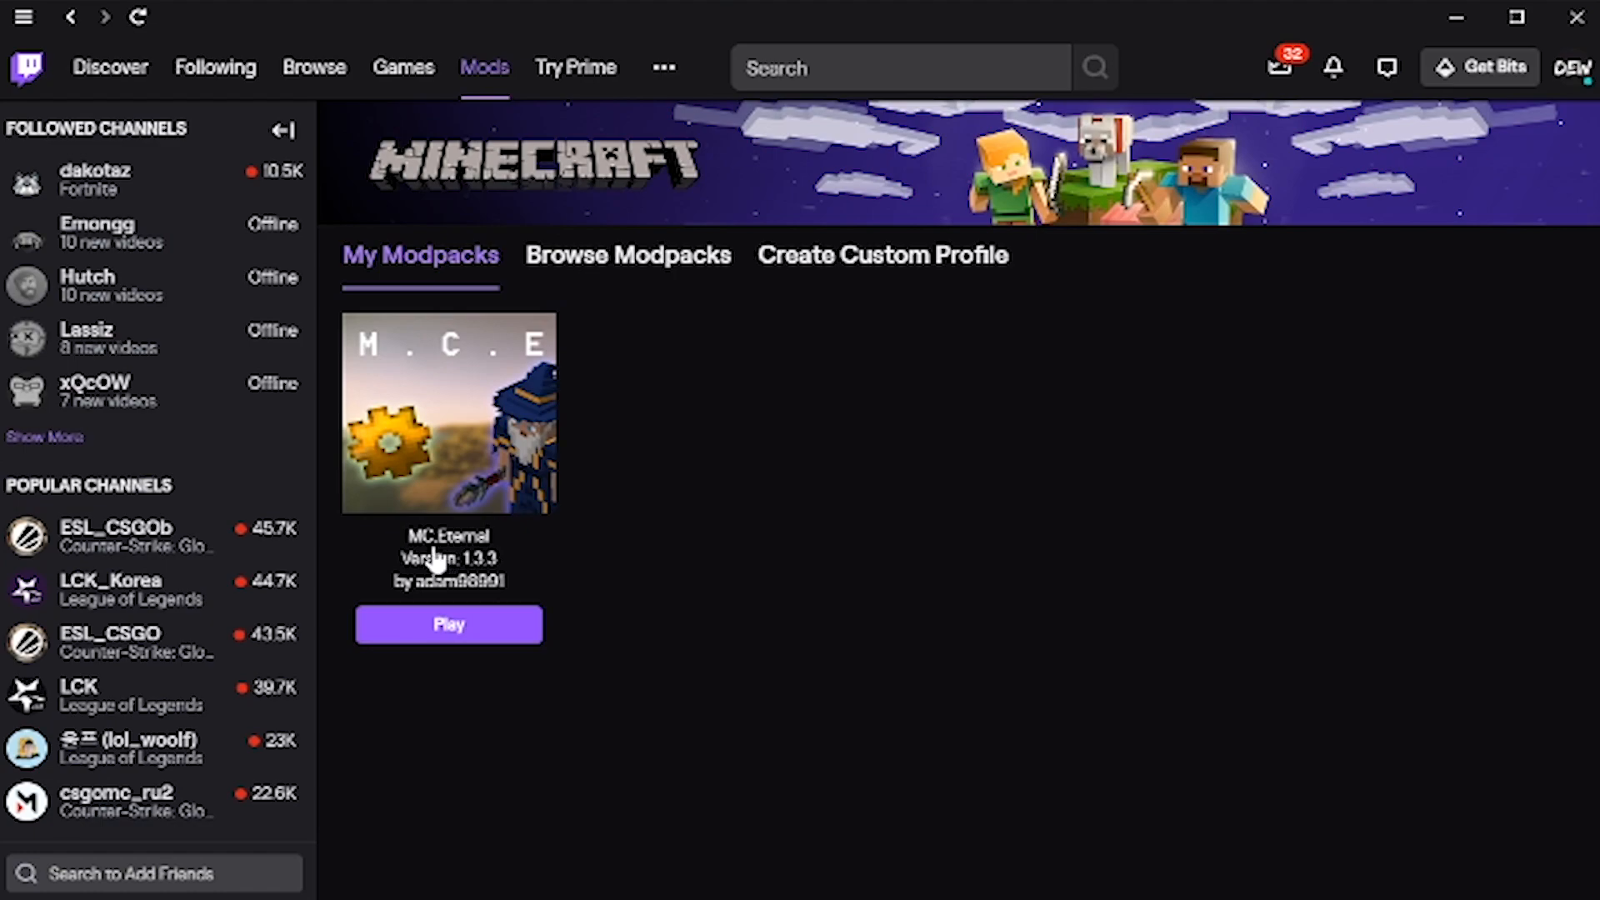
pyautogui.moveTo(438, 547)
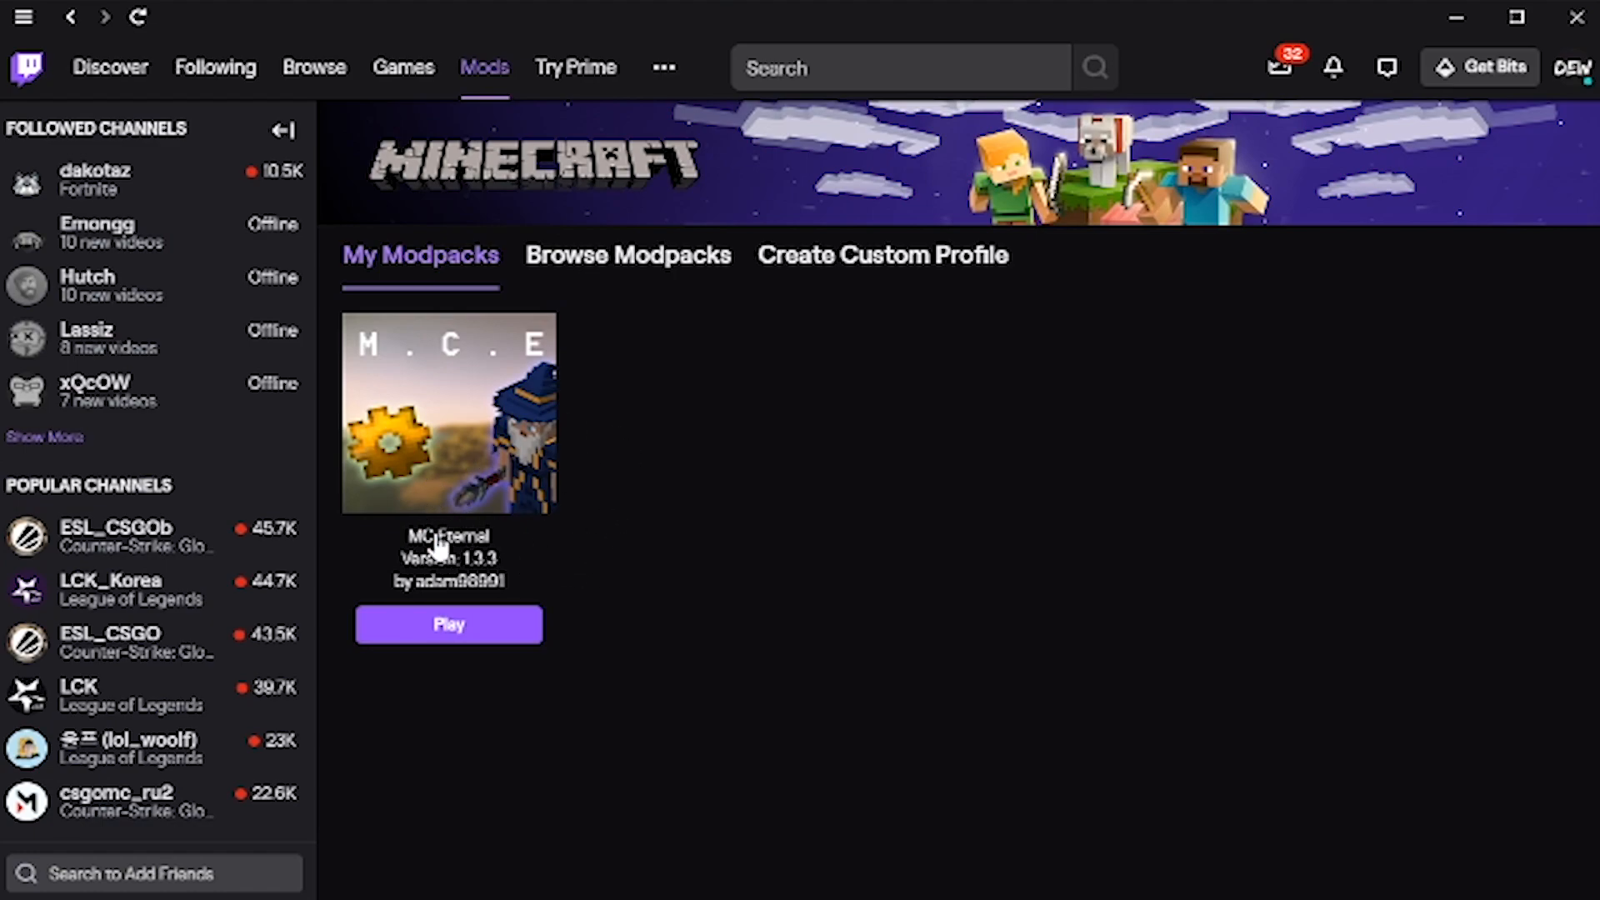
pyautogui.moveTo(568, 599)
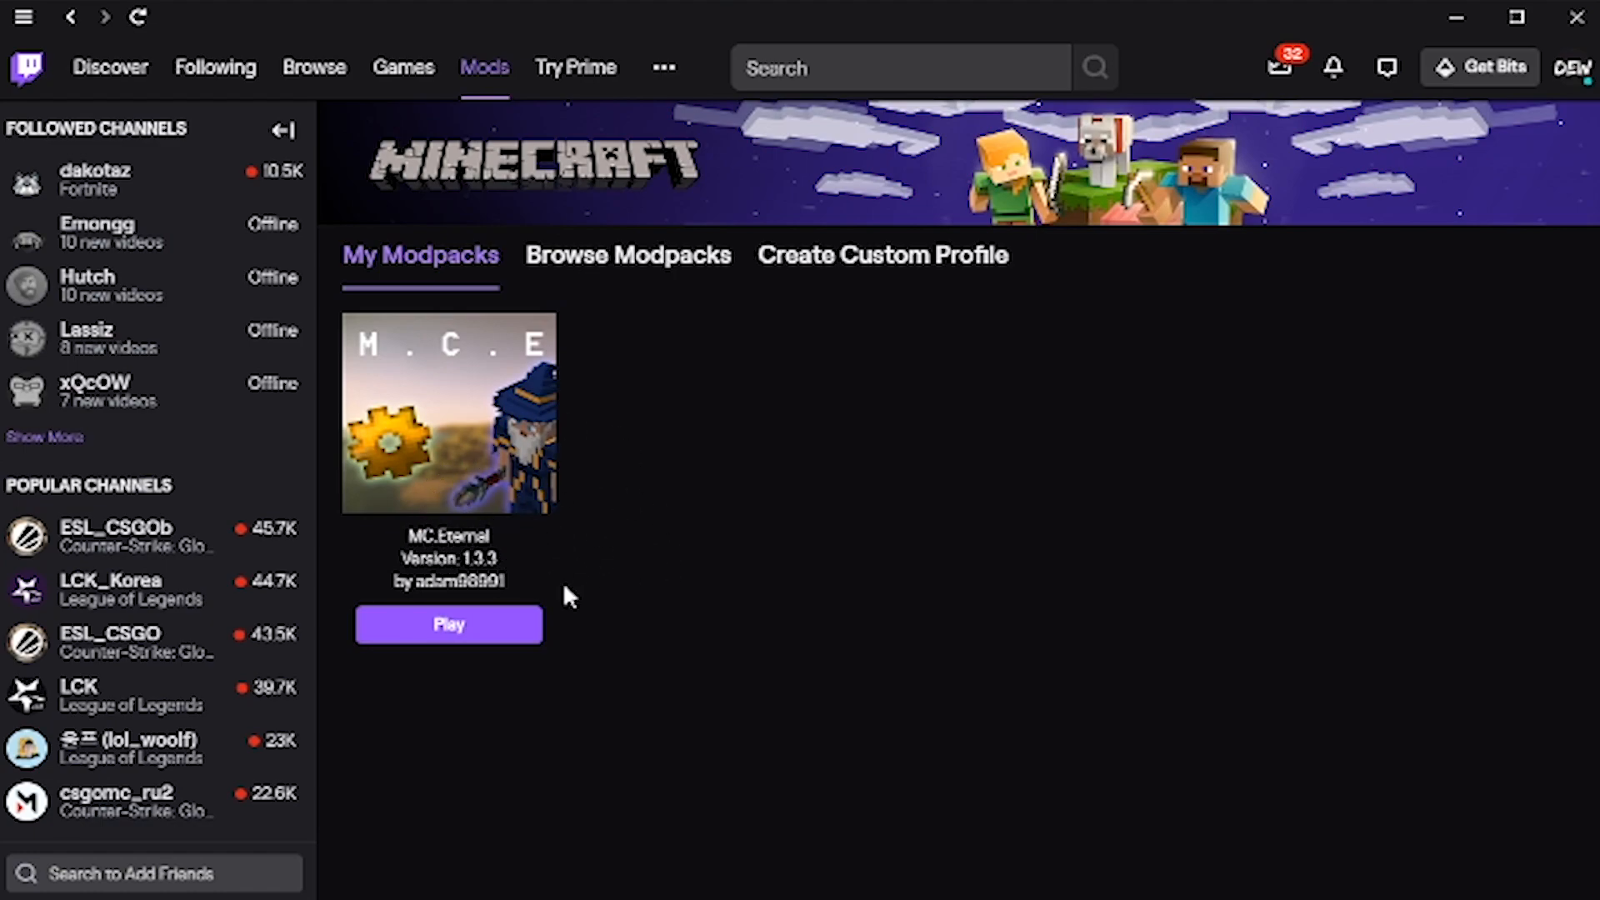
pyautogui.moveTo(1484, 300)
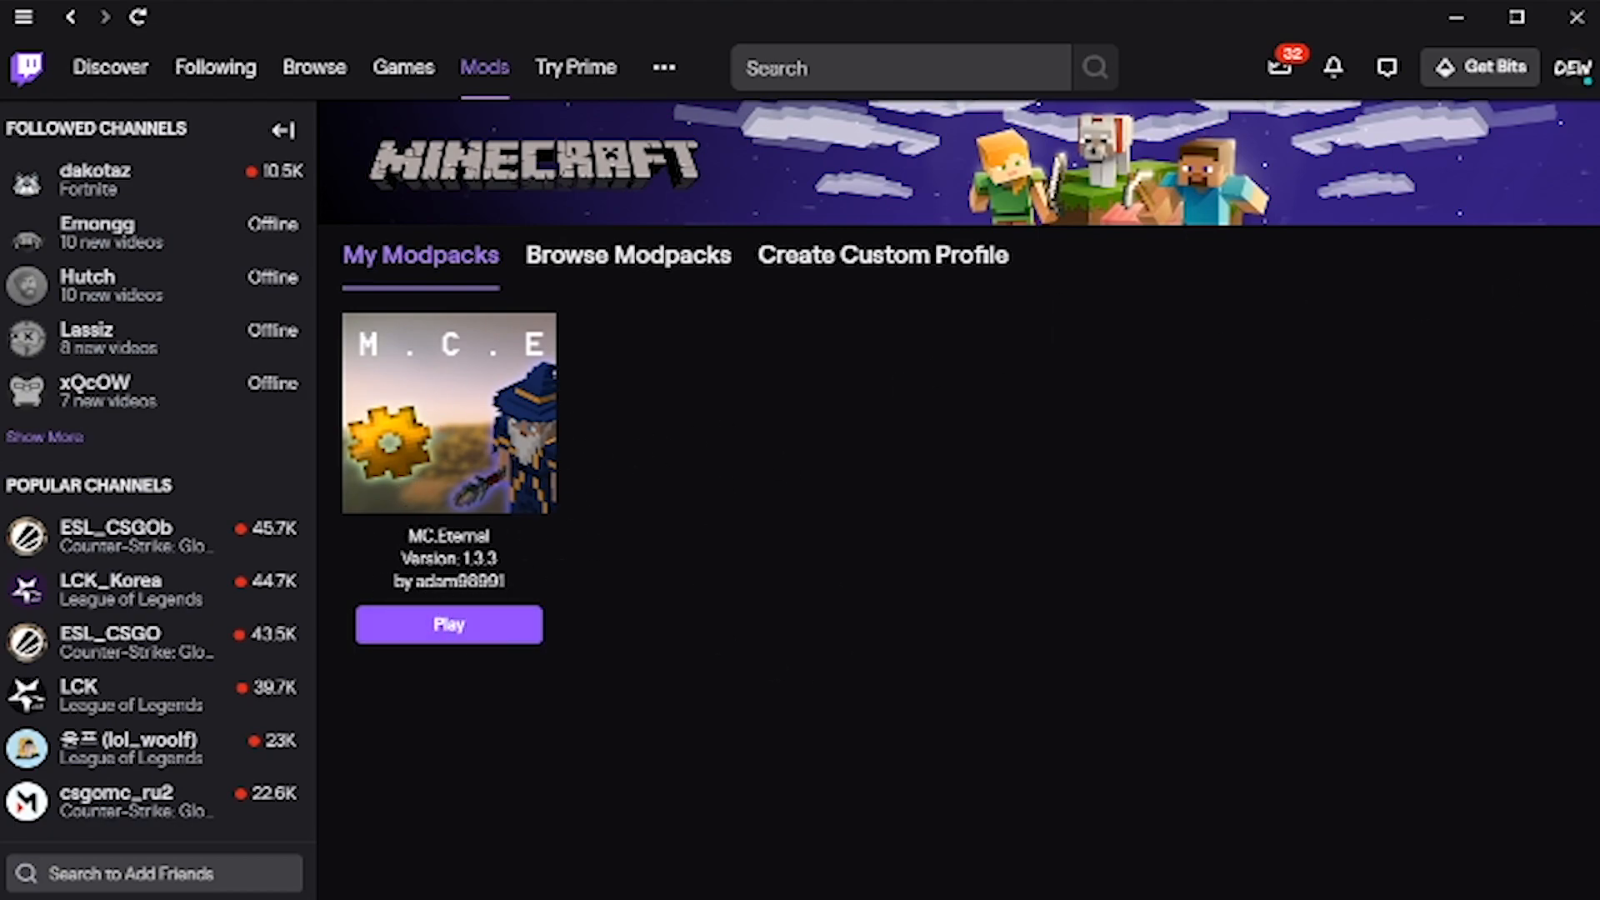
pyautogui.moveTo(1581, 90)
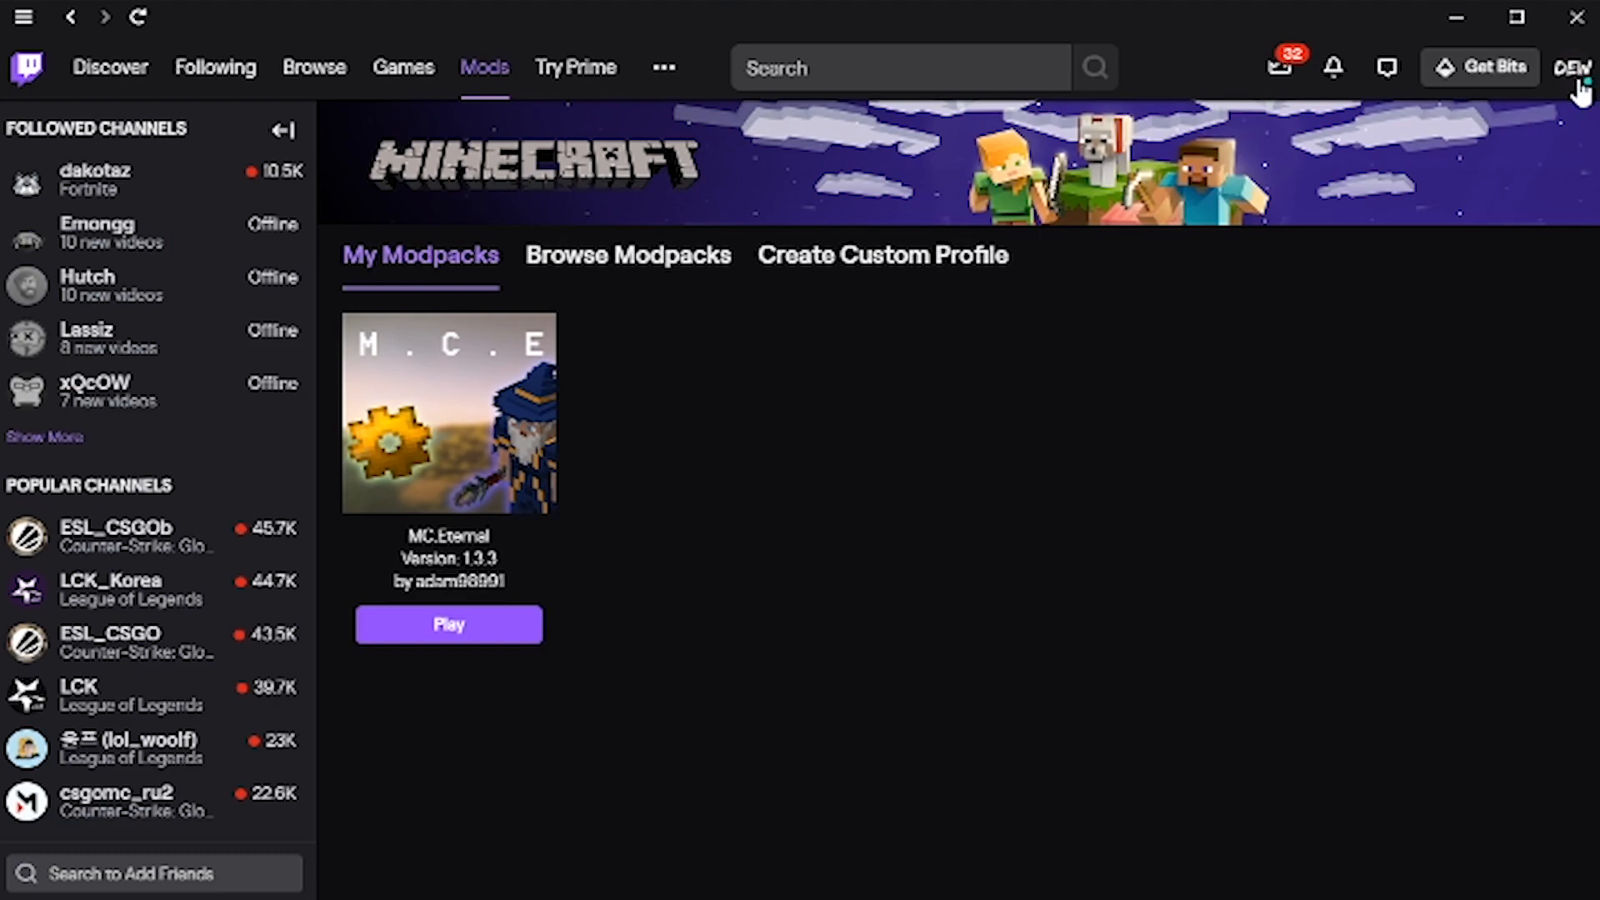
# - Reach the Minecraft settings from the account menu and scroll to Java Settings
pyautogui.click(1575, 67)
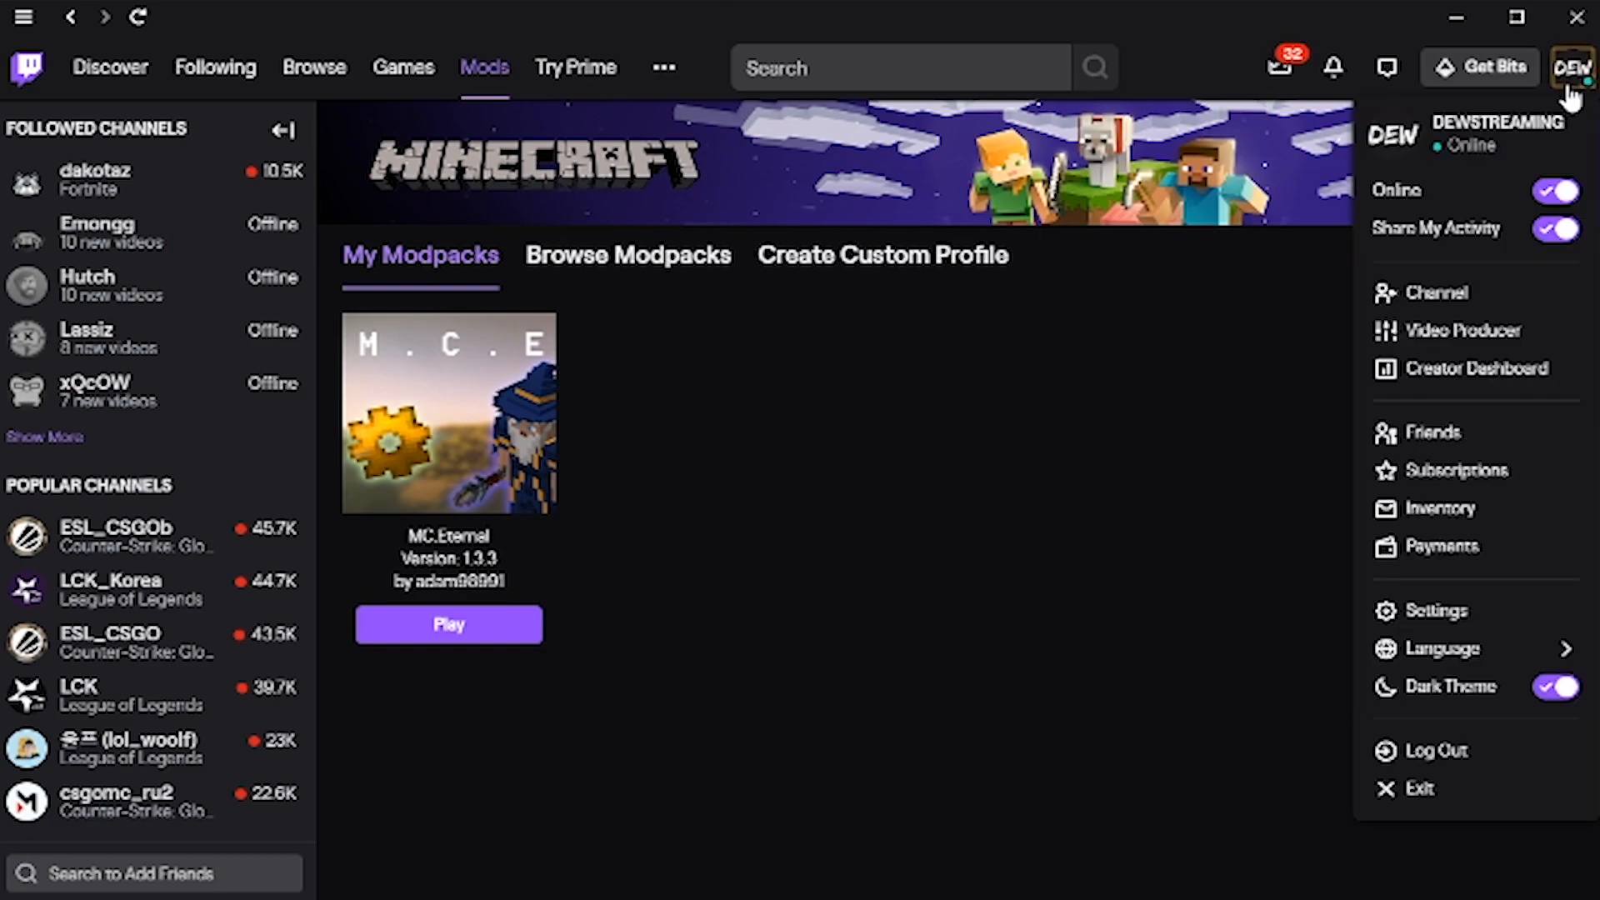
pyautogui.click(1437, 610)
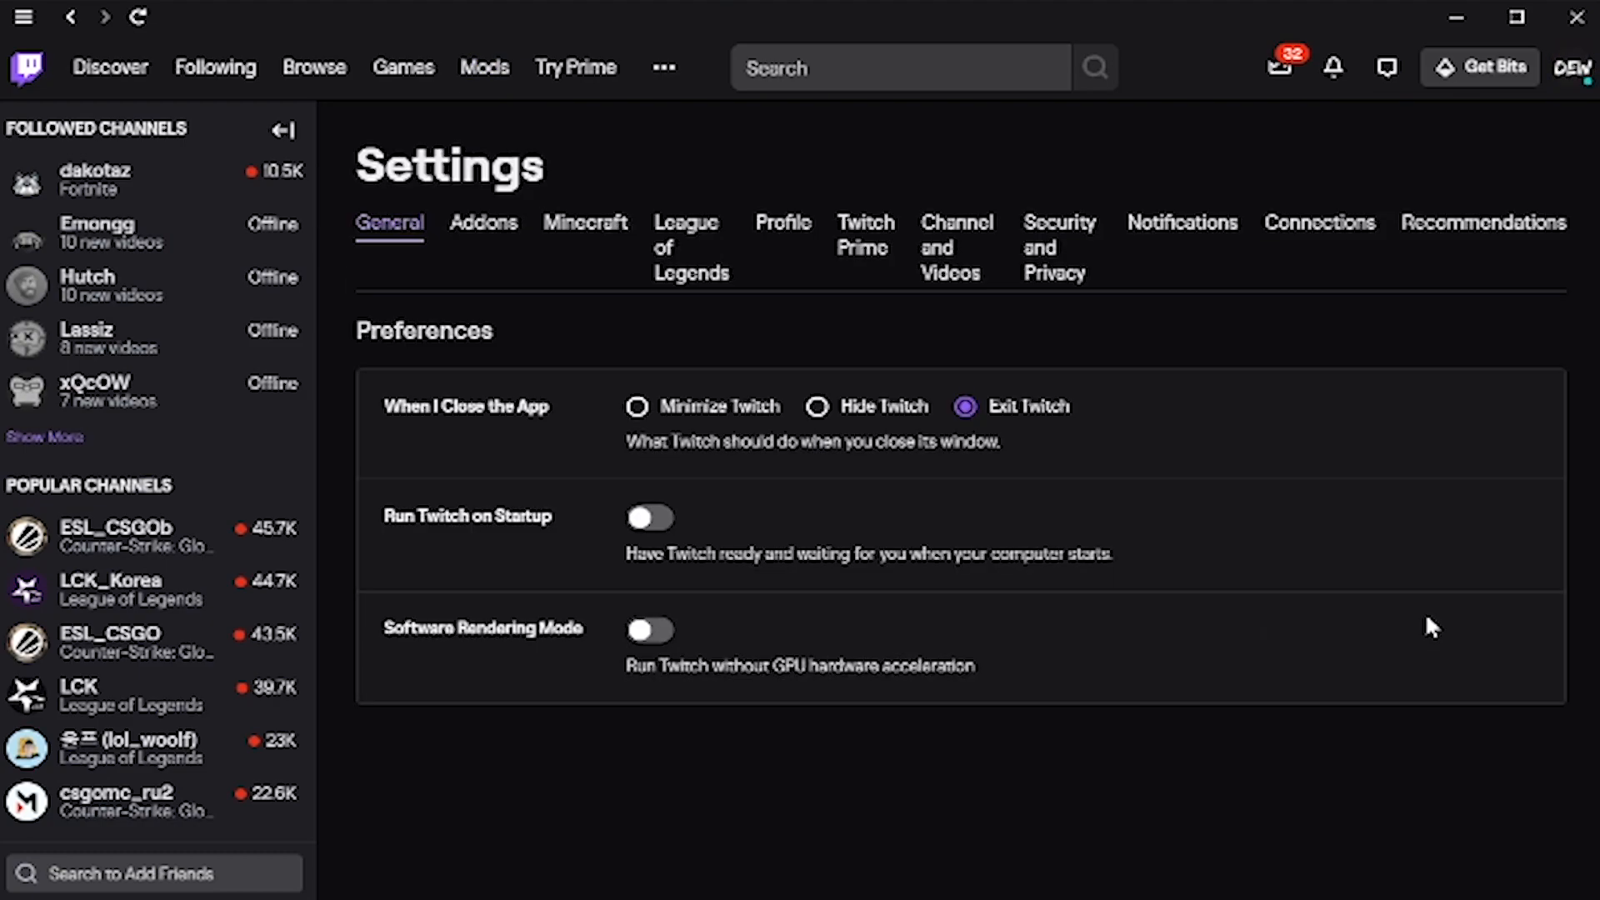
pyautogui.click(585, 221)
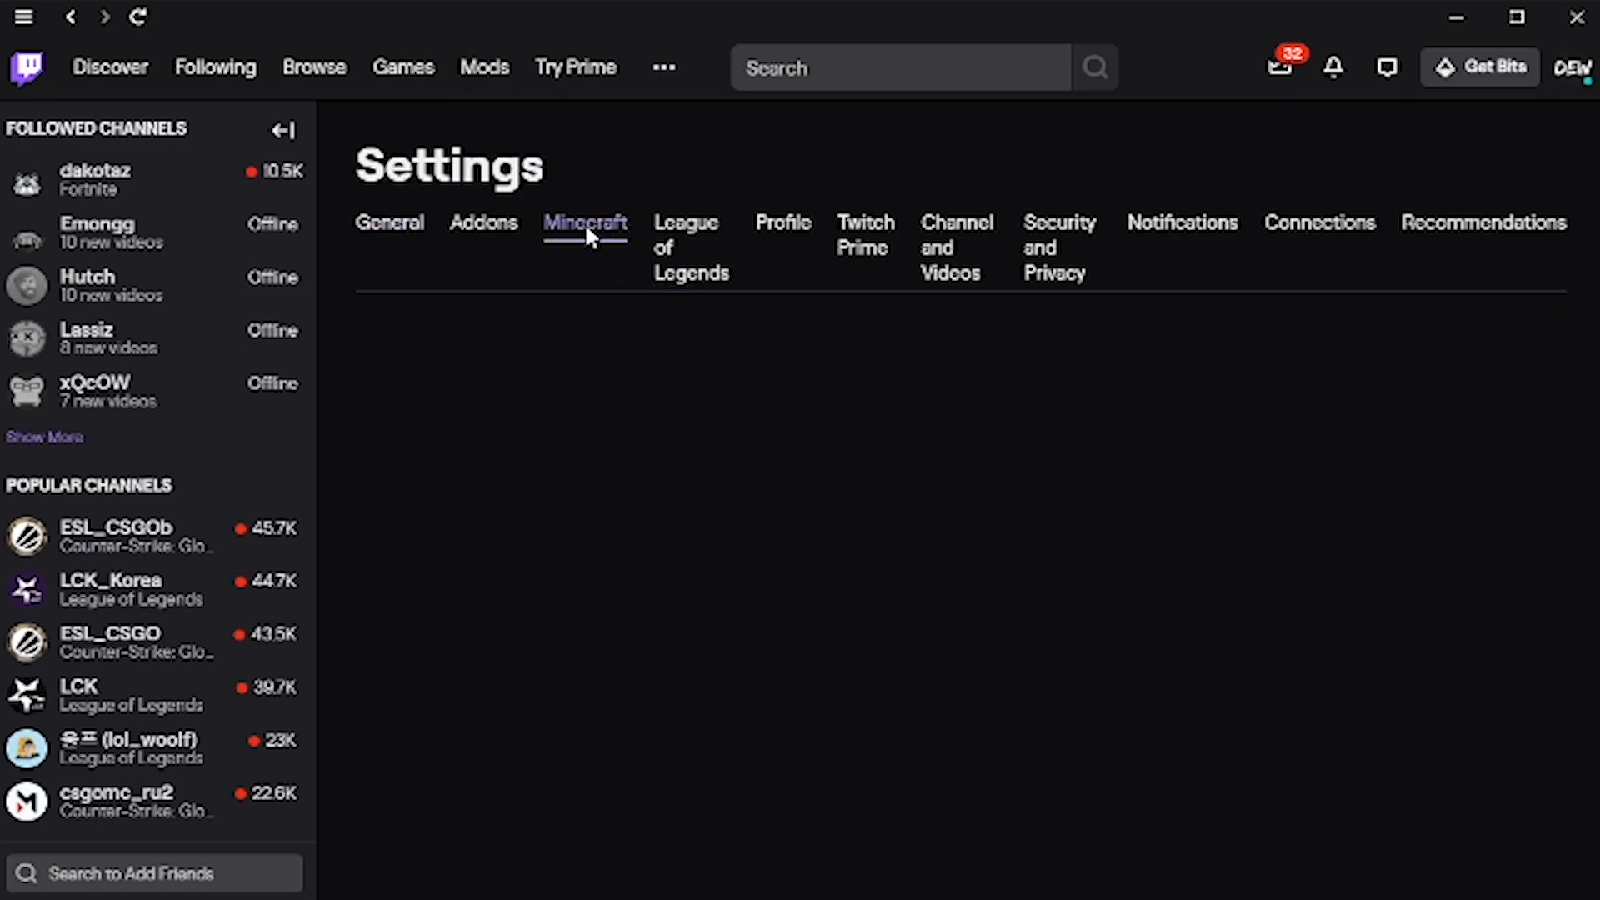
pyautogui.click(585, 221)
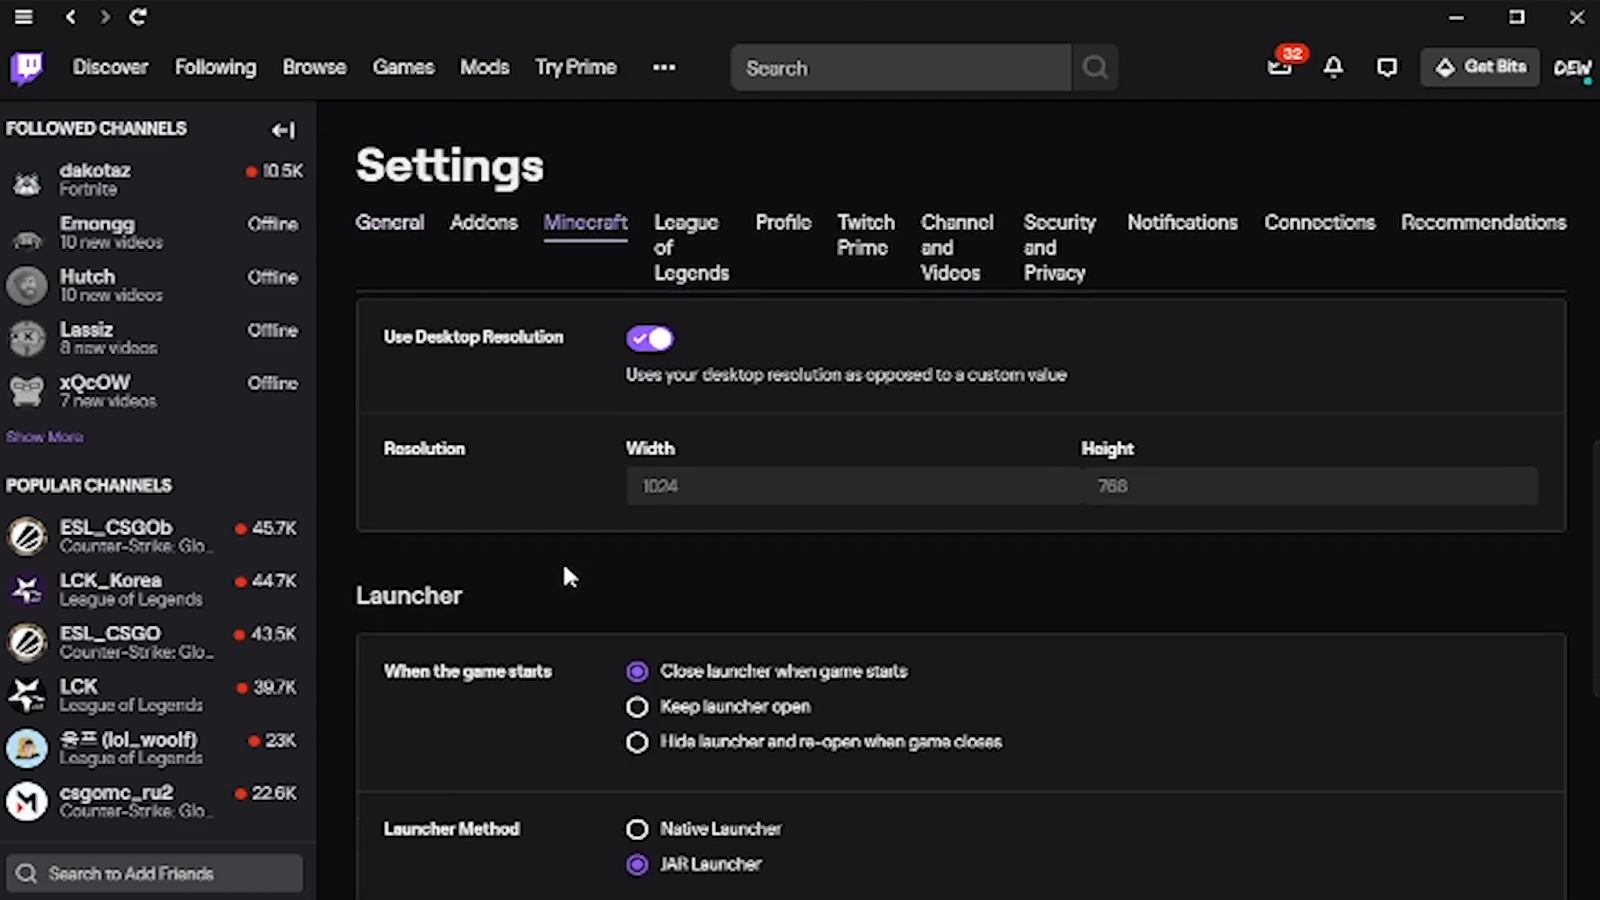
pyautogui.scroll(-3)
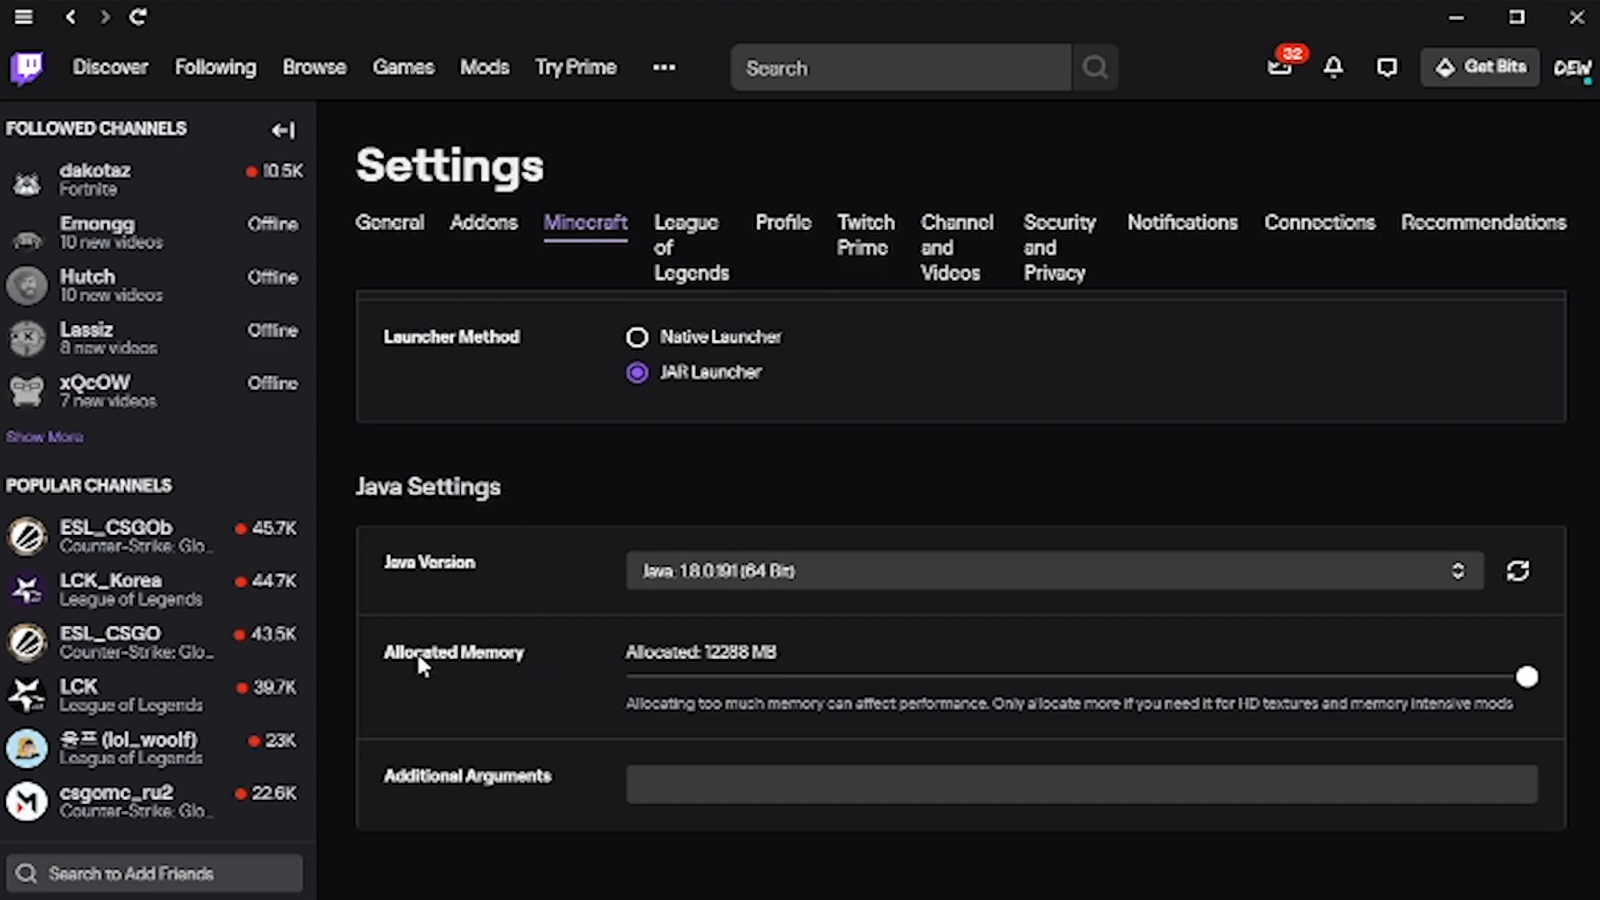
pyautogui.moveTo(357, 674)
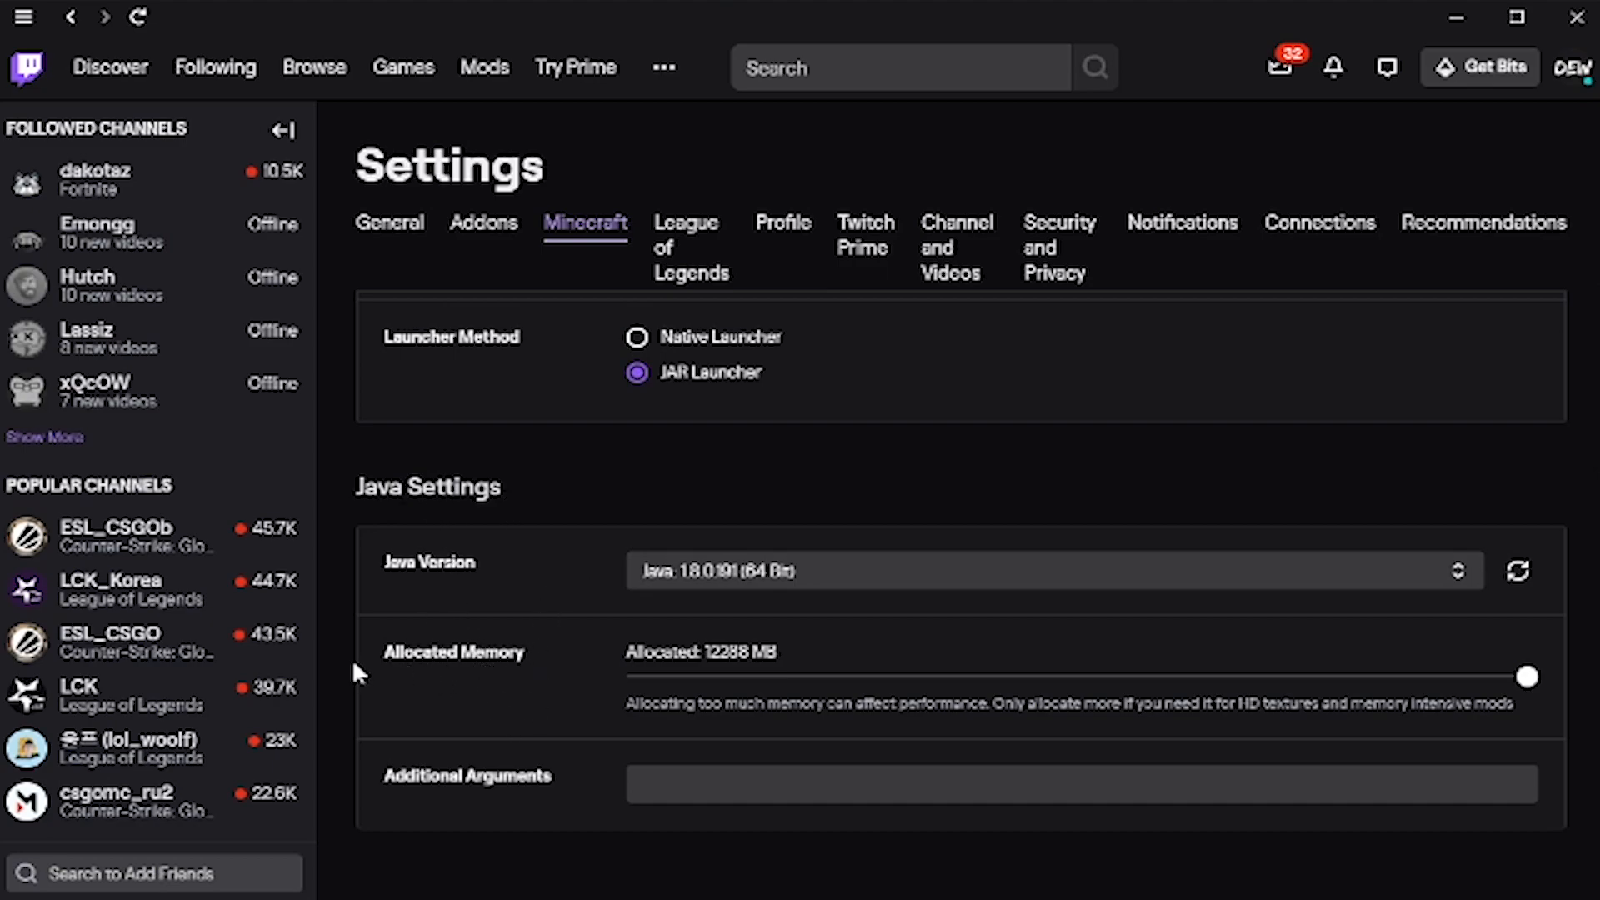
pyautogui.moveTo(1015, 722)
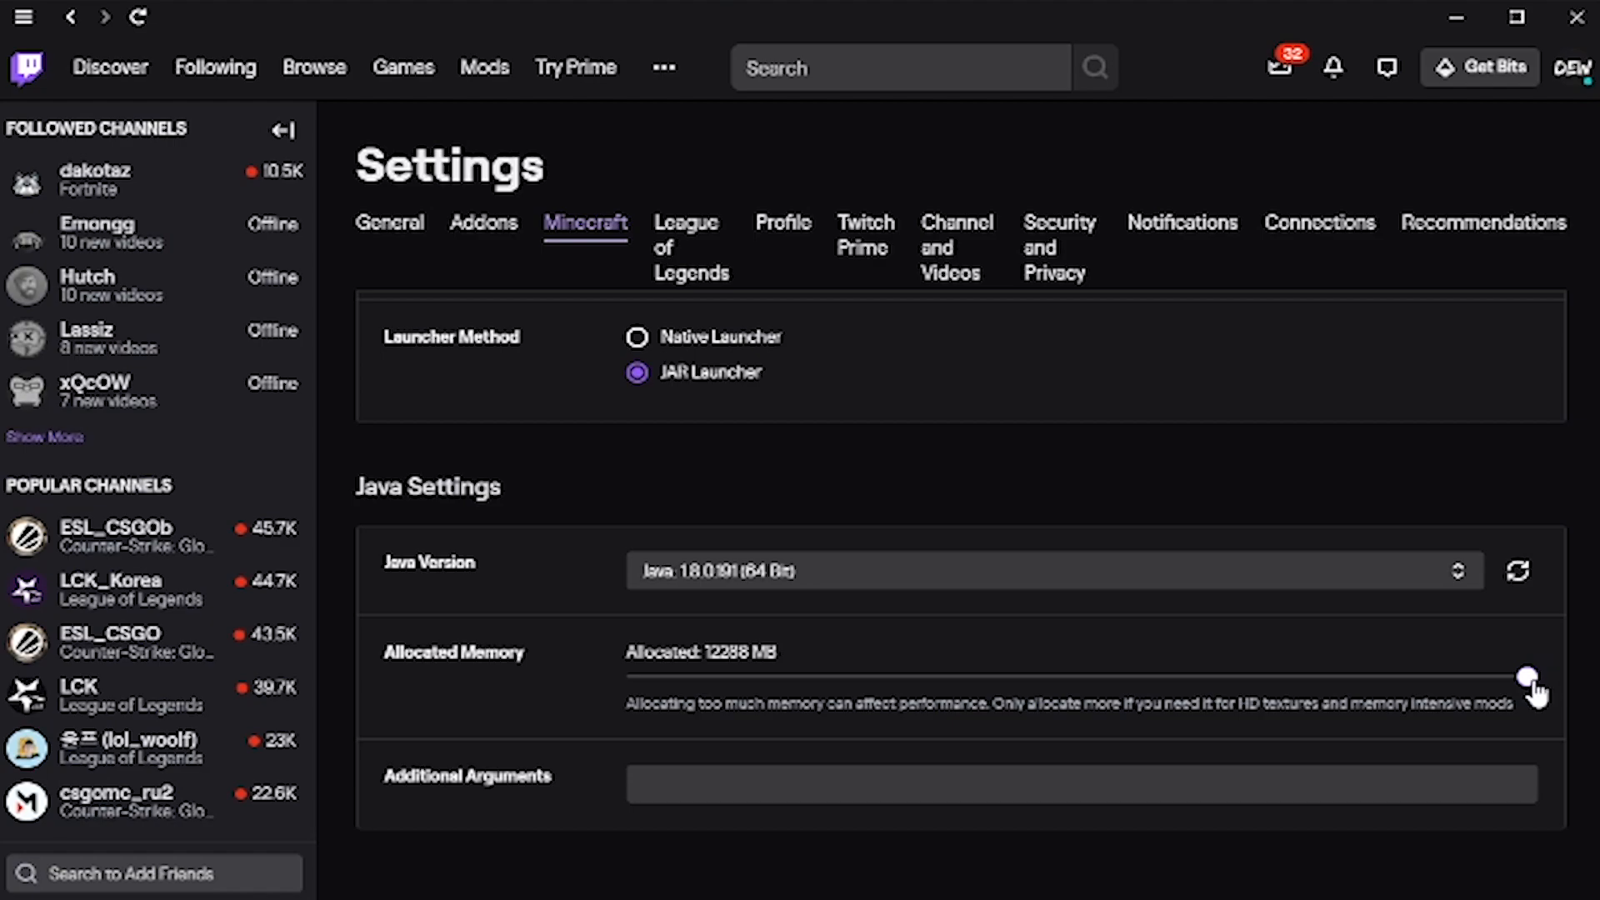
# - Adjust the Allocated Memory slider, ending at 12288 MB
pyautogui.moveTo(1526, 678); pyautogui.dragTo(1508, 679)
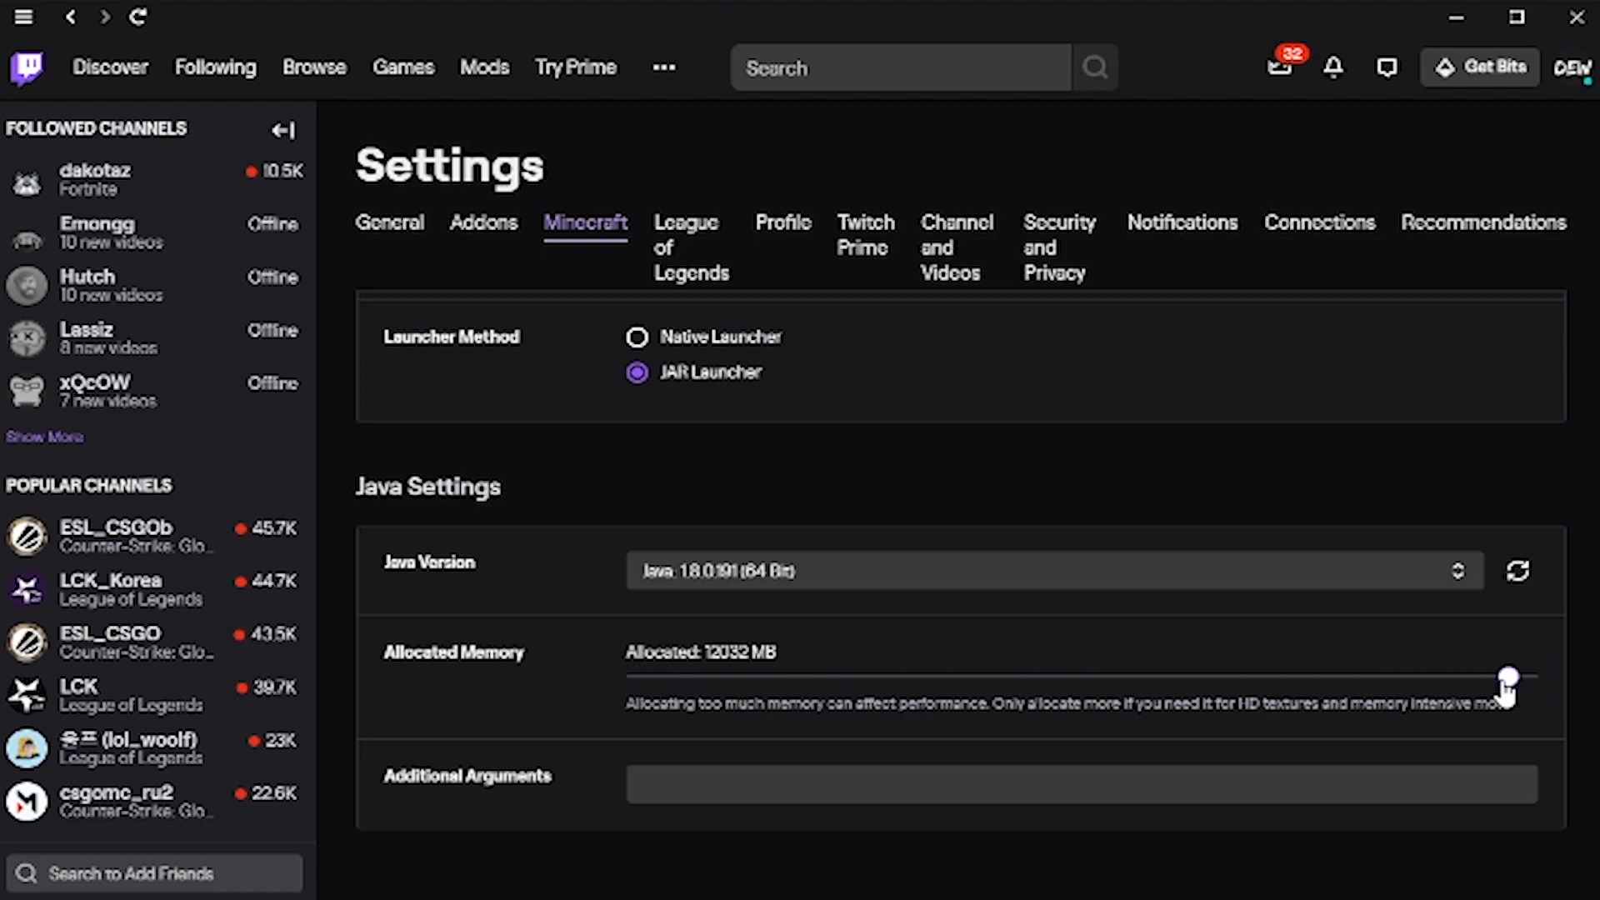
pyautogui.moveTo(1509, 675); pyautogui.dragTo(1528, 675)
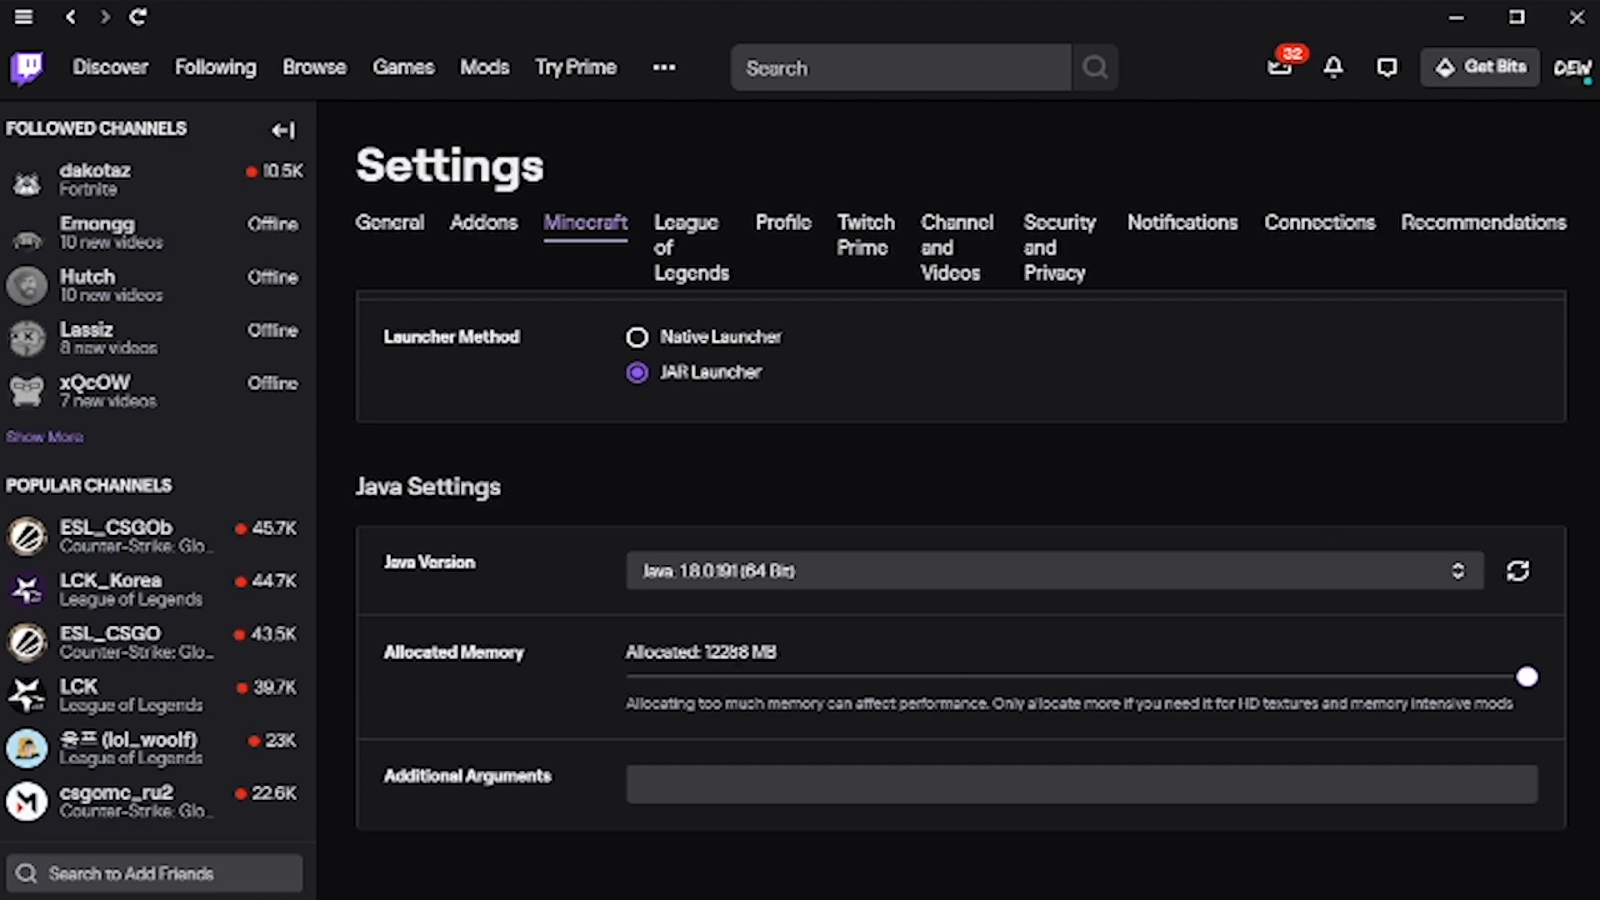
pyautogui.moveTo(706, 692)
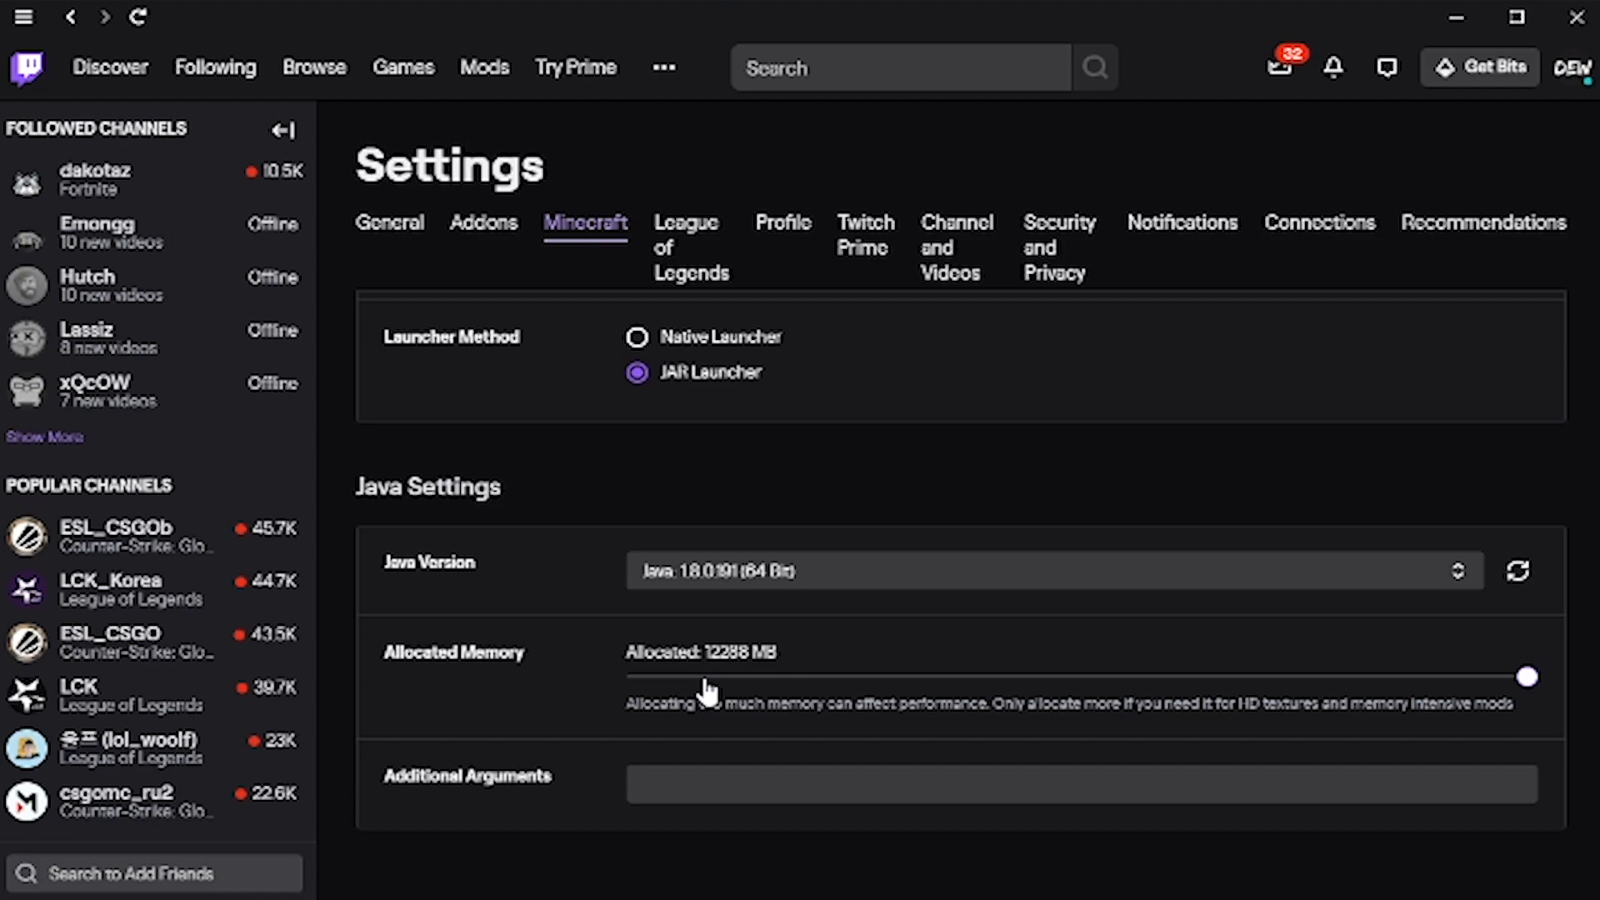
pyautogui.moveTo(960, 691)
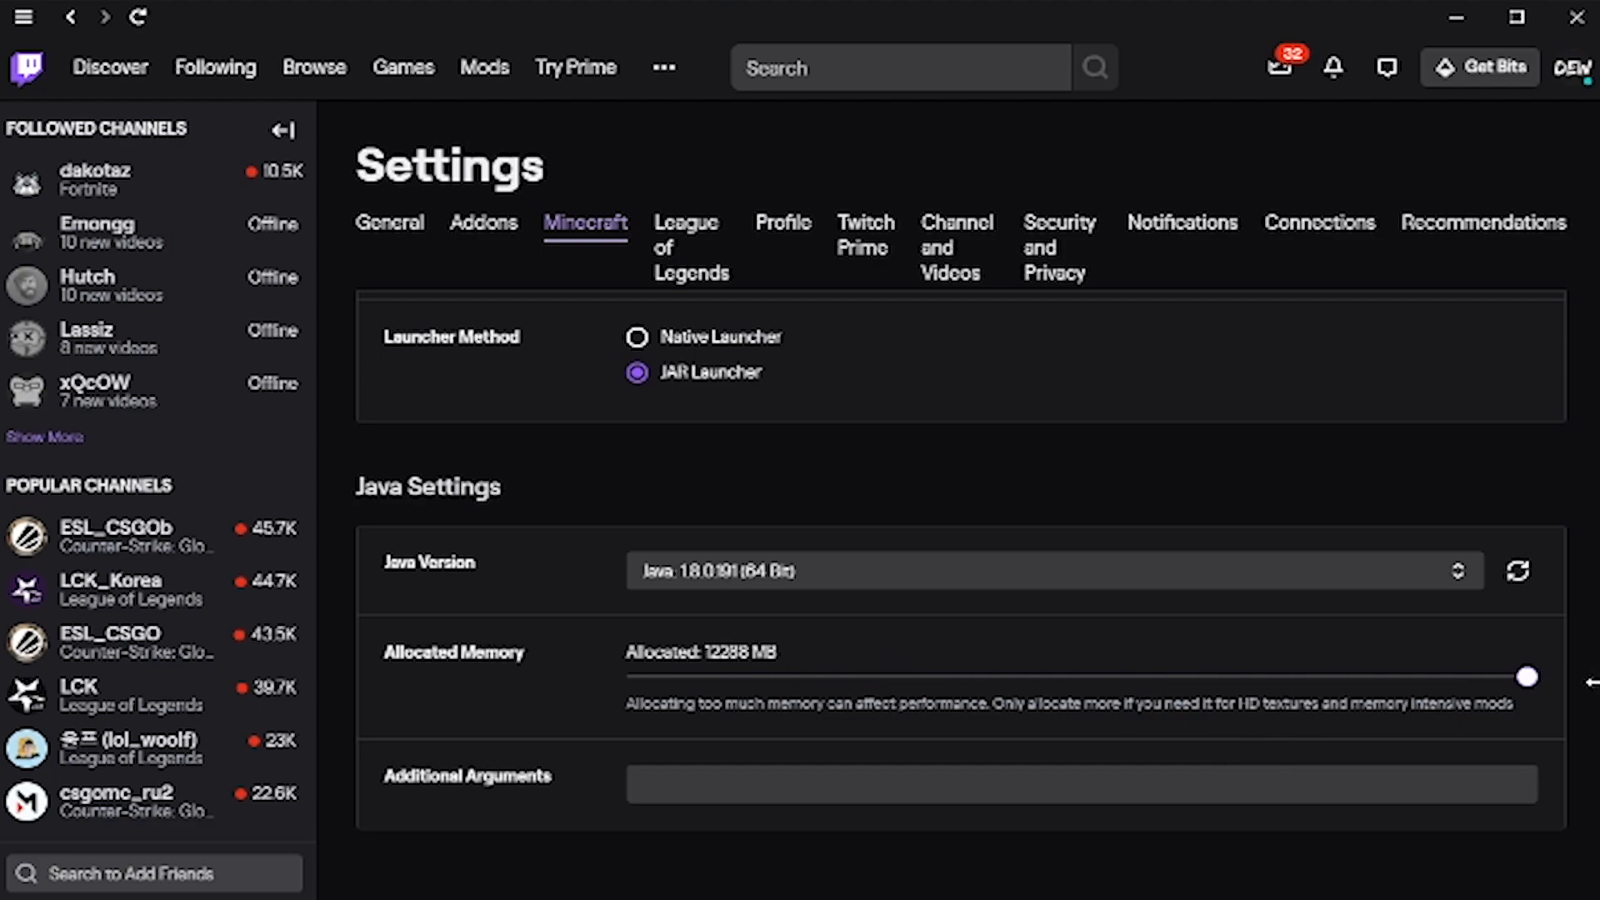
# - Leave the Minecraft settings and return to the Mods section
pyautogui.click(388, 222)
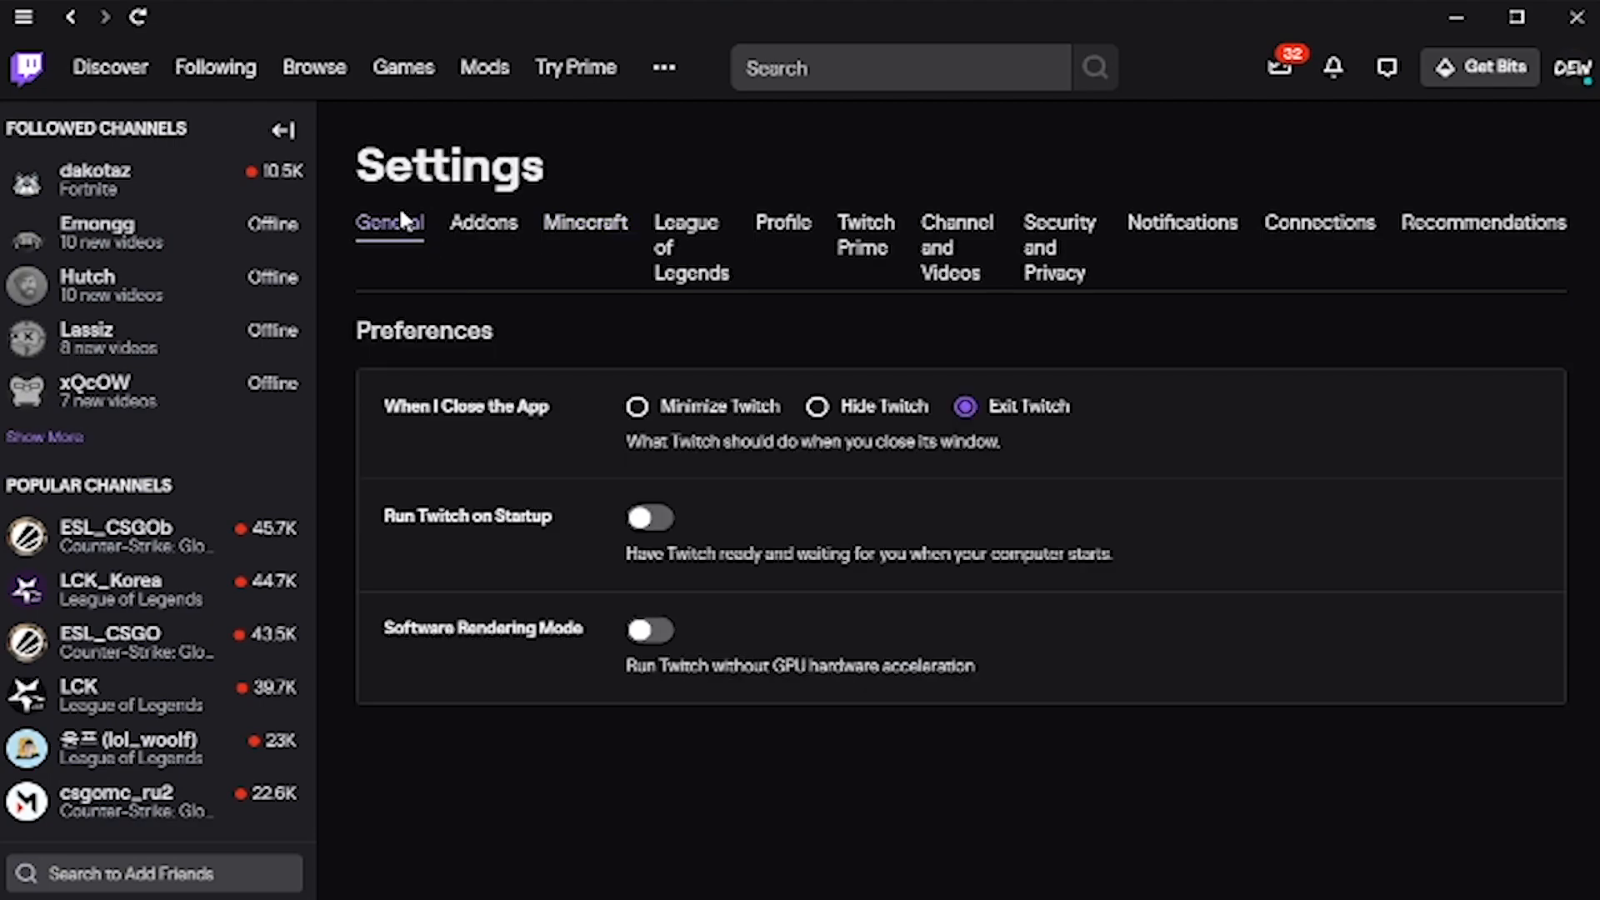
pyautogui.click(484, 67)
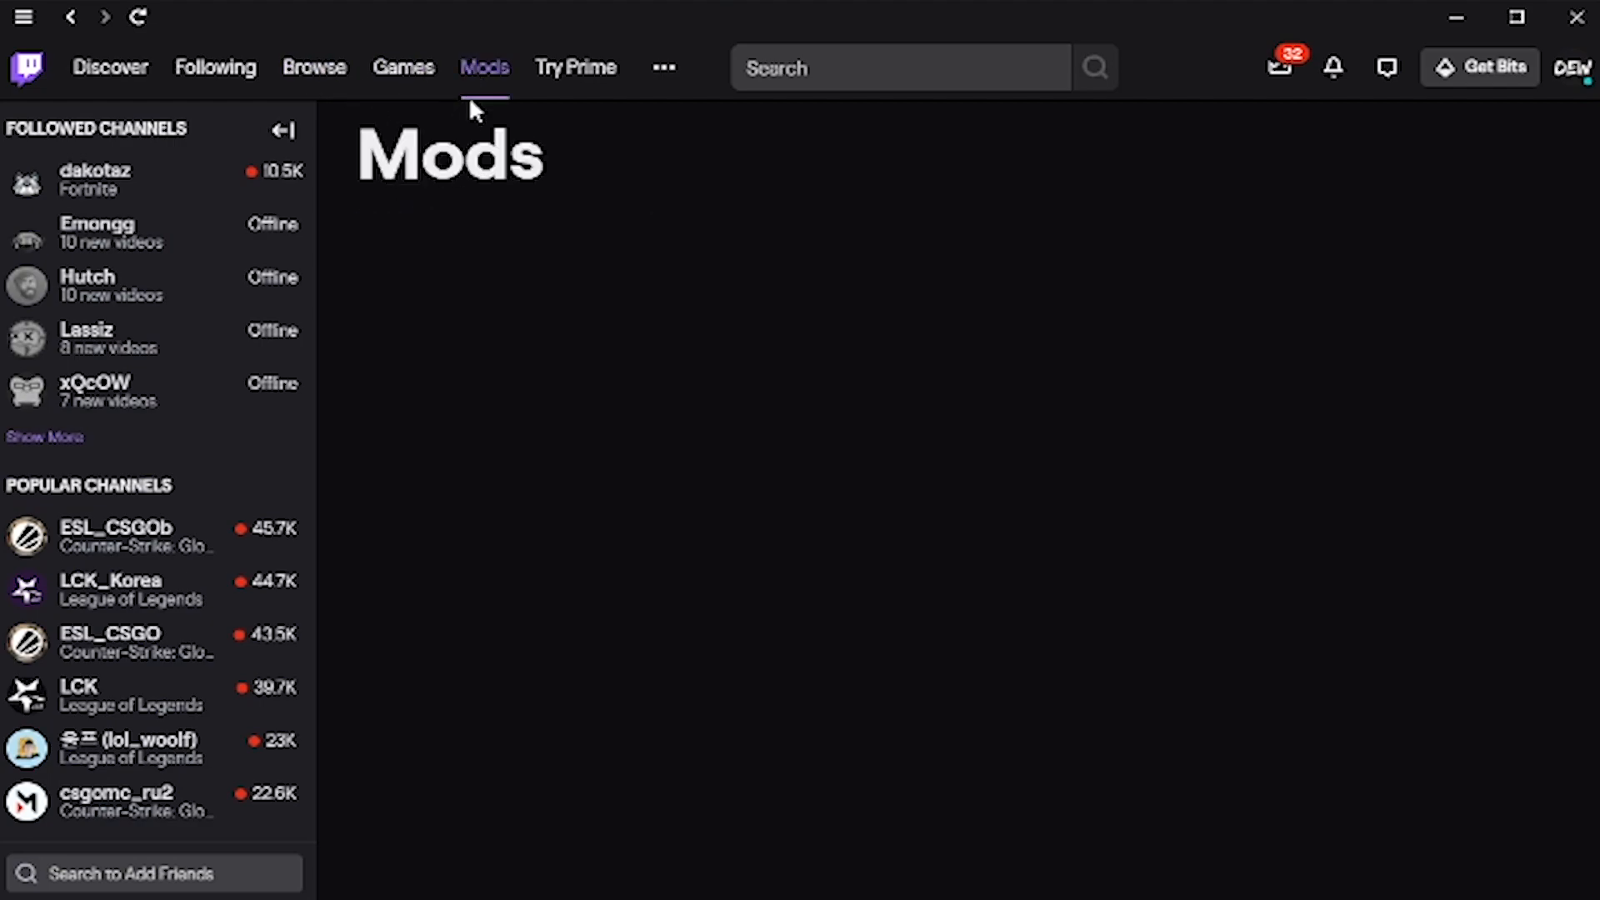
pyautogui.click(483, 67)
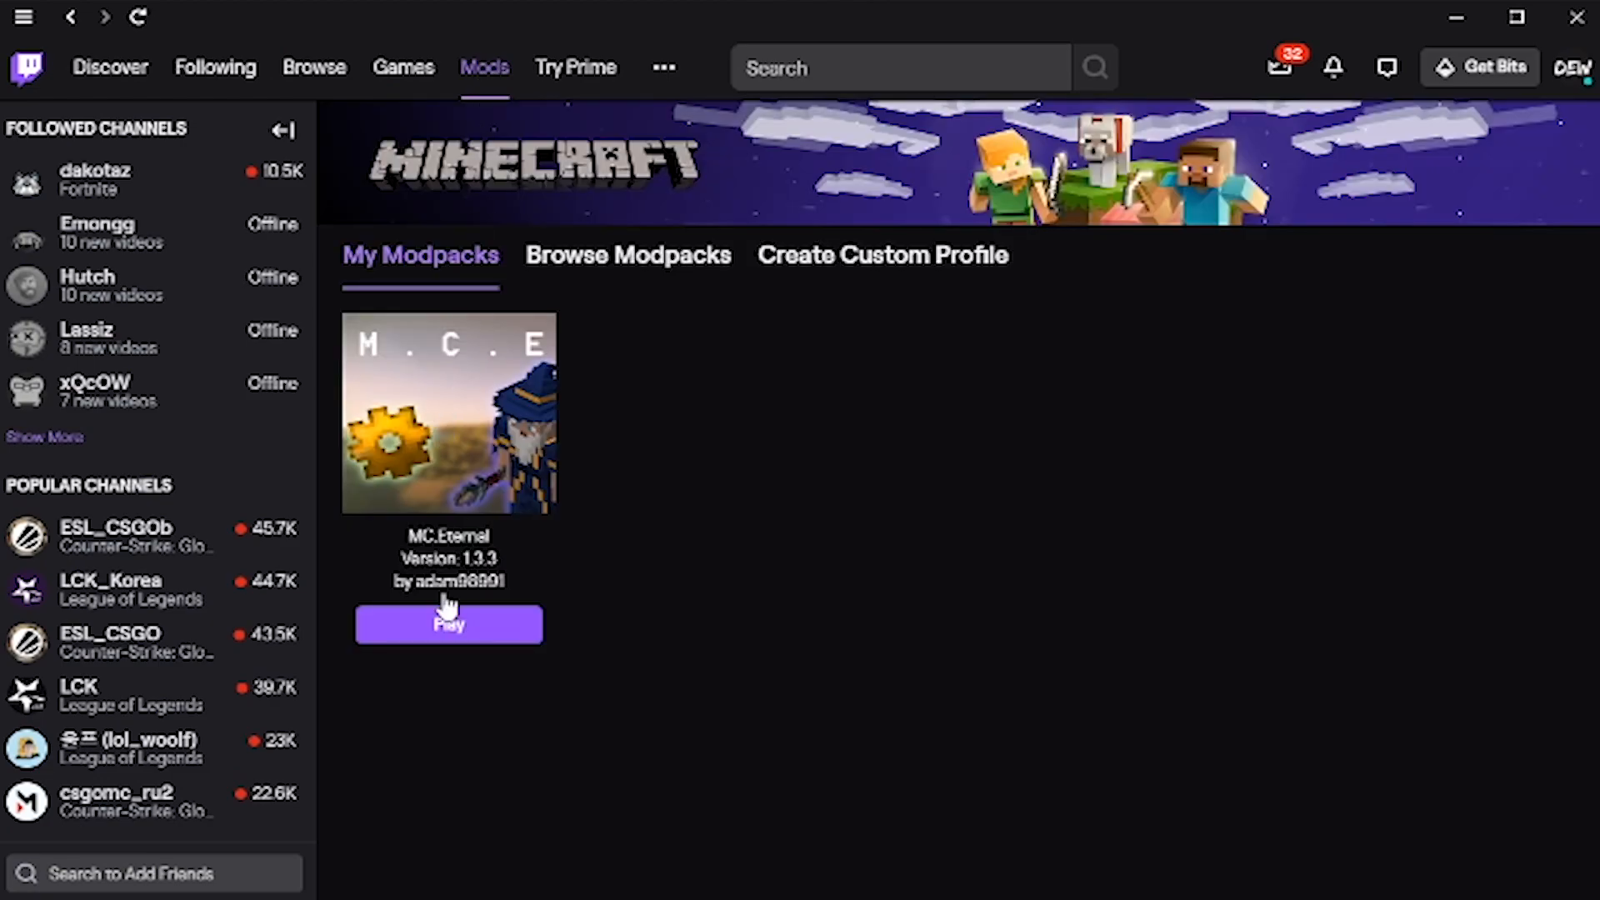
# - Play the MC.Eternal modpack from My Modpacks, bringing up the Minecraft Launcher
pyautogui.click(449, 623)
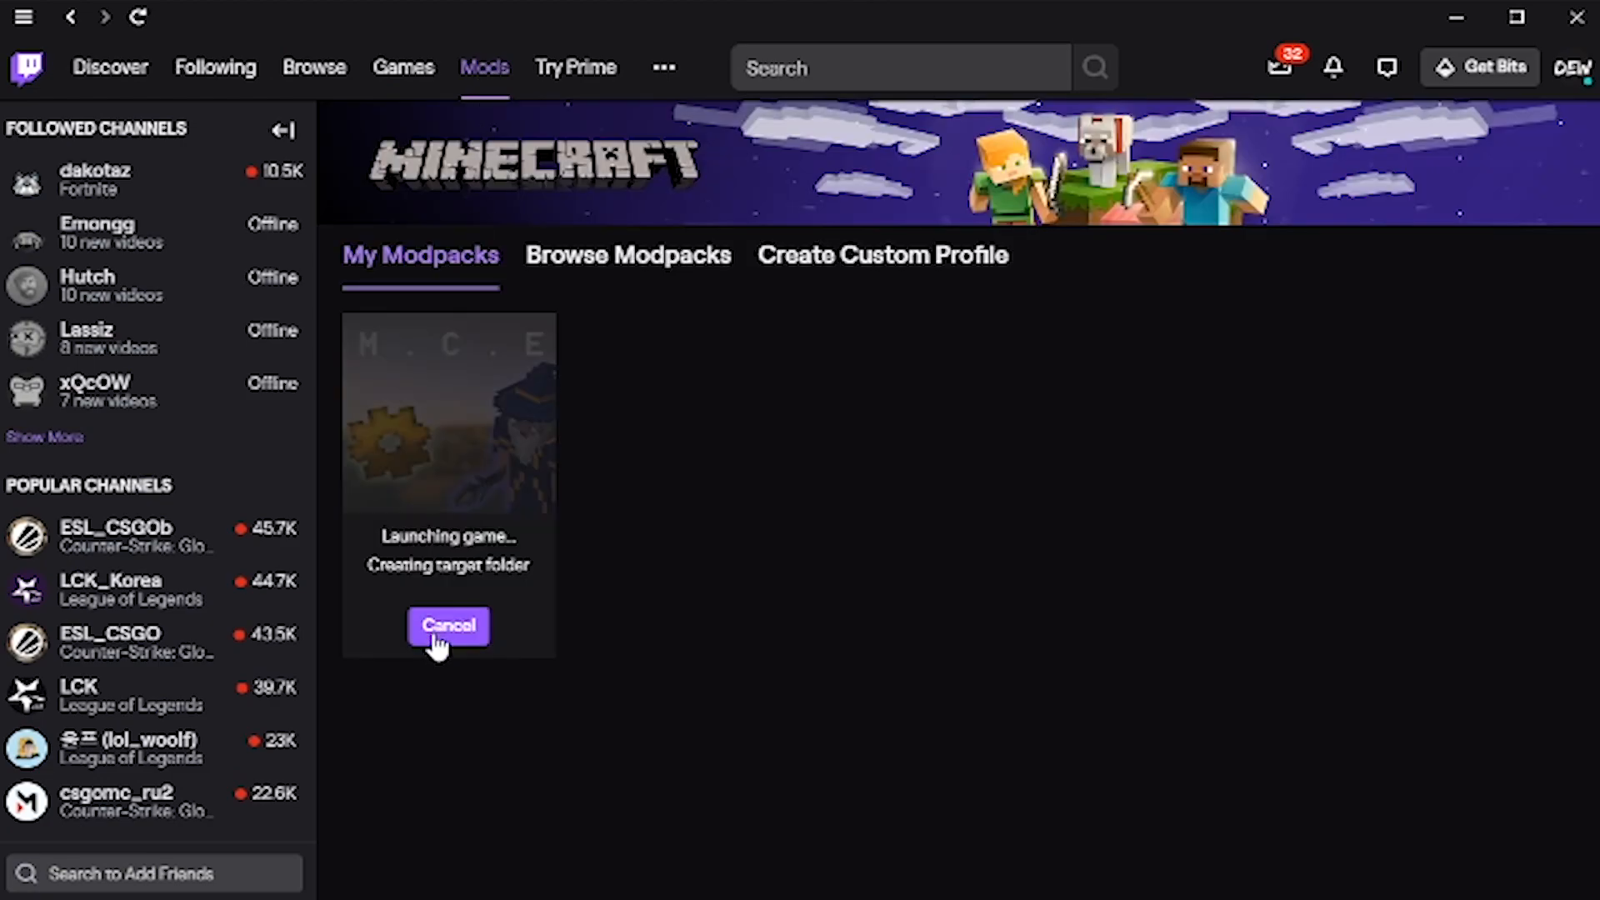
pyautogui.click(448, 625)
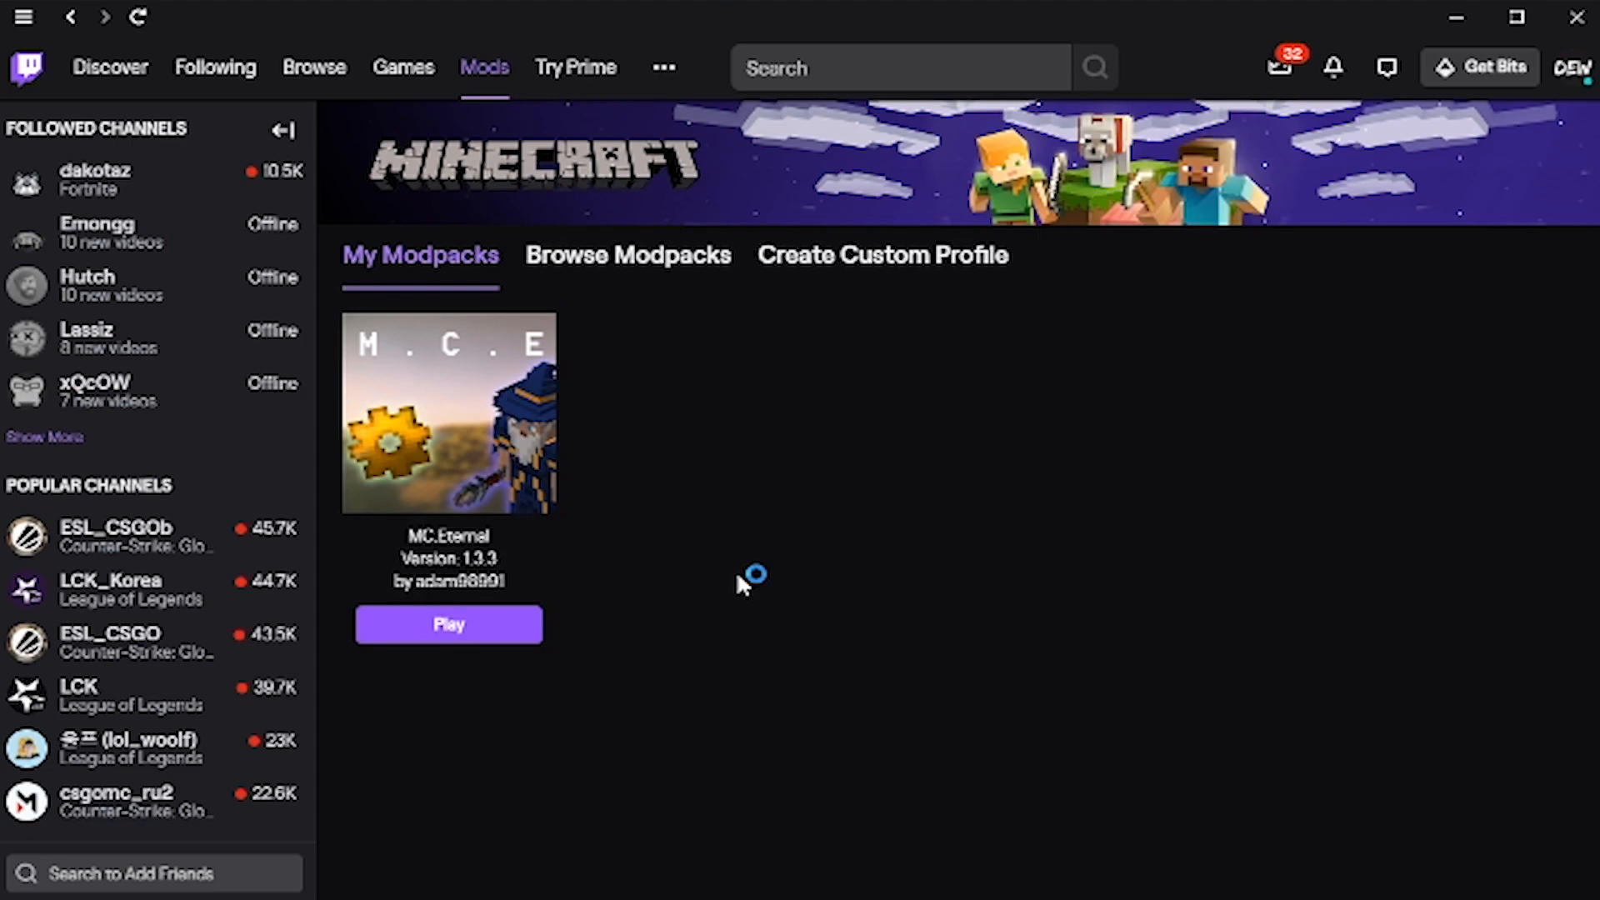
pyautogui.click(449, 624)
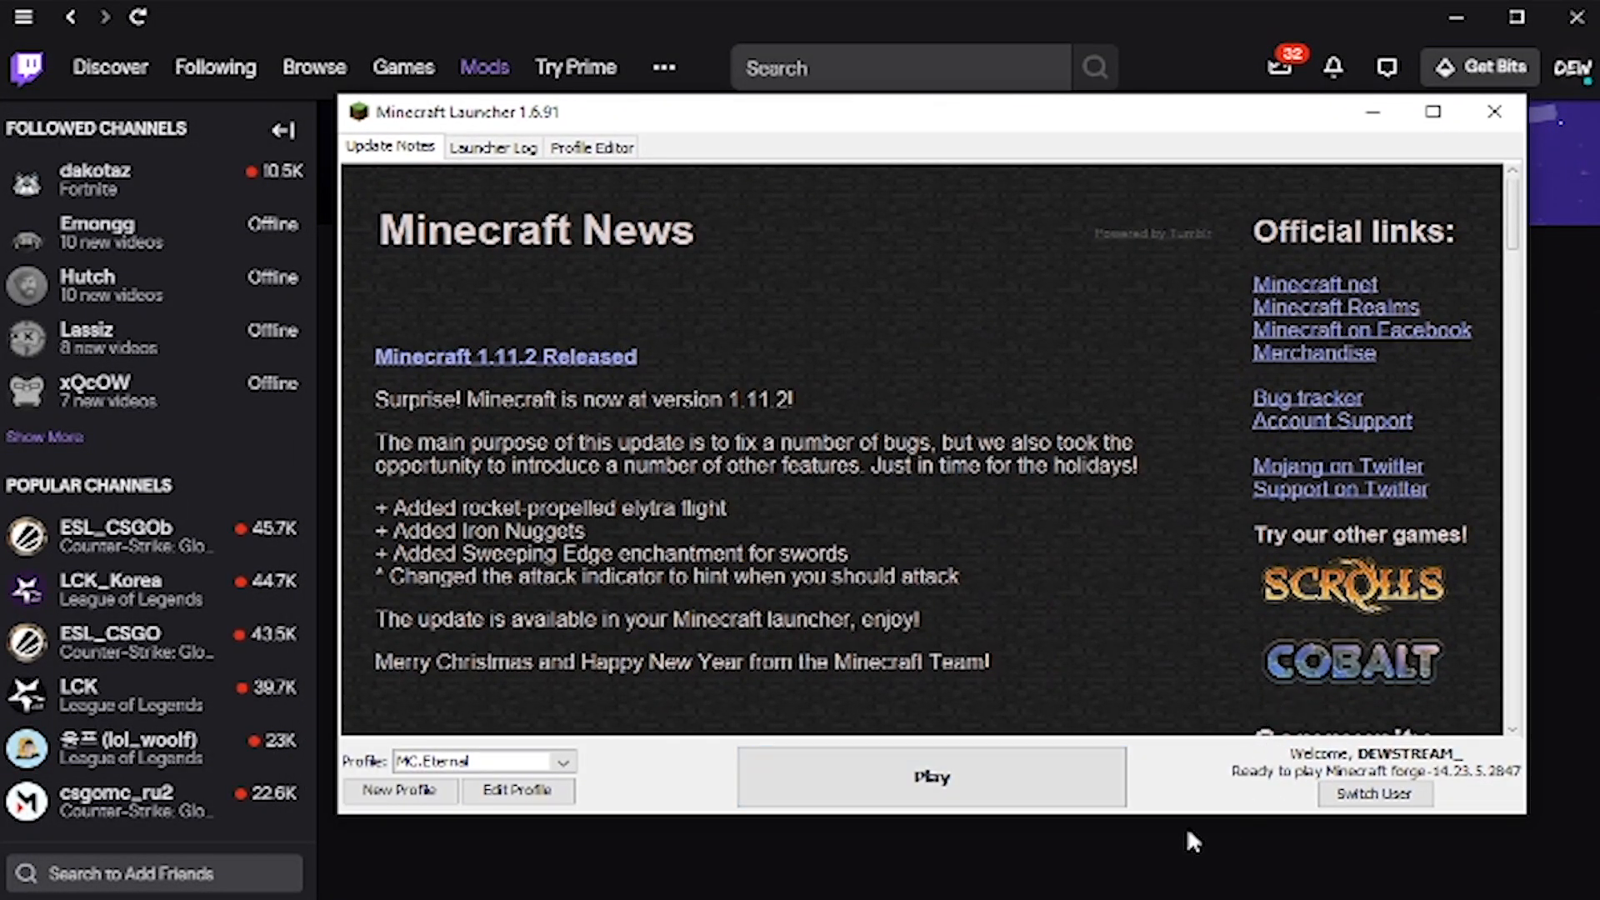
# - Start the game with the MC.Eternal profile so it begins downloading its files
pyautogui.scroll(-3)
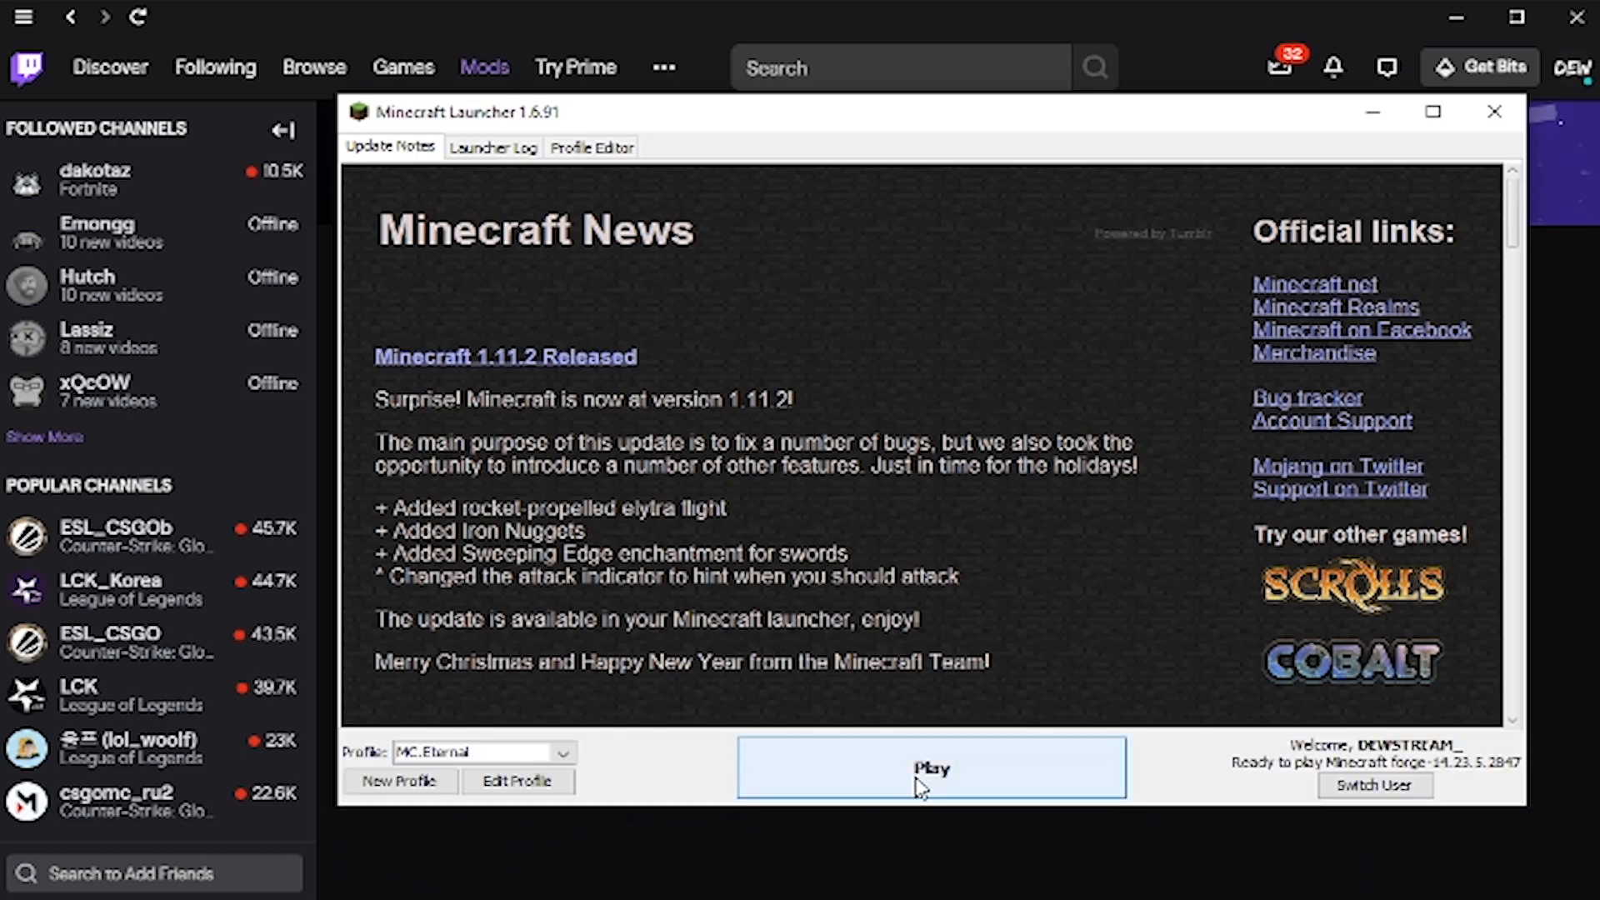
pyautogui.click(929, 767)
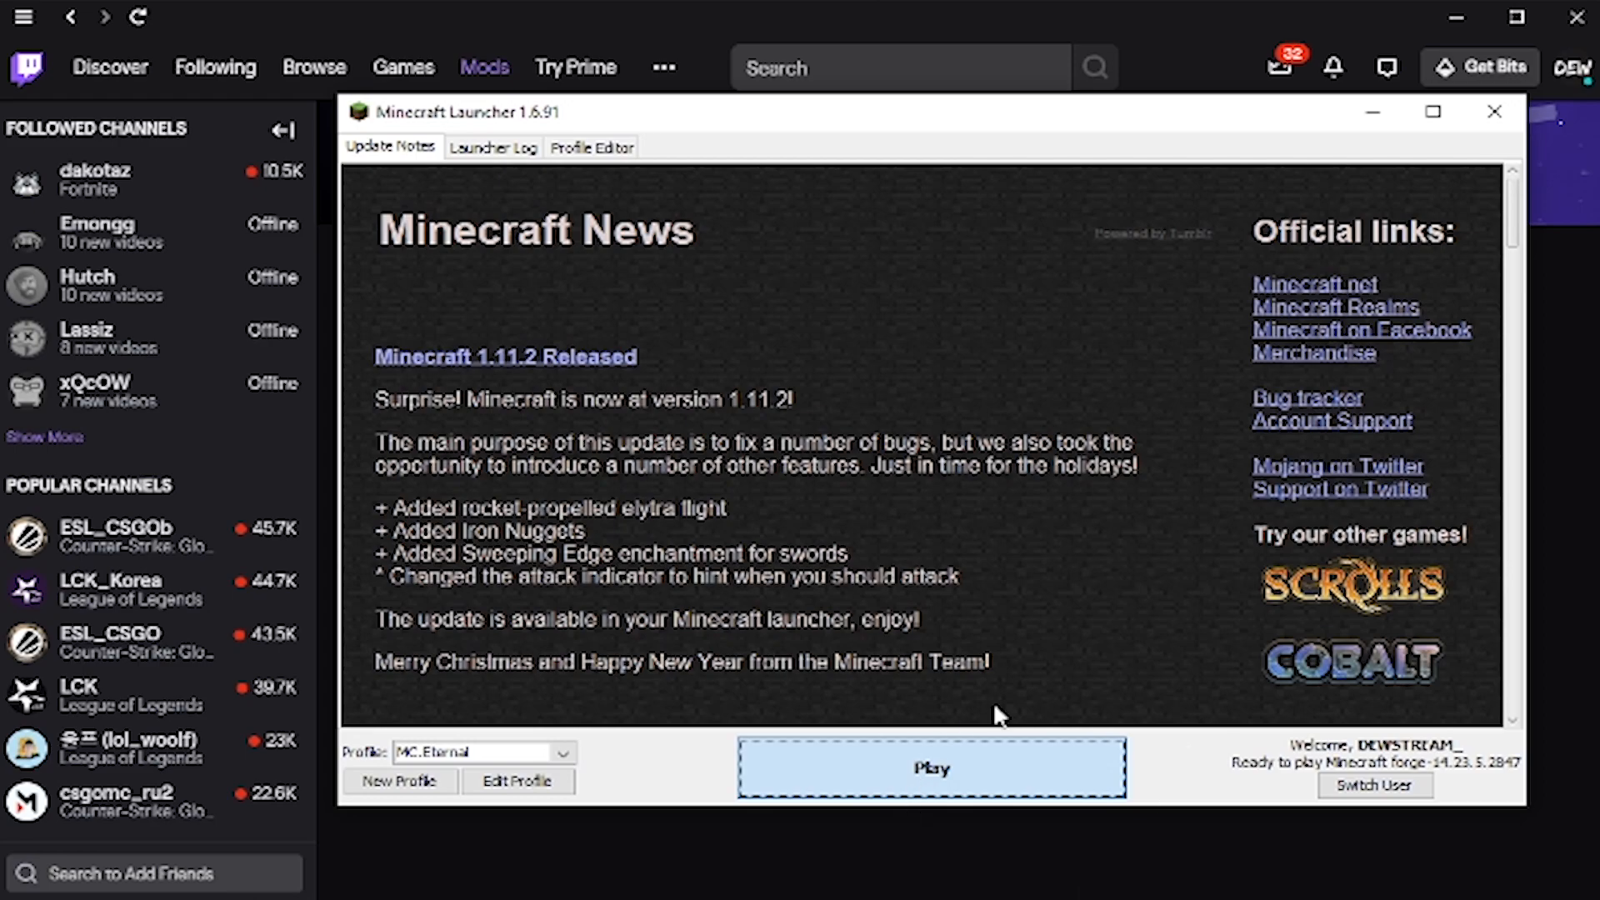
pyautogui.click(930, 767)
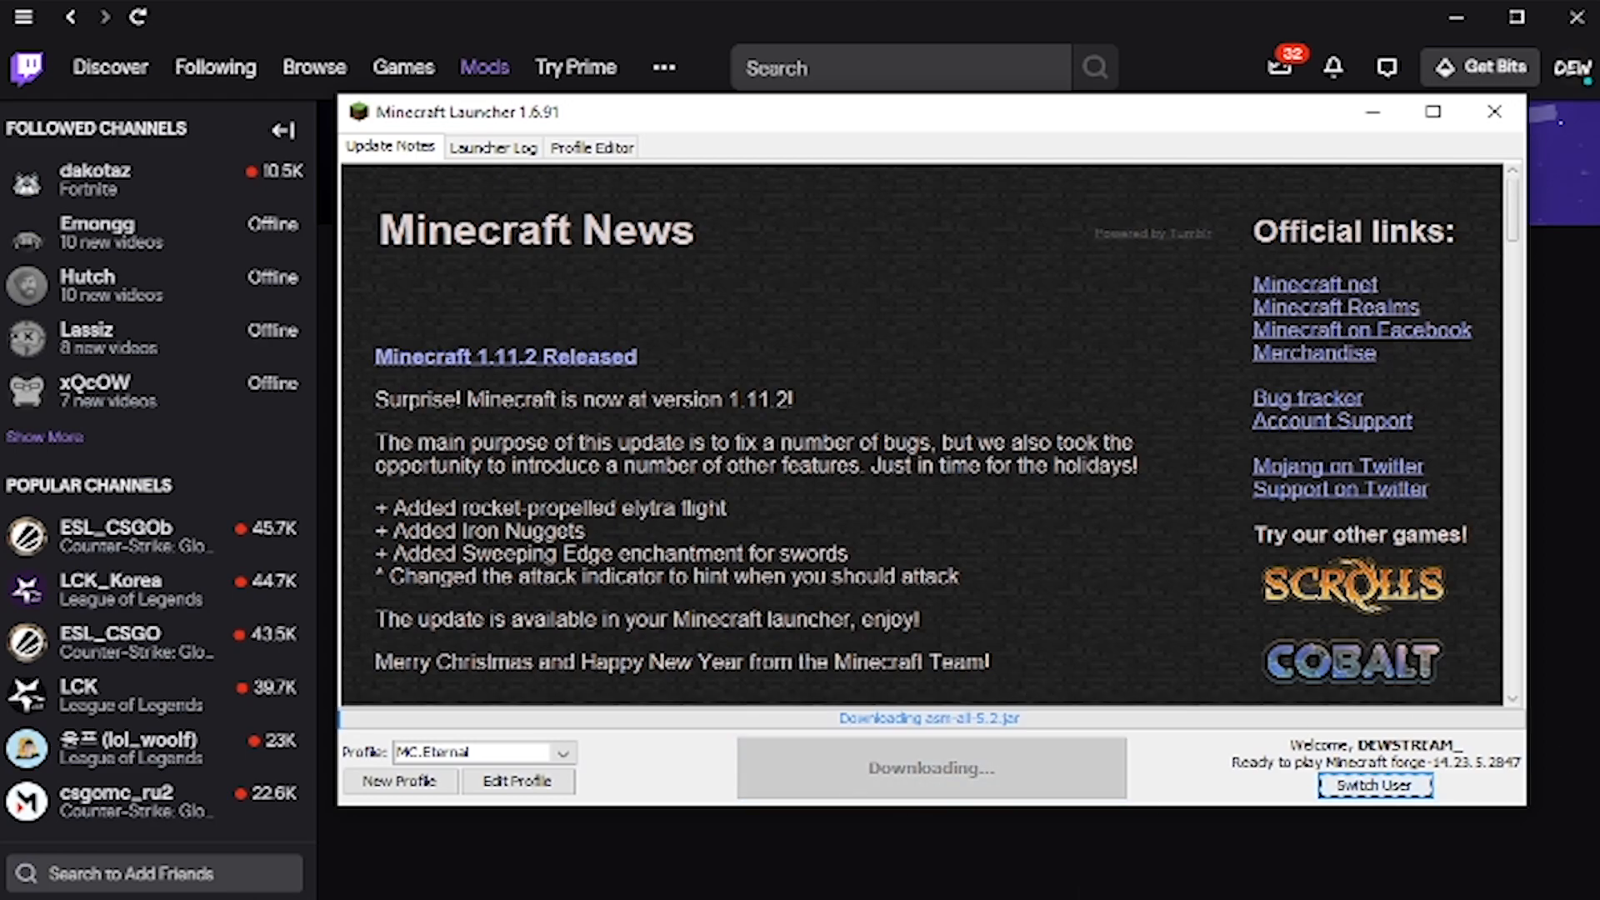